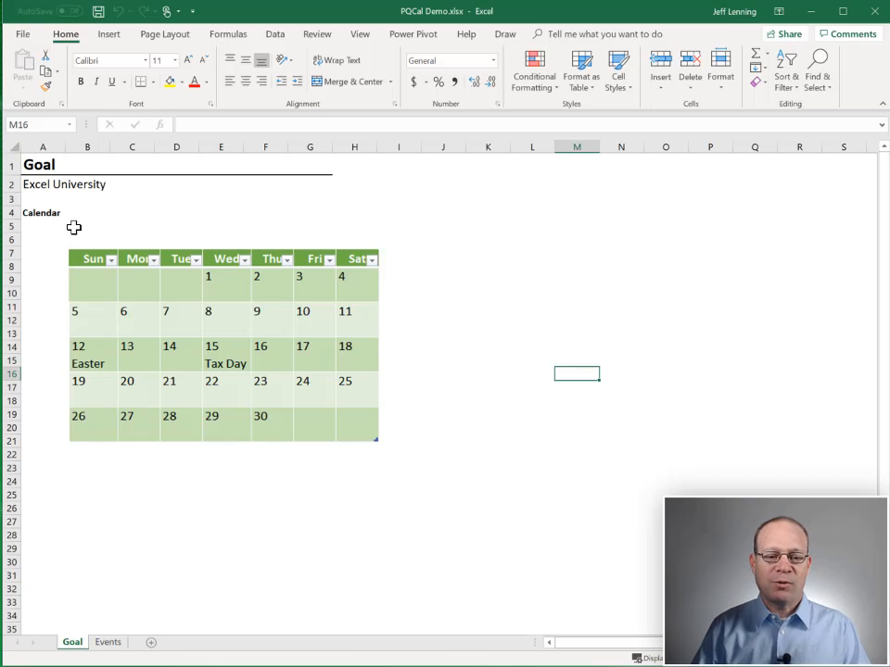
mouse_move(417, 352)
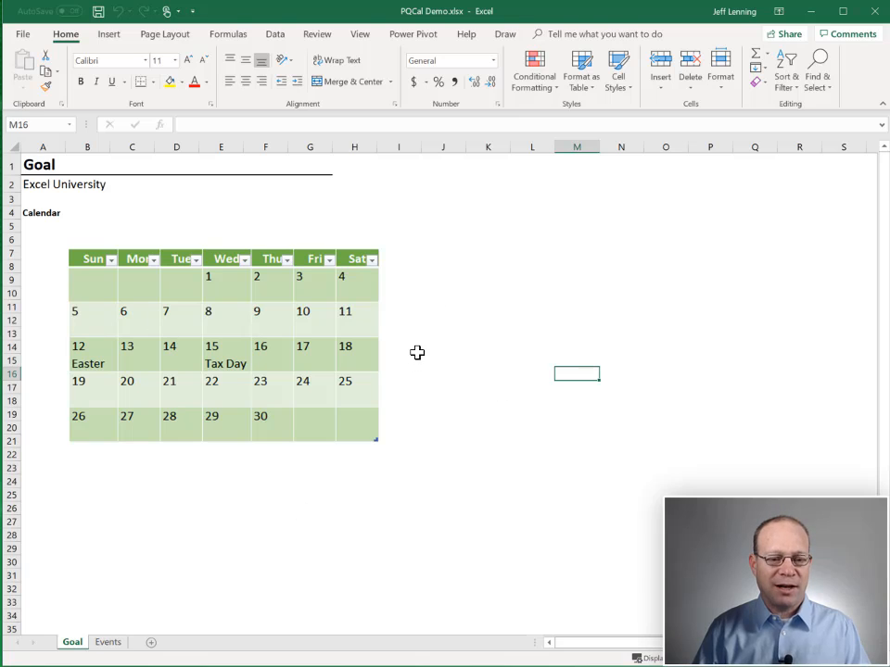
Step: Switch to the Events sheet and select a cell inside the holiday events table
left_click(108, 641)
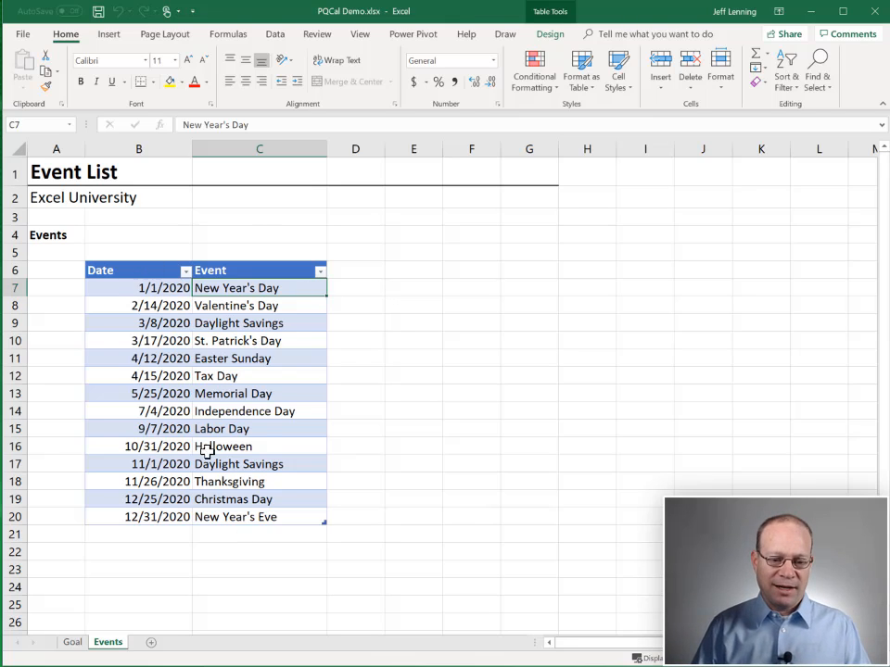
left_click(260, 323)
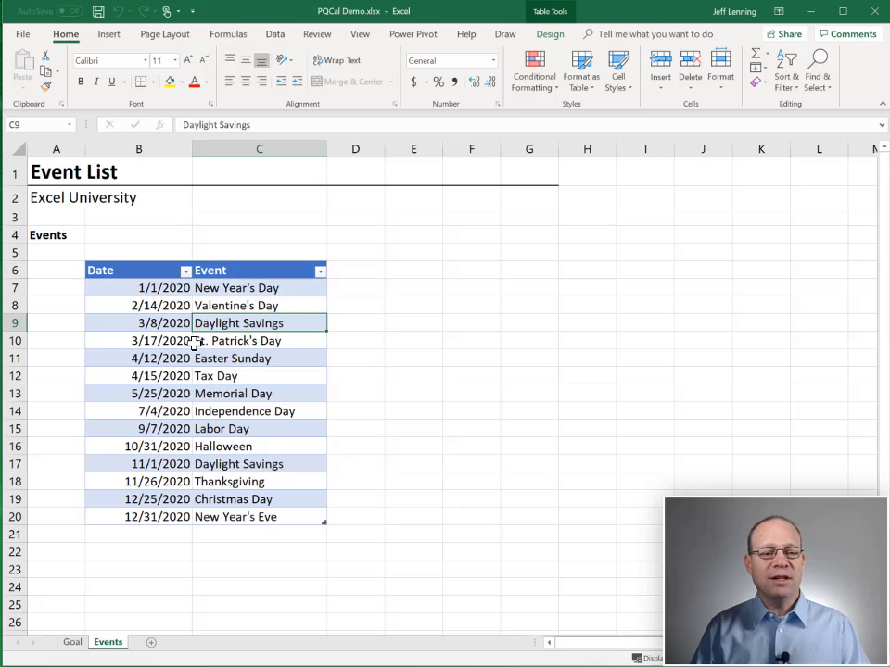
left_click(259, 288)
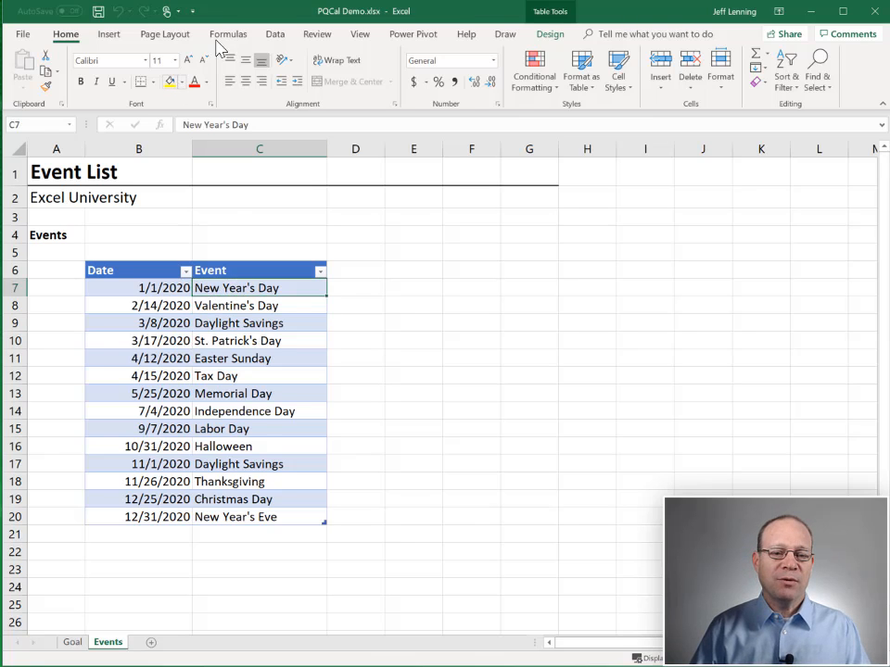
Step: Load the events table into Power Query as a connection-only query named EventList
left_click(275, 34)
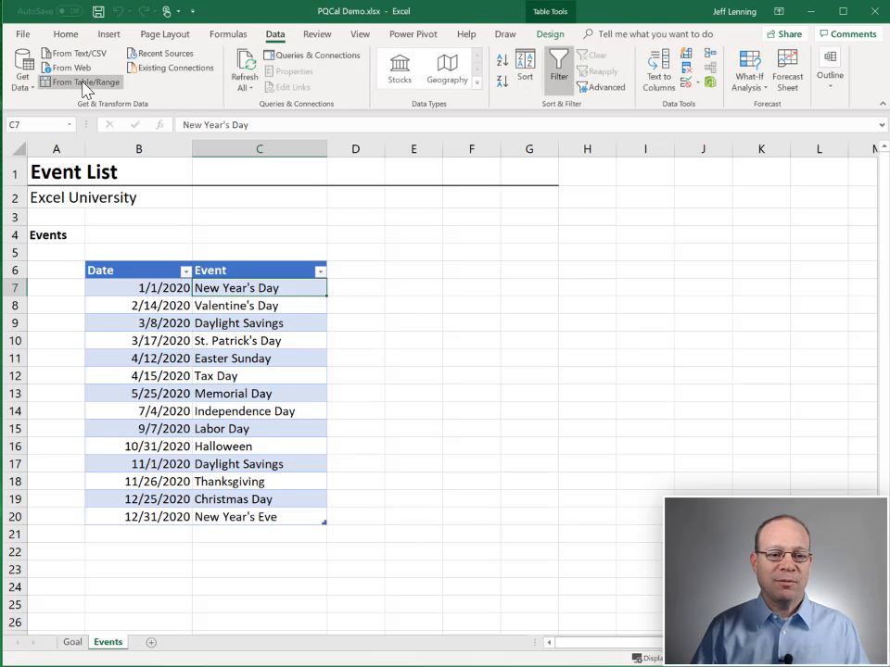
left_click(82, 82)
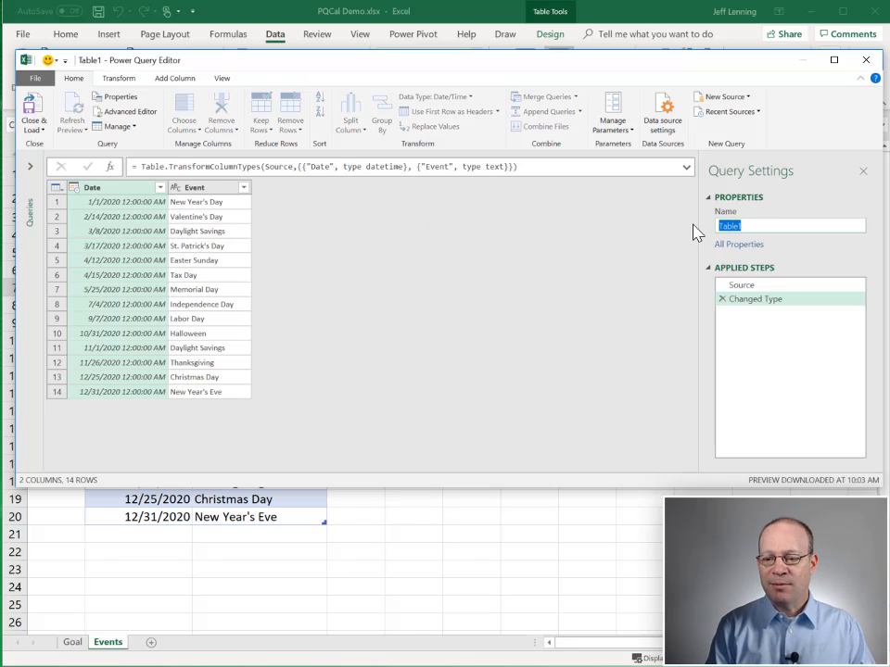
type("EventList")
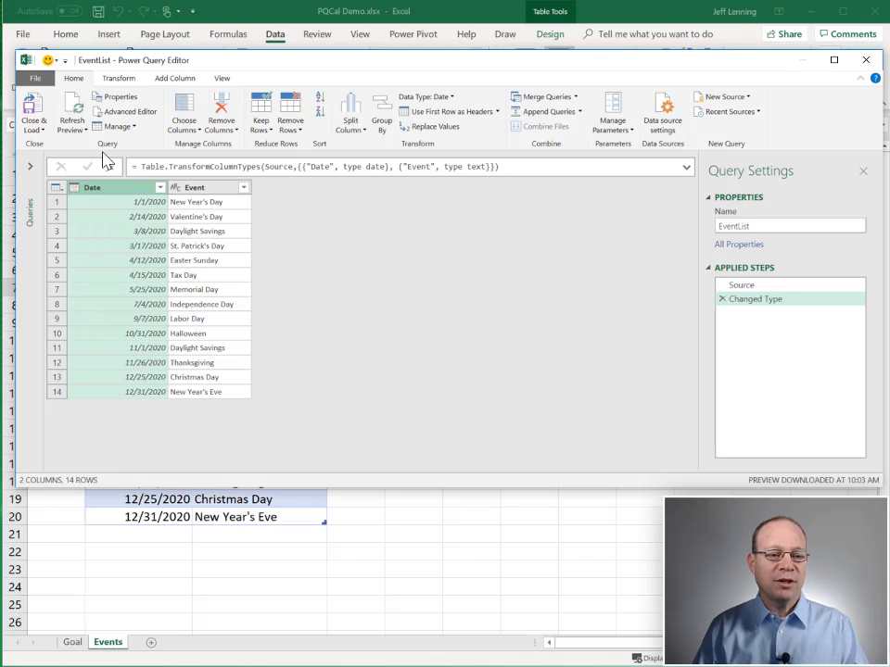
left_click(33, 111)
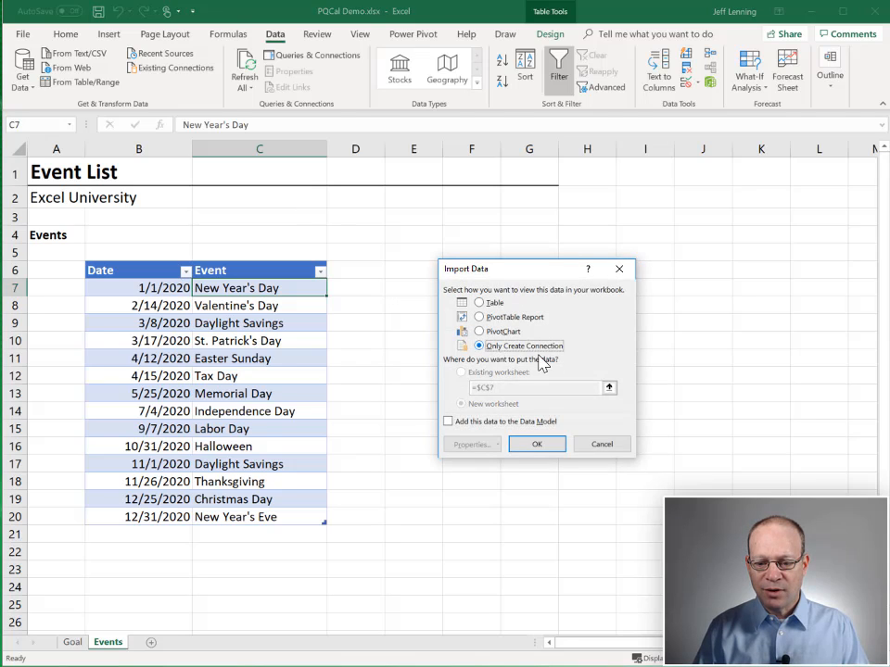
left_click(536, 443)
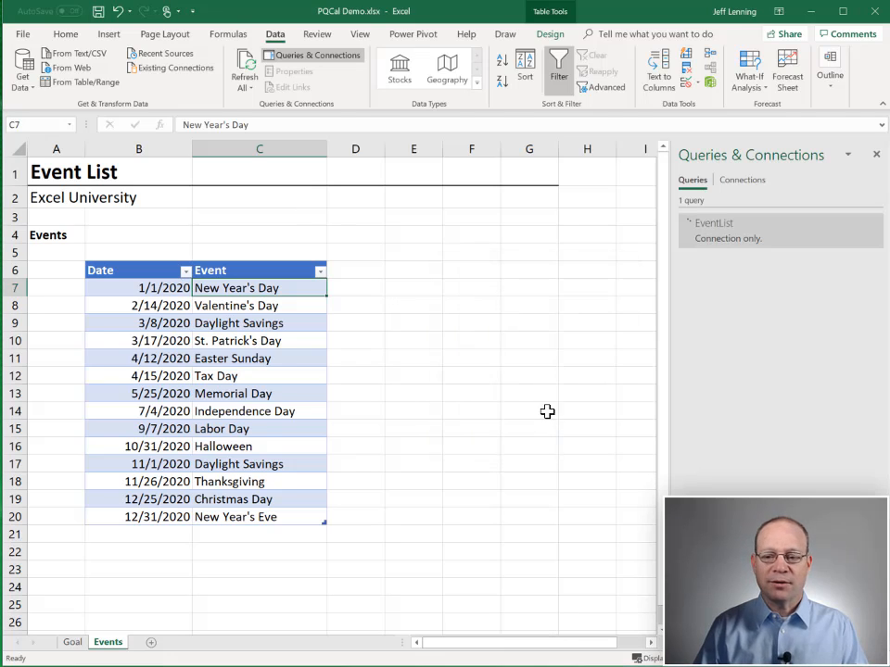
mouse_move(742, 316)
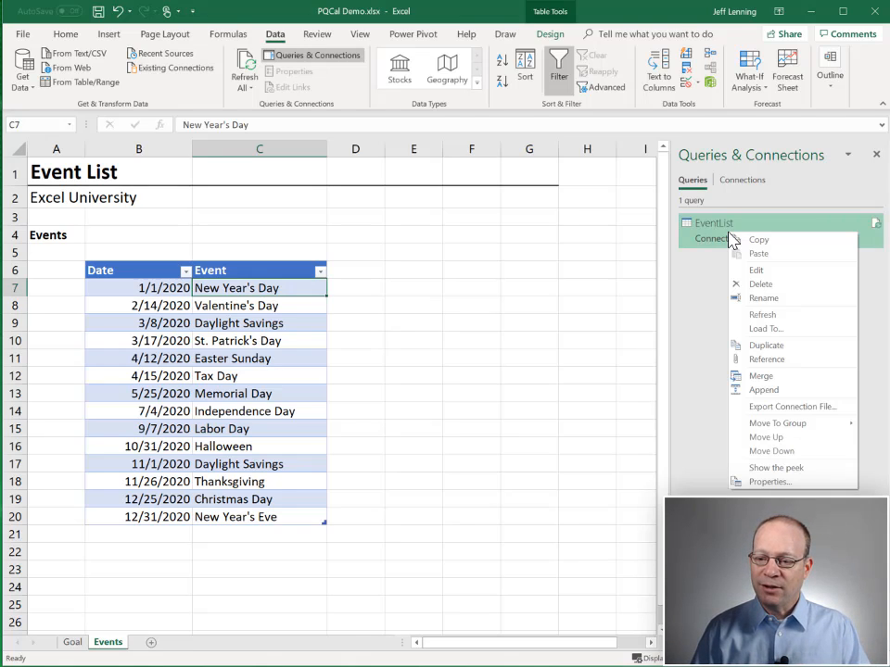
mouse_move(767, 359)
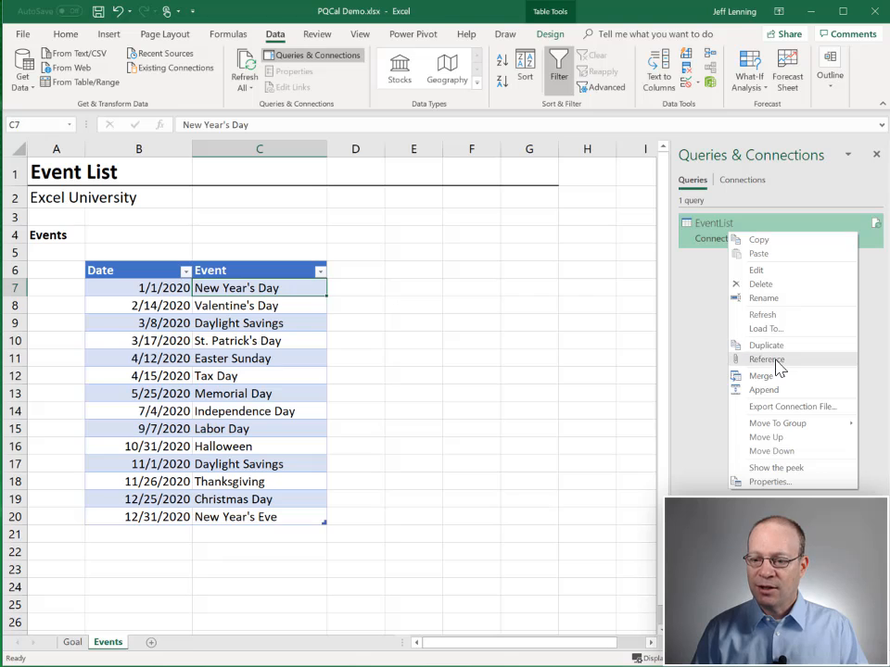
Step: Create a reference to the EventList query and name it FirstDay
left_click(767, 360)
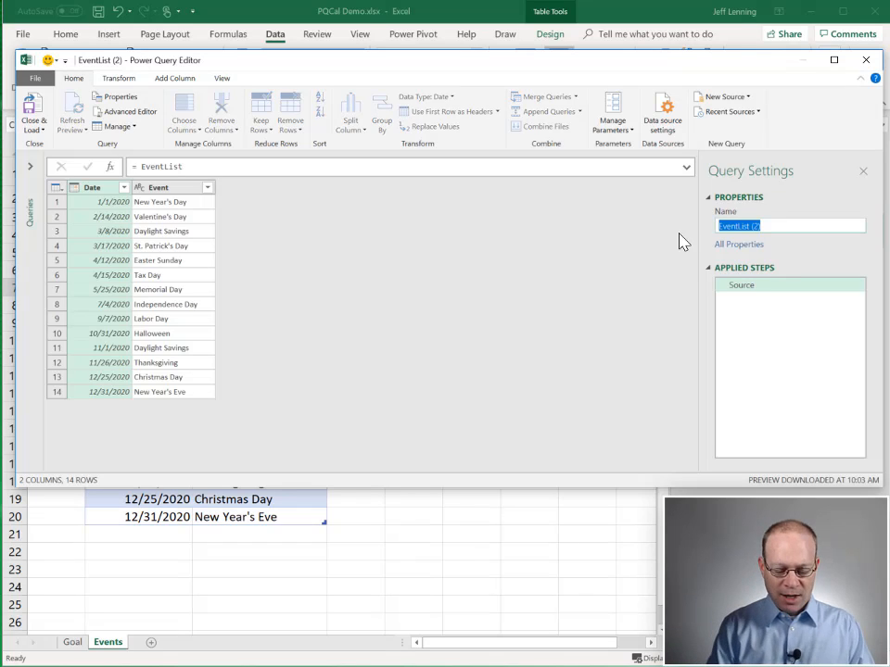
type("FirstDay")
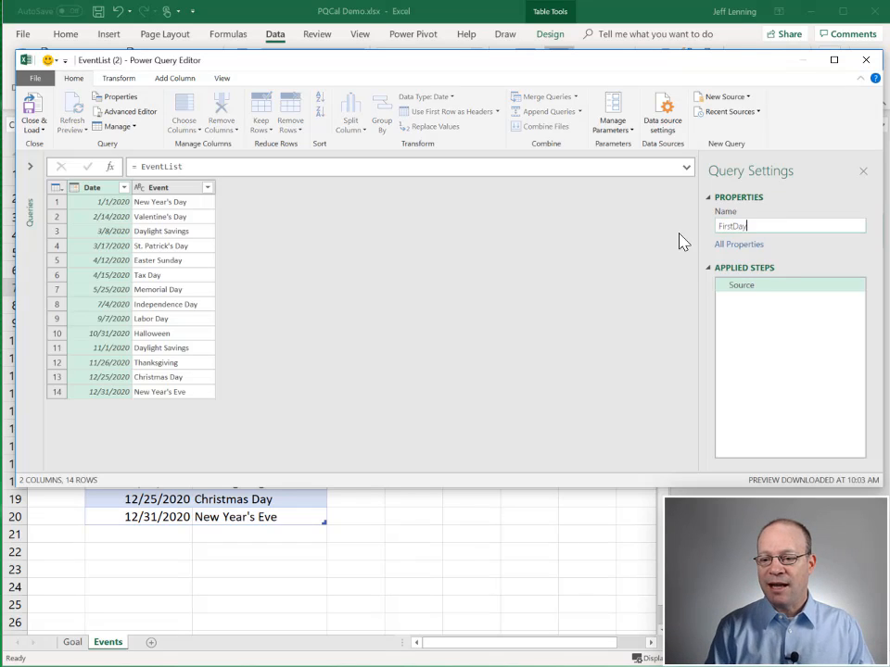
key("Return")
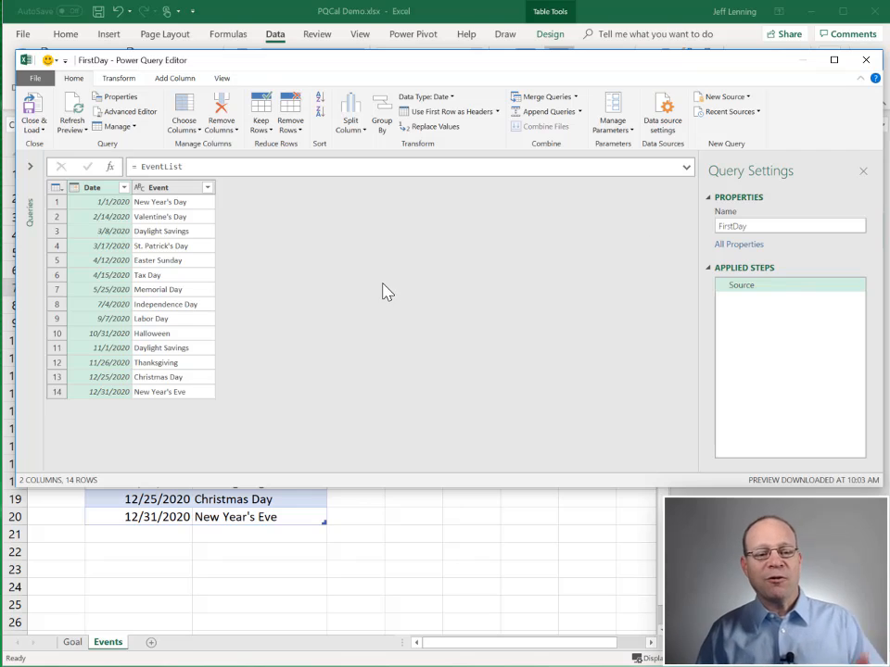
mouse_move(370, 280)
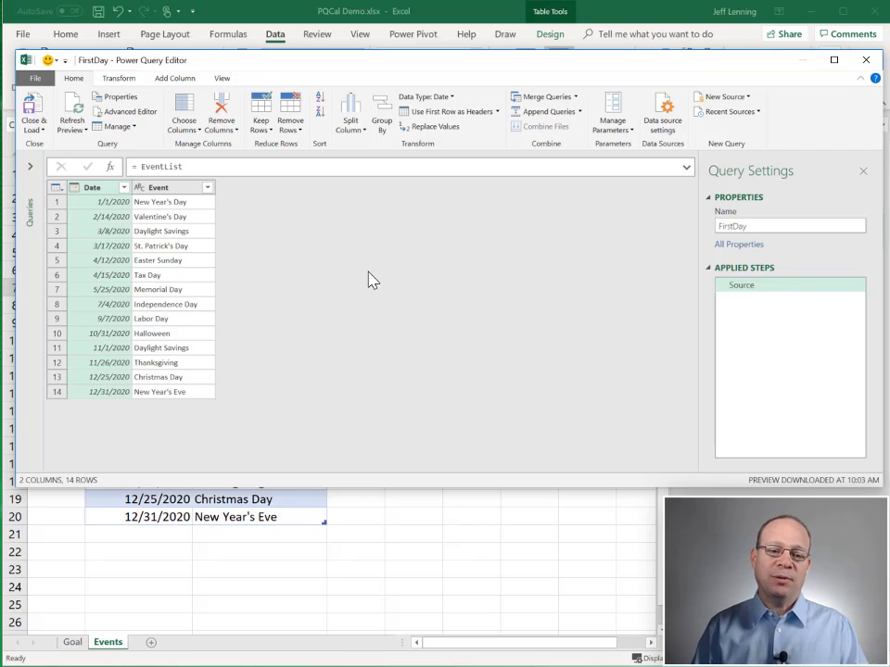
mouse_move(113, 210)
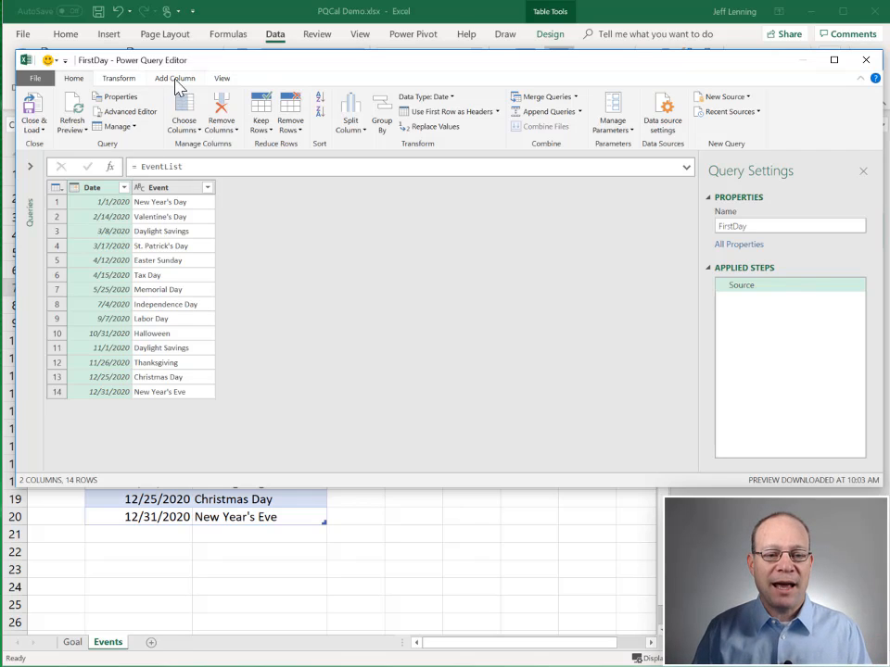
Step: Add a Start of Month column from Date and set it to whole numbers
left_click(174, 77)
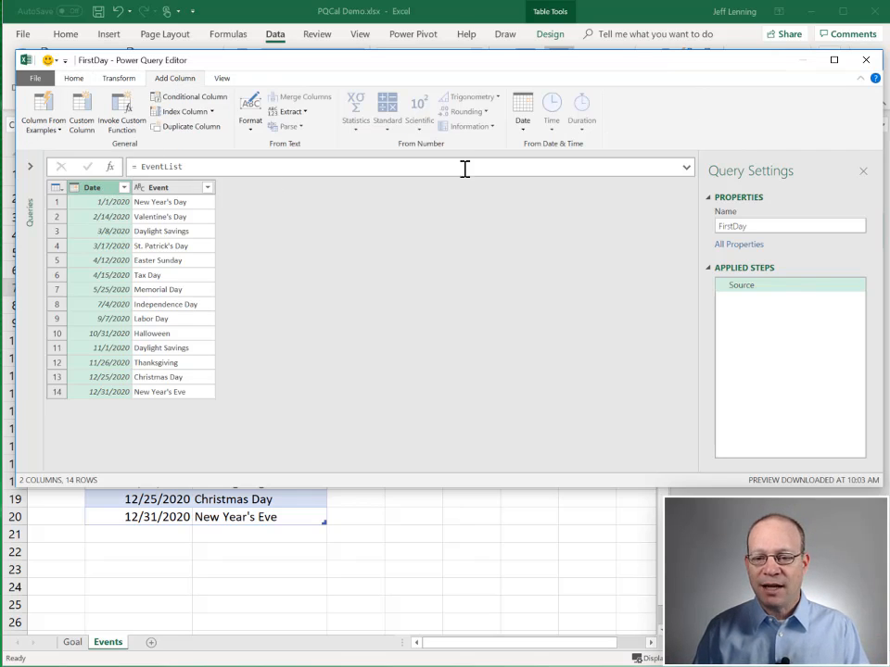
left_click(522, 108)
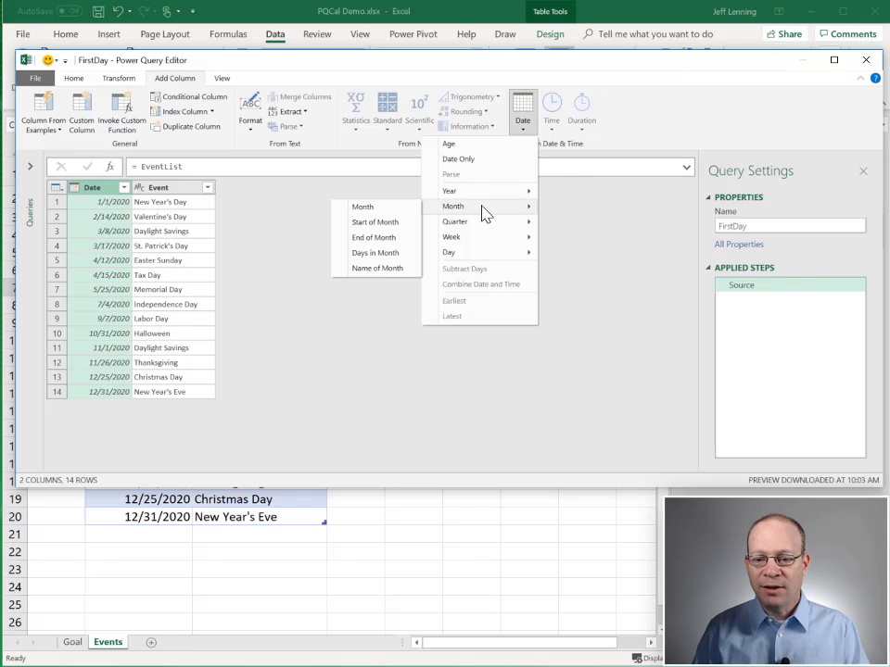
left_click(375, 222)
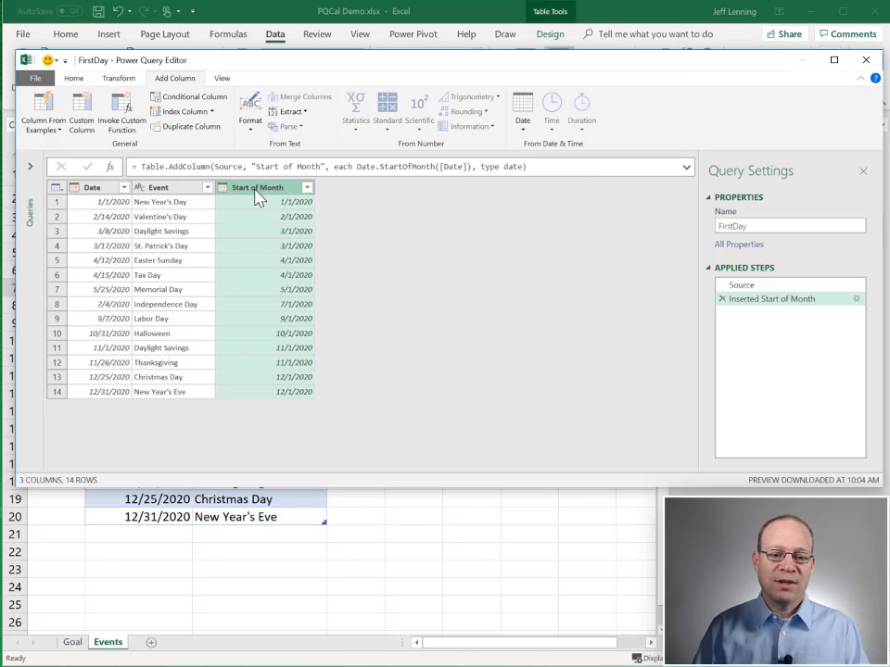
mouse_move(355, 320)
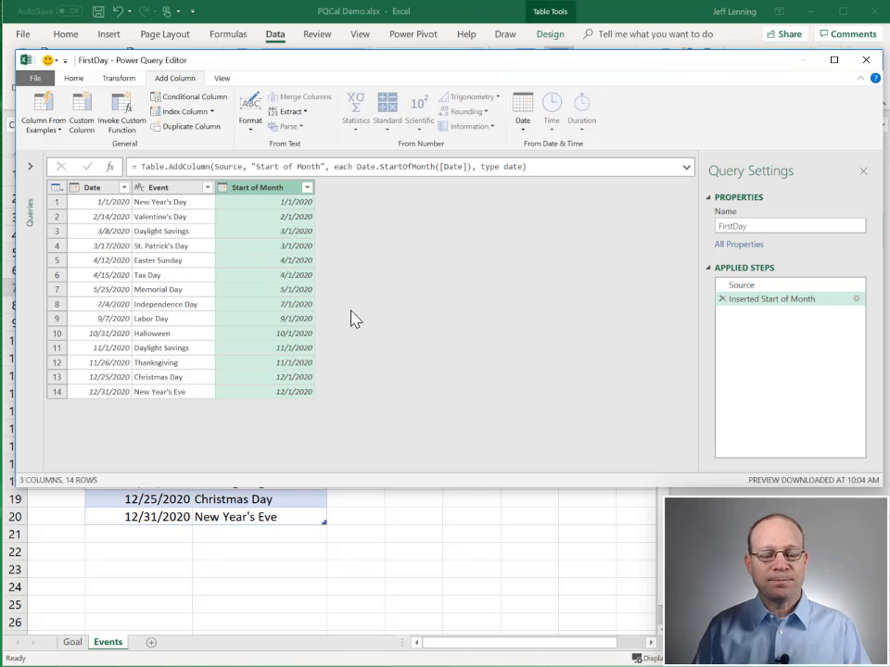
left_click(224, 187)
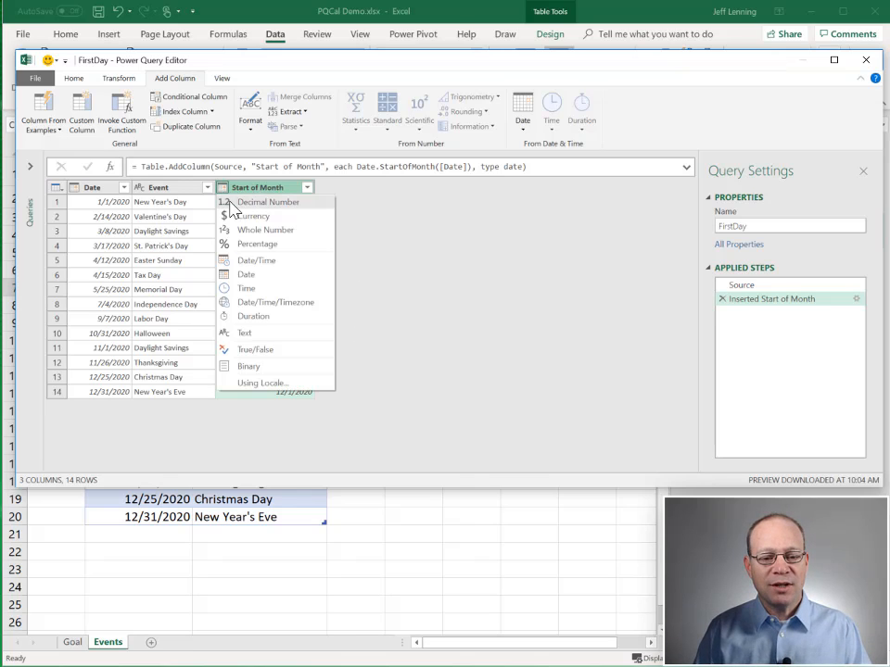
mouse_move(289, 237)
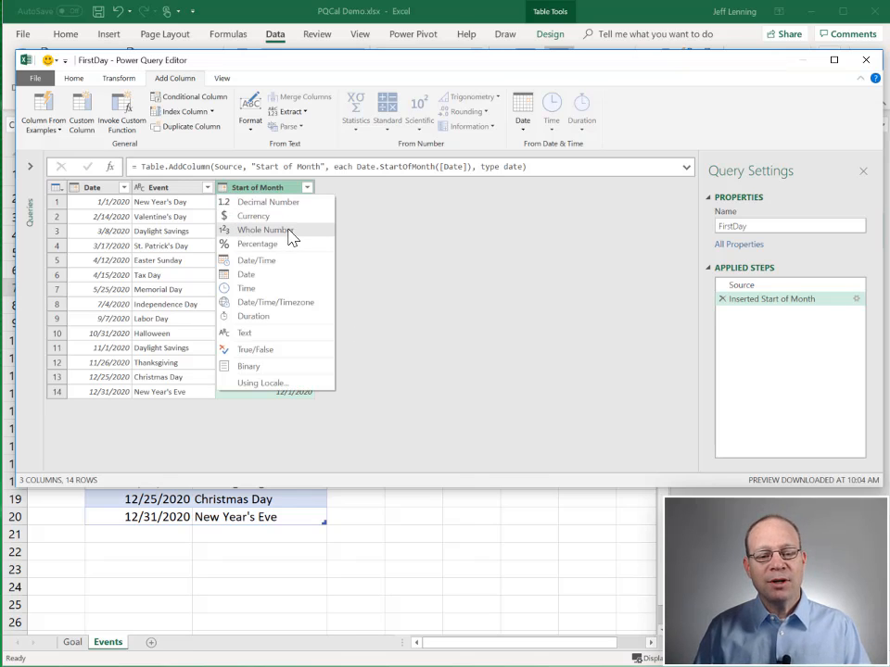
left_click(263, 229)
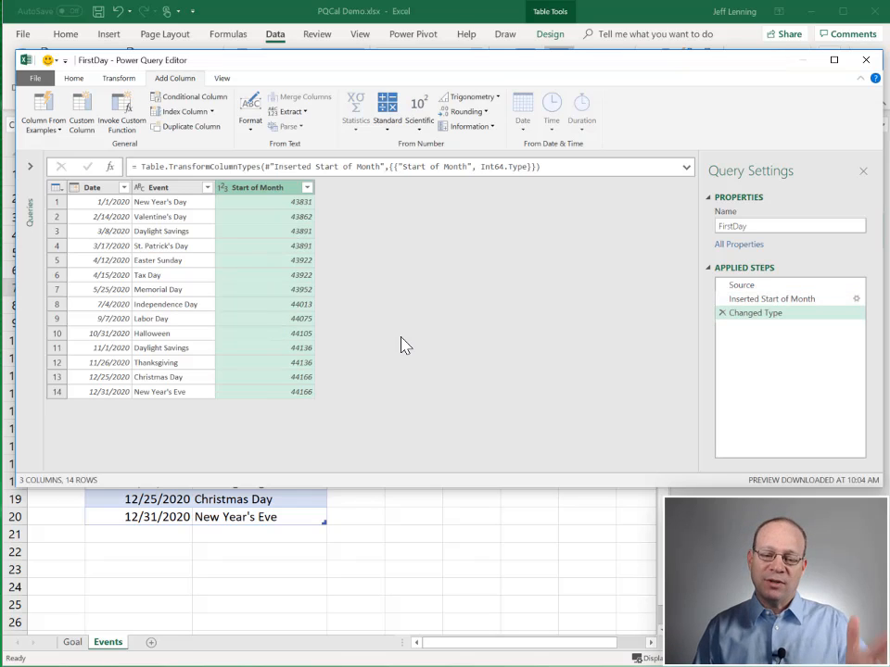
mouse_move(326, 299)
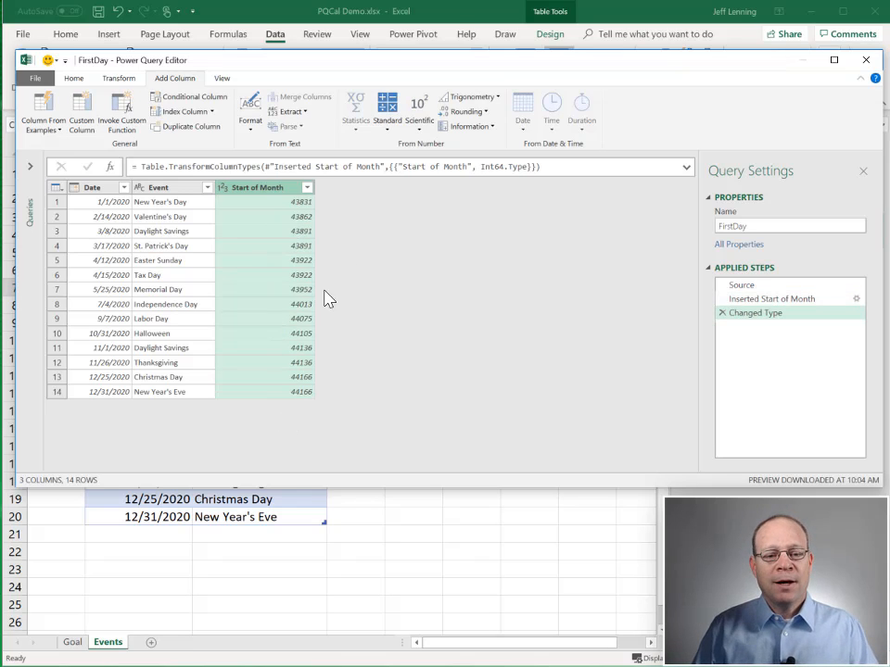
mouse_move(267, 129)
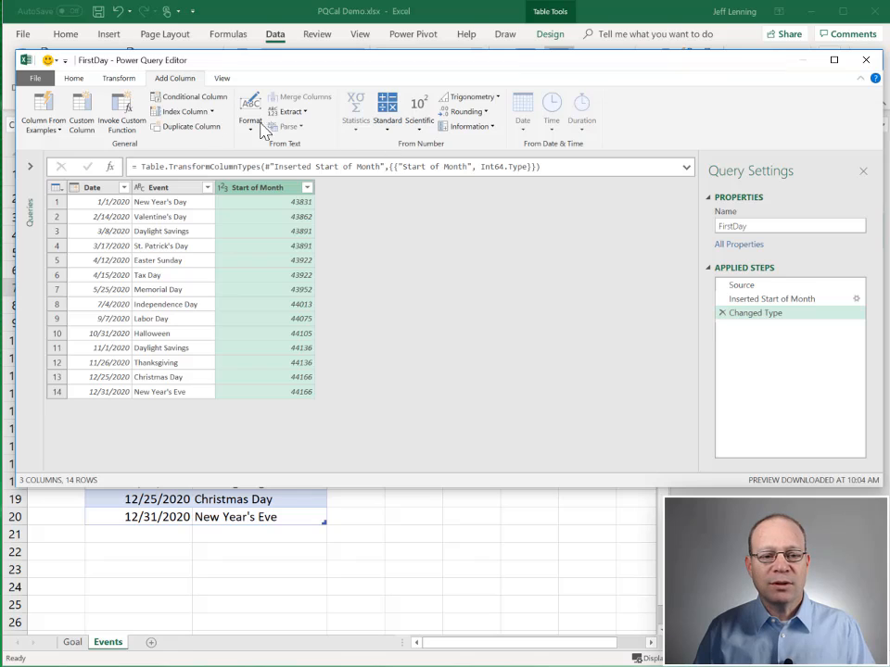
Step: Reduce Start of Month to its minimum, 43831, and close and load FirstDay
left_click(569, 106)
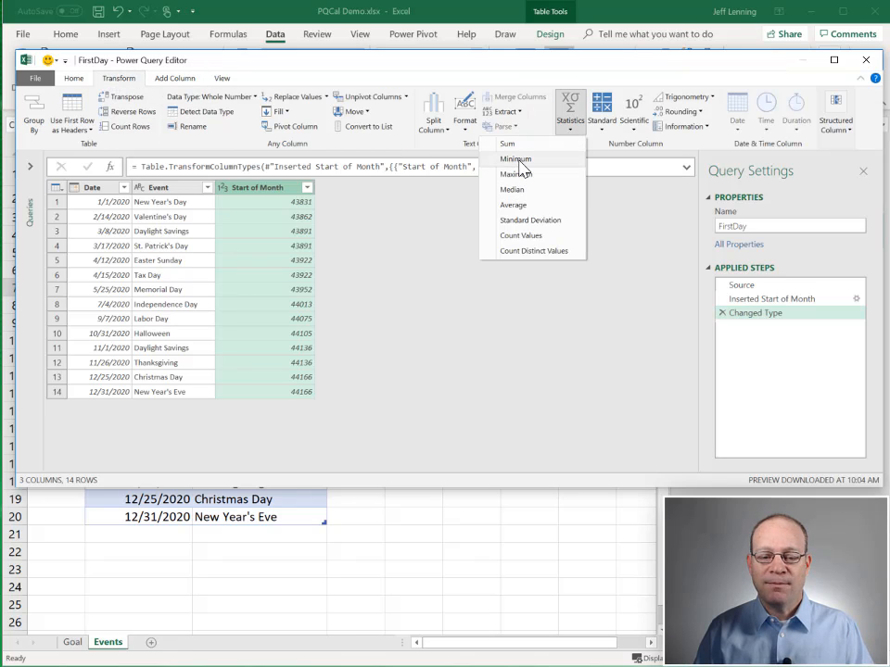
left_click(515, 158)
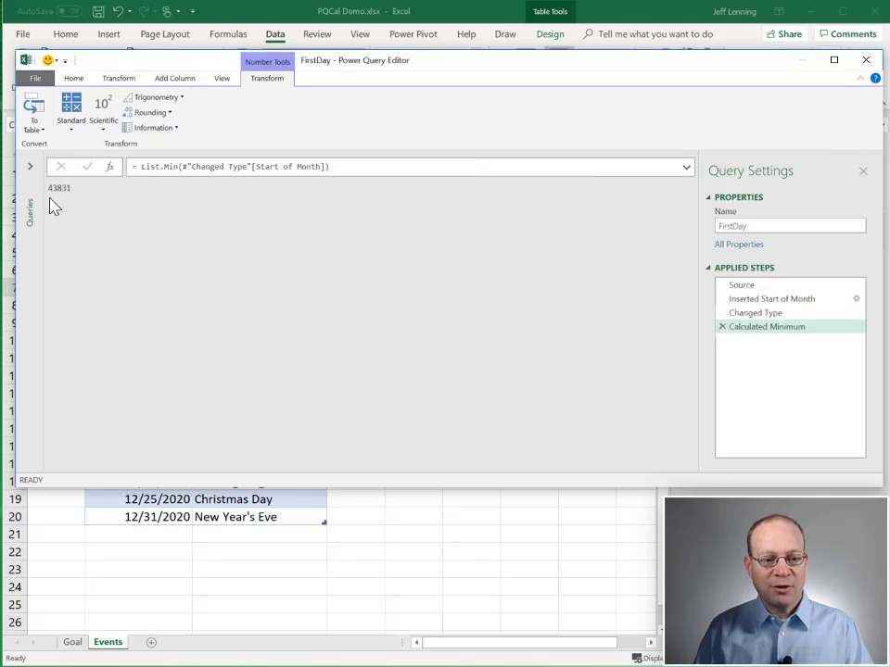
mouse_move(82, 85)
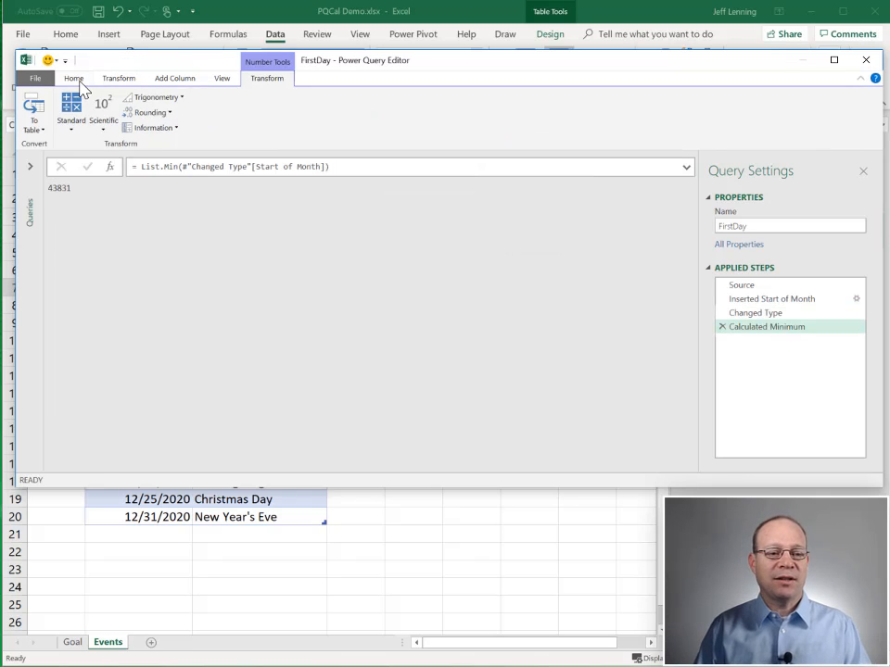
left_click(73, 78)
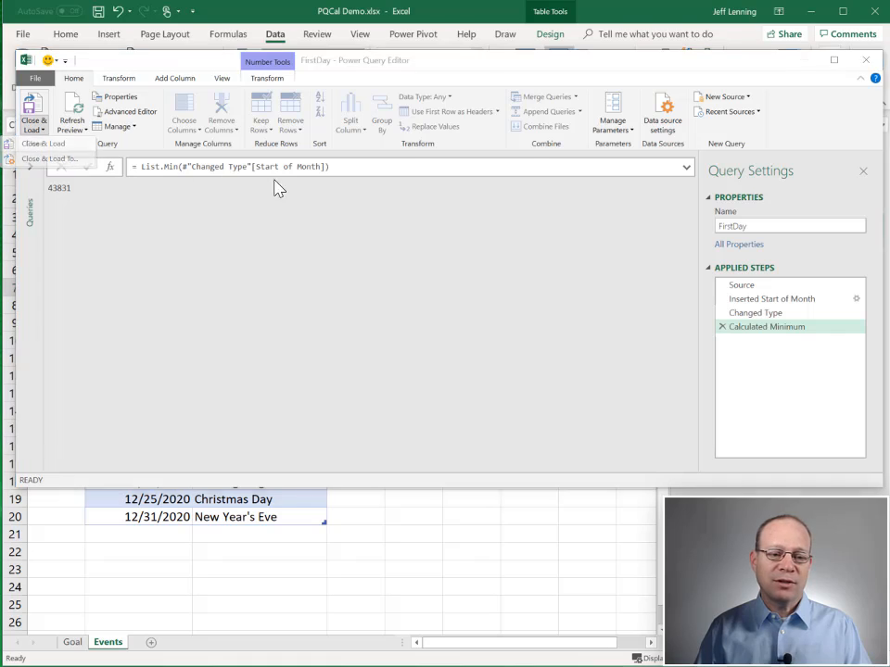
left_click(34, 111)
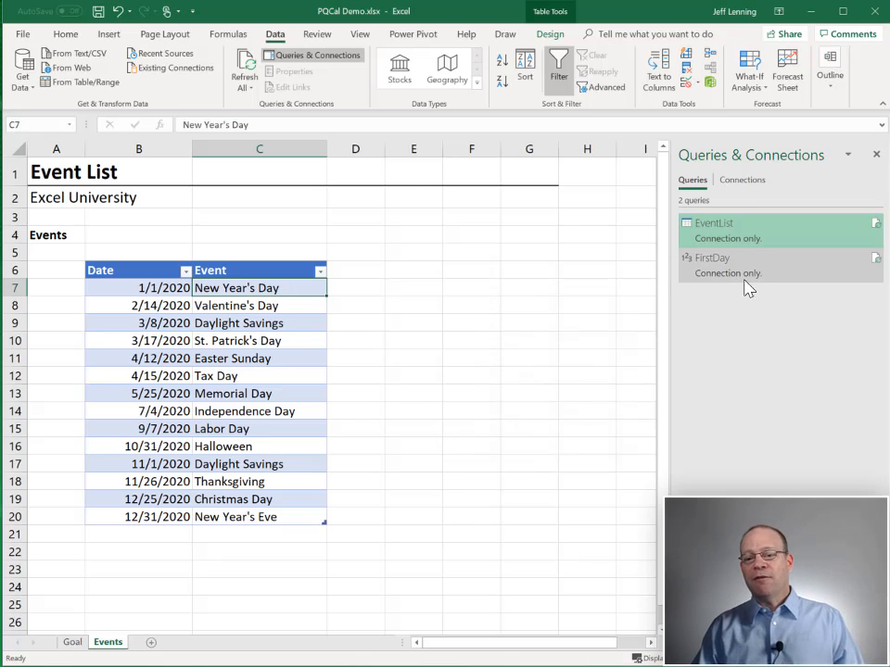
mouse_move(770, 405)
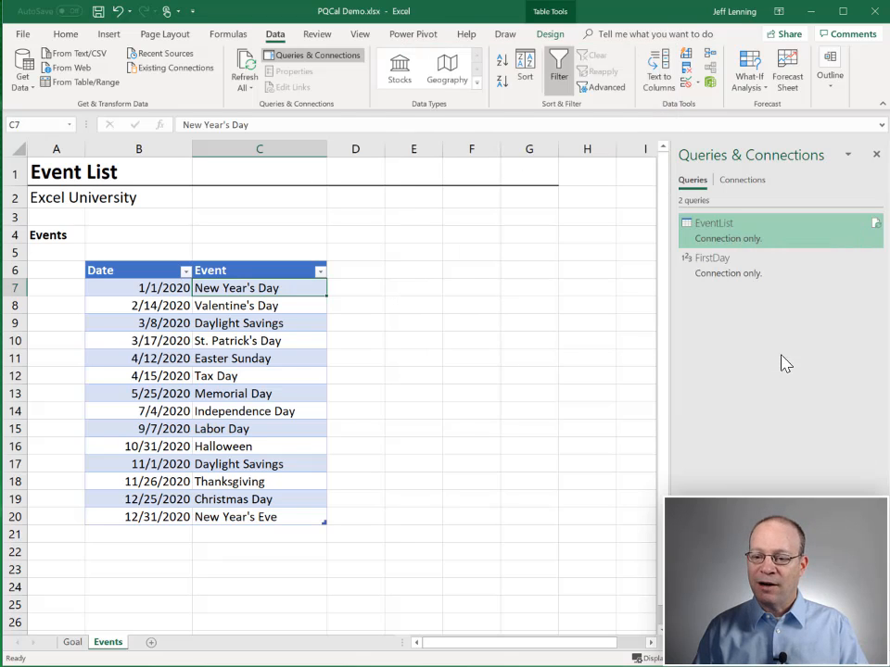
Step: Open a copy of the EventList query for editing and rename it LastDay
double_click(714, 222)
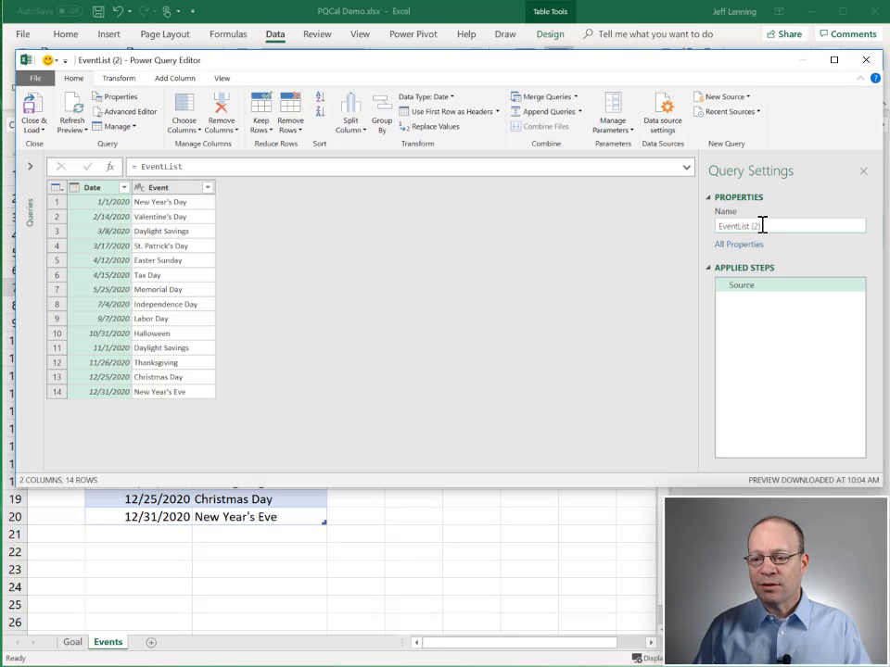
type("Lo")
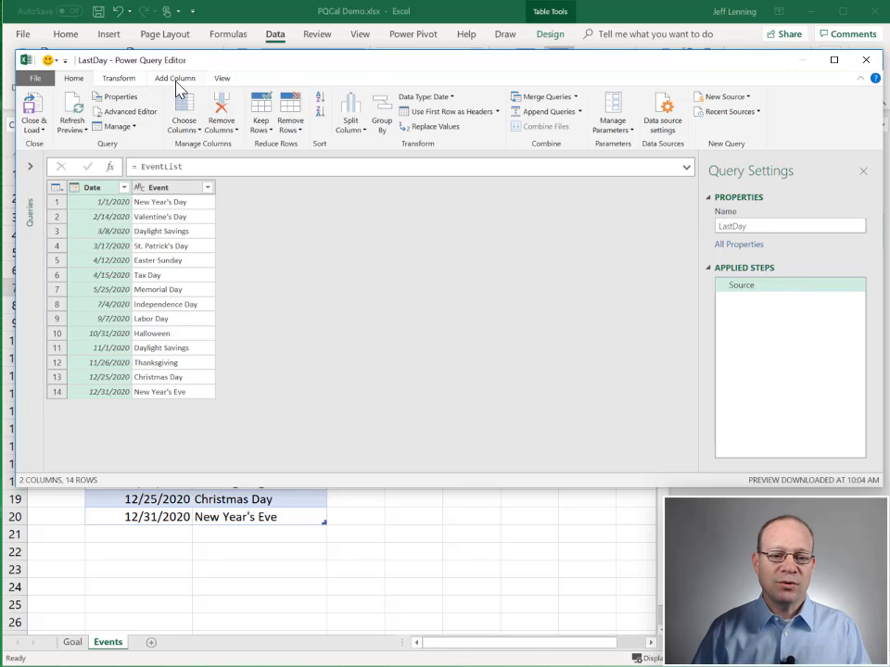
mouse_move(169, 127)
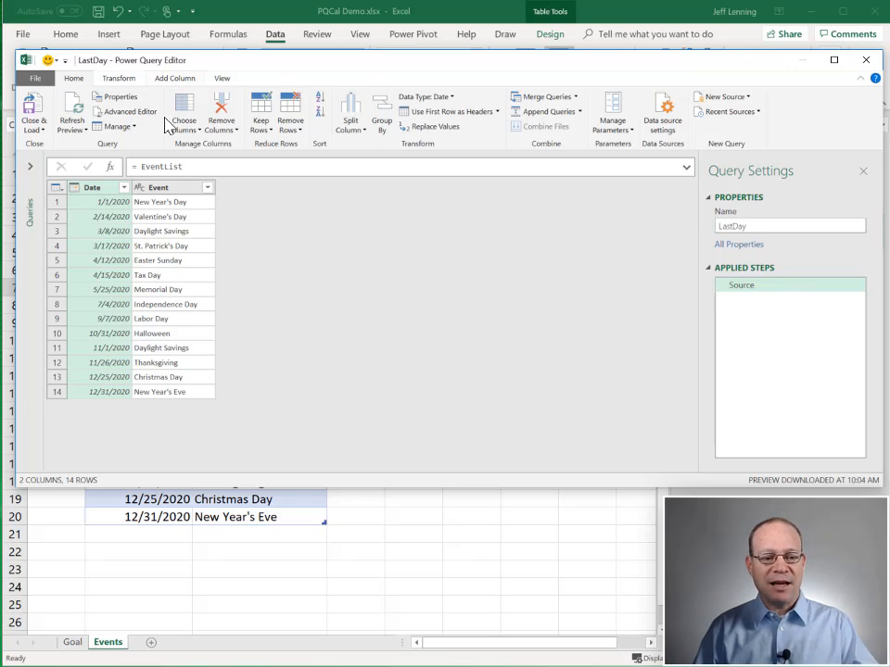
mouse_move(167, 201)
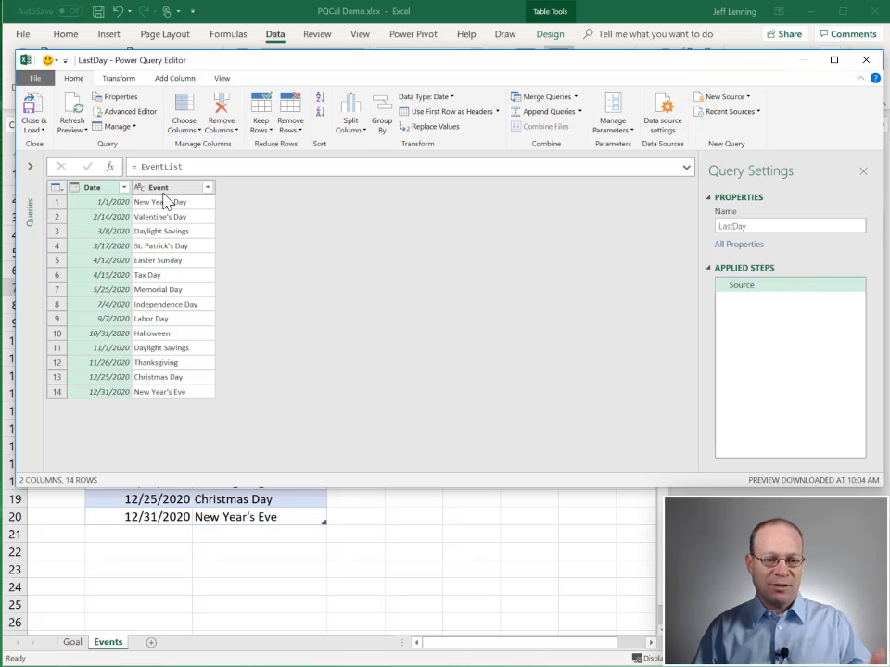
mouse_move(100, 200)
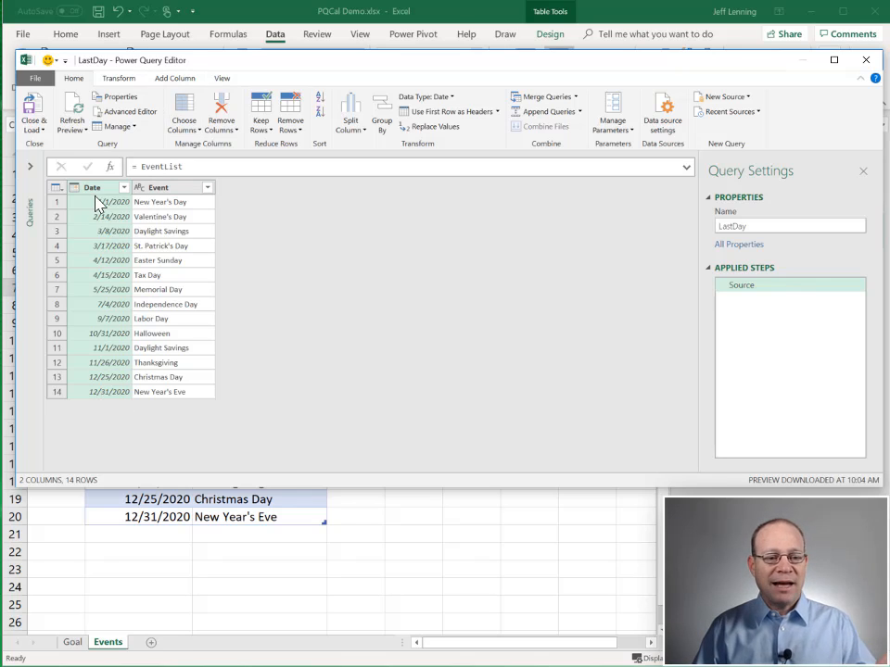
Step: Add an End of Month column derived from the Date column
left_click(174, 78)
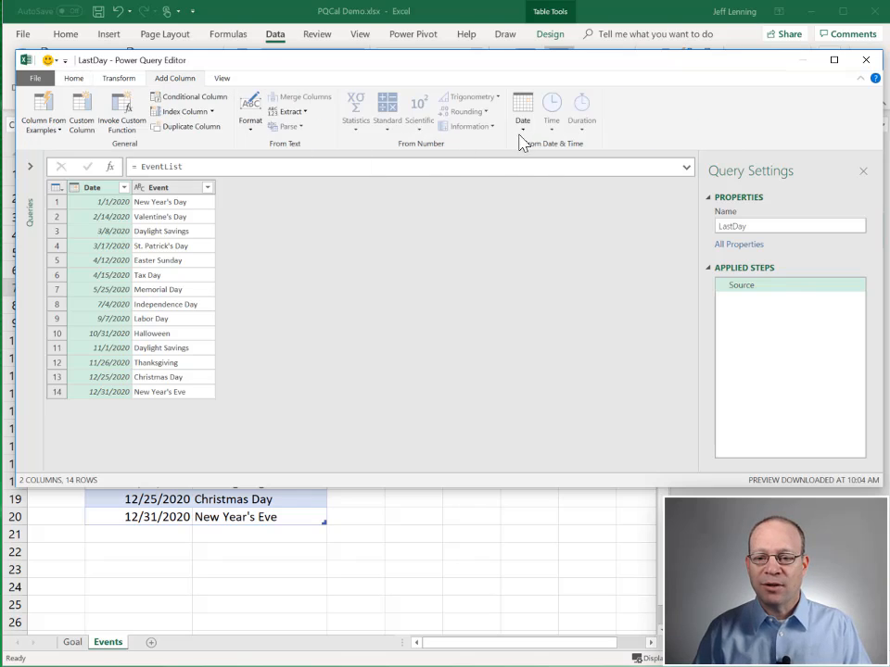
left_click(522, 107)
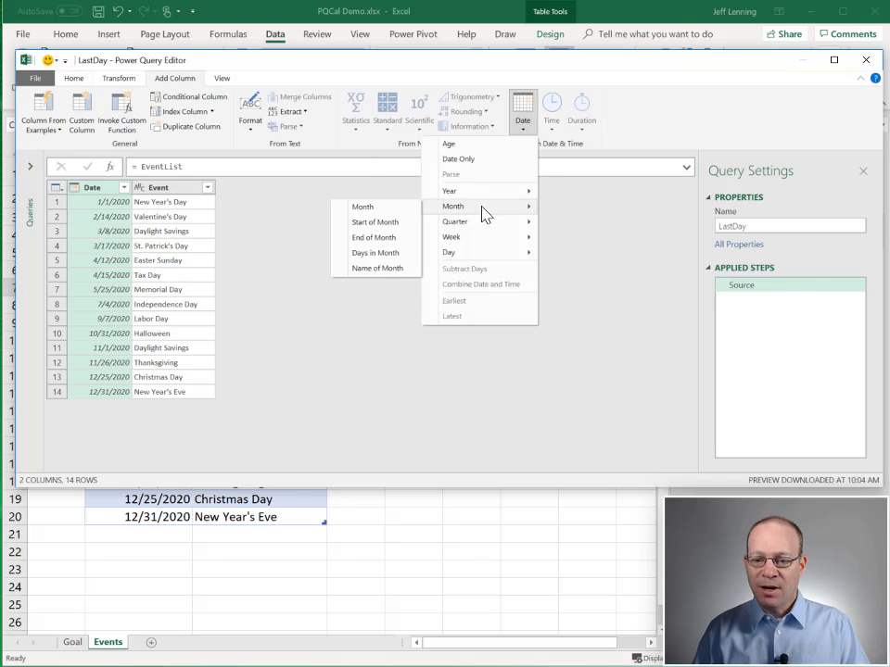
left_click(374, 237)
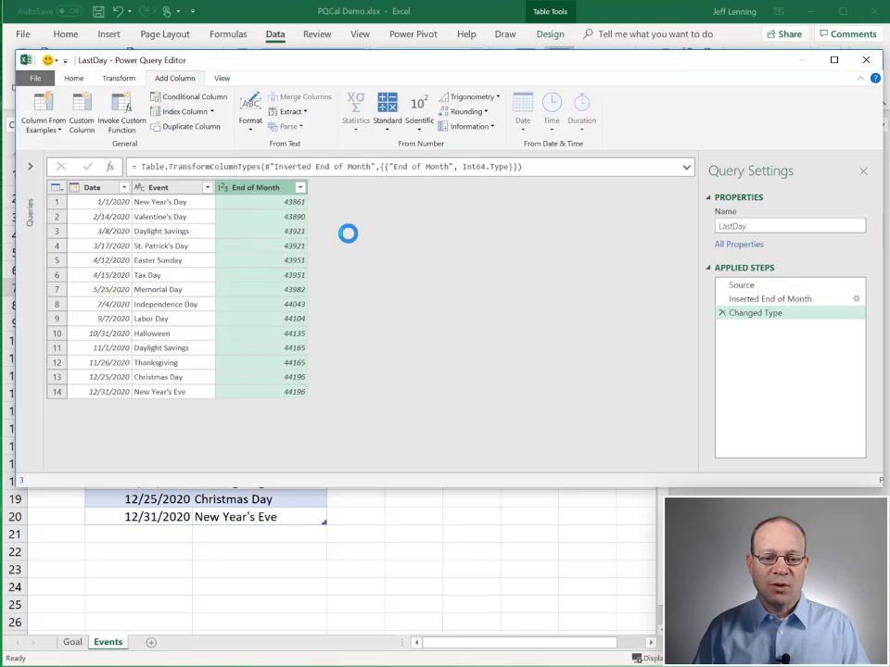
Step: Reduce End of Month to its maximum, 44196, and load LastDay as connection-only
left_click(119, 78)
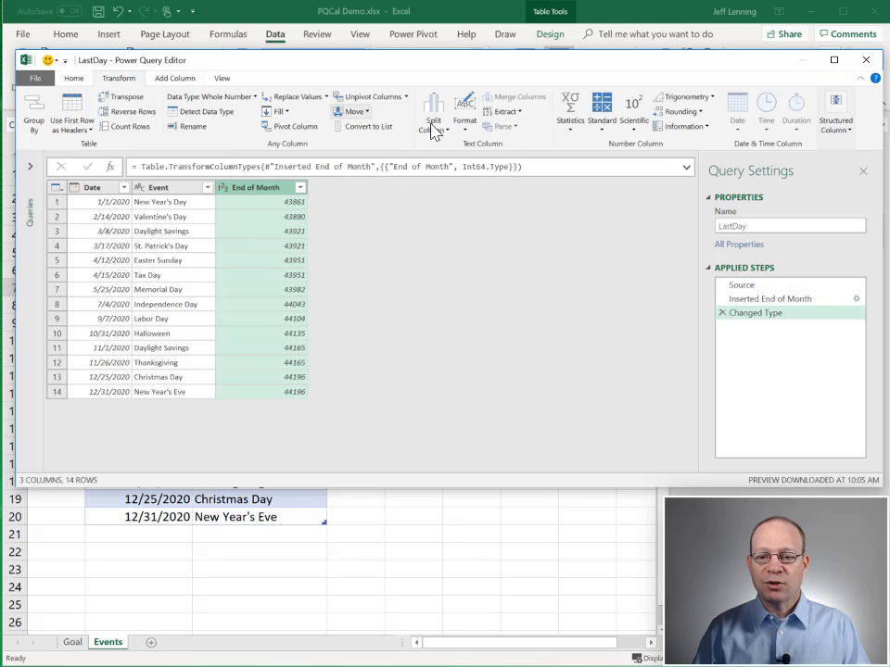
left_click(570, 107)
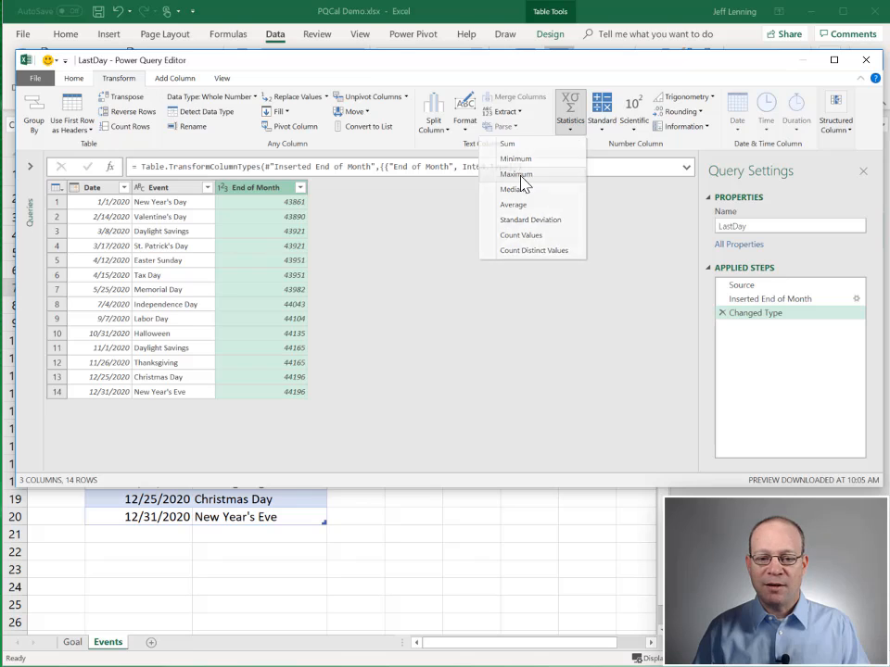
left_click(516, 174)
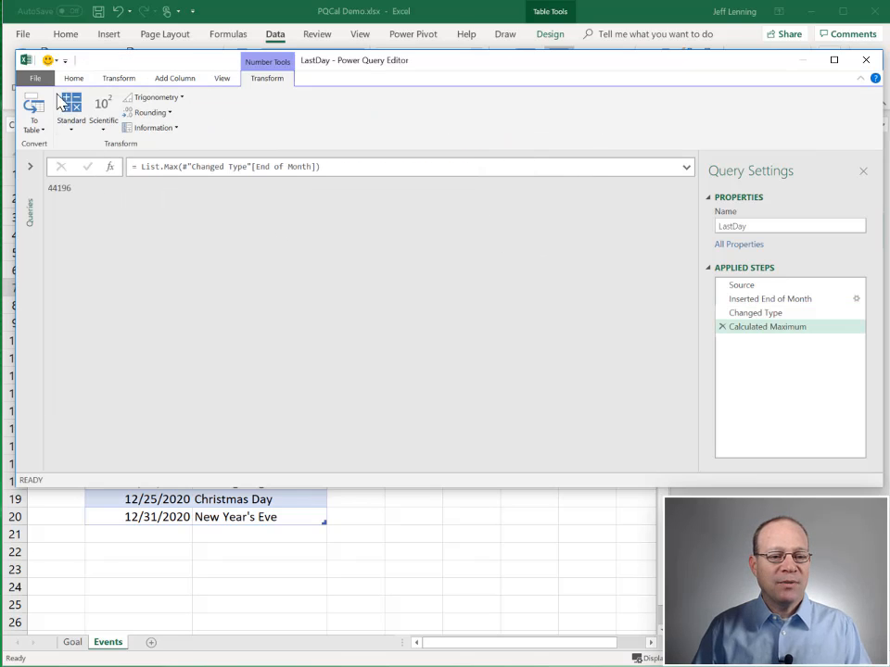
left_click(76, 78)
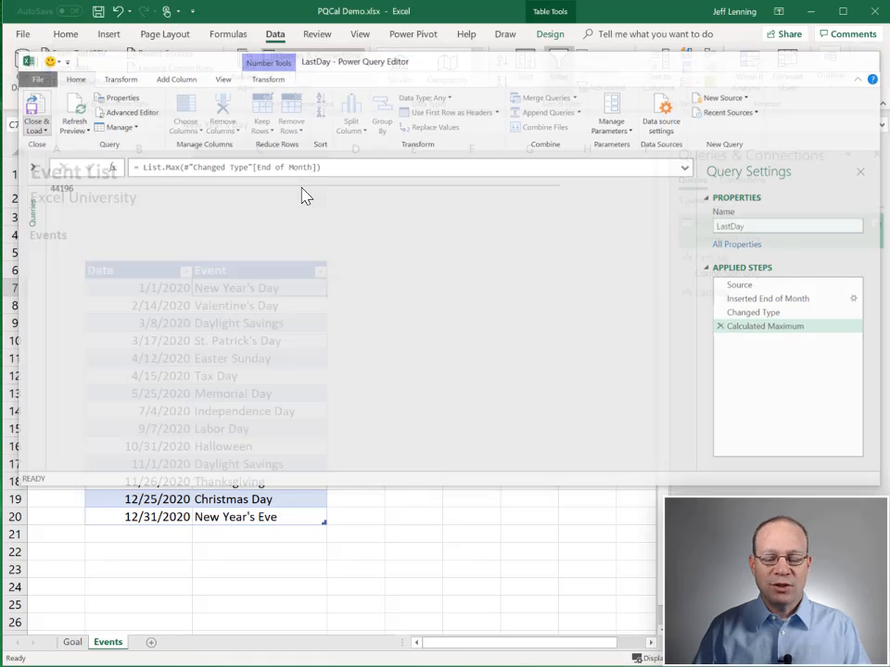
left_click(37, 111)
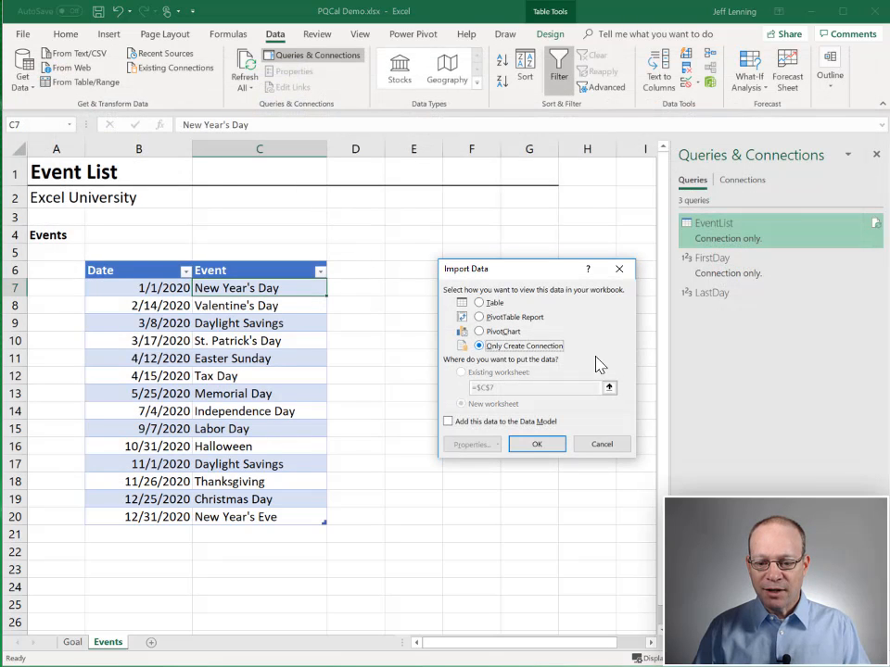
left_click(536, 443)
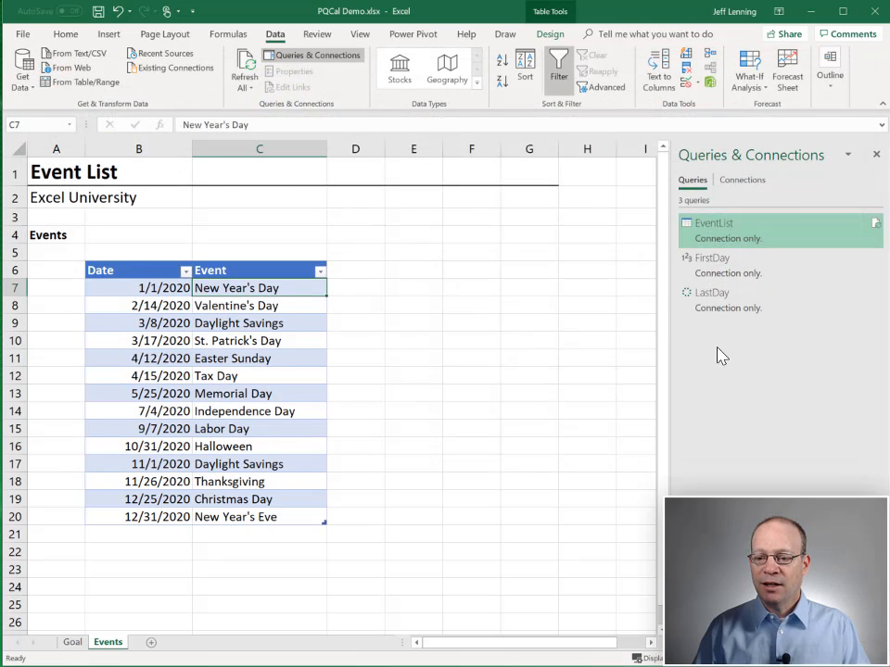
mouse_move(732, 460)
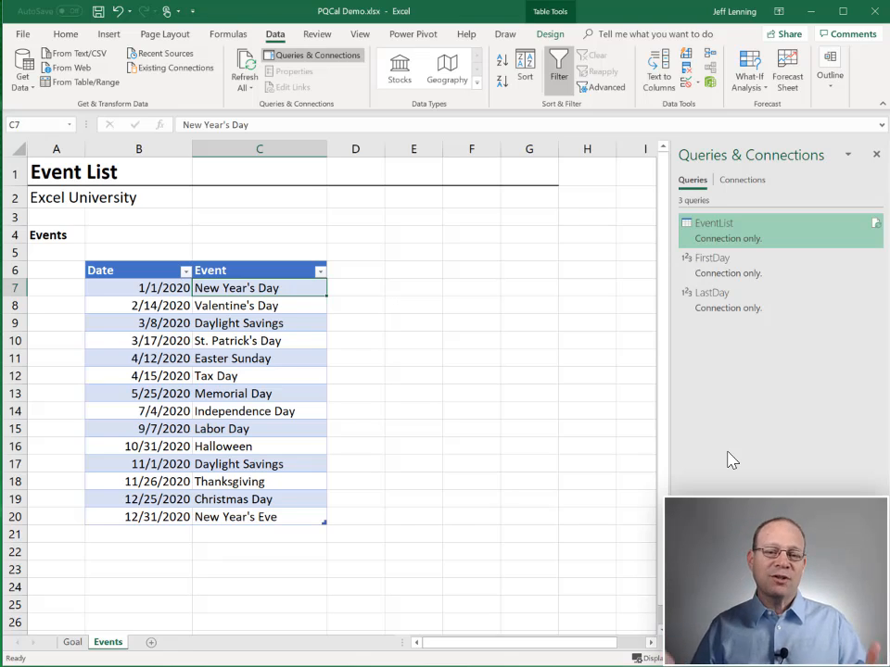
mouse_move(705, 450)
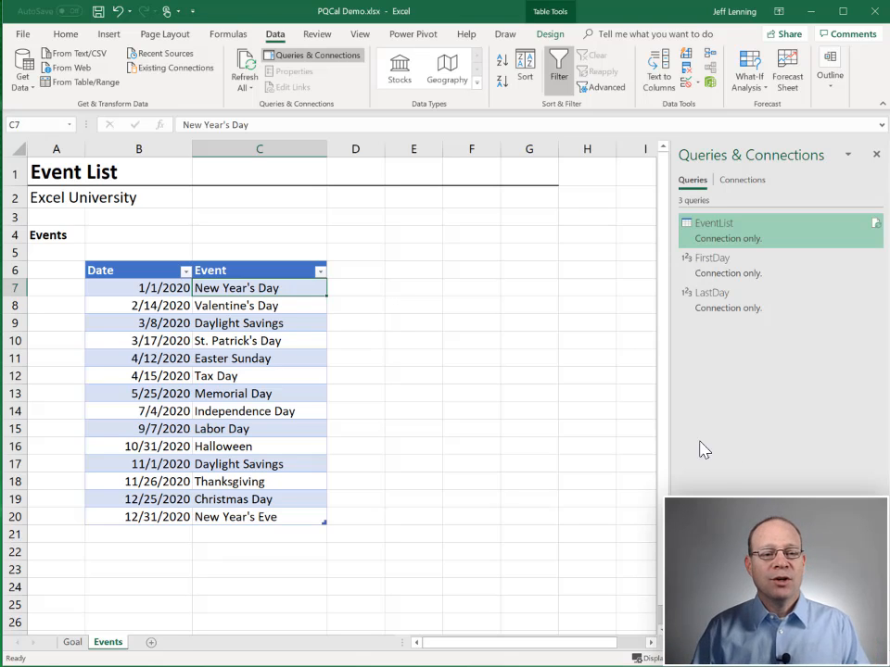
Step: Start a blank query from Get Data's other data sources
left_click(23, 69)
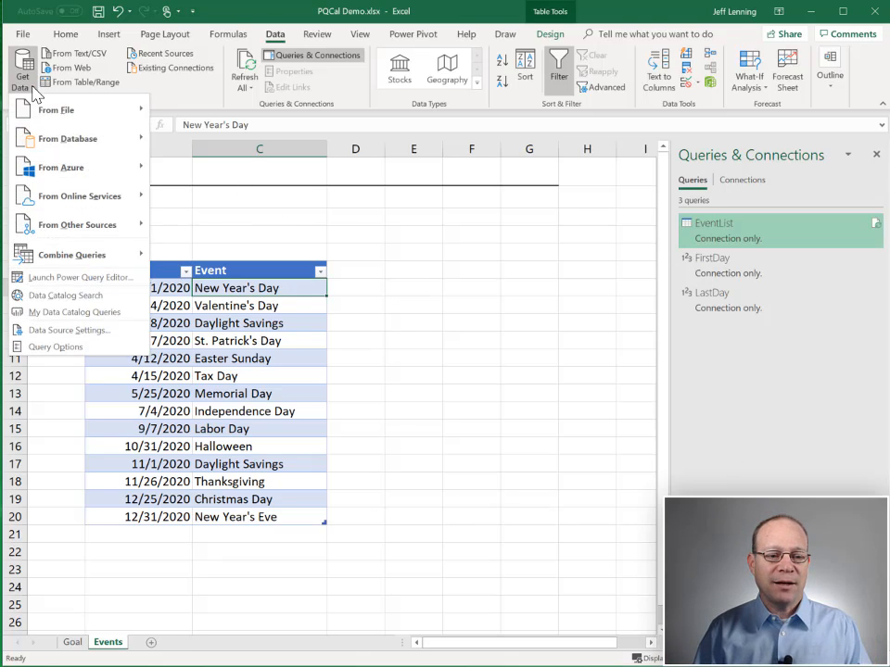
left_click(79, 225)
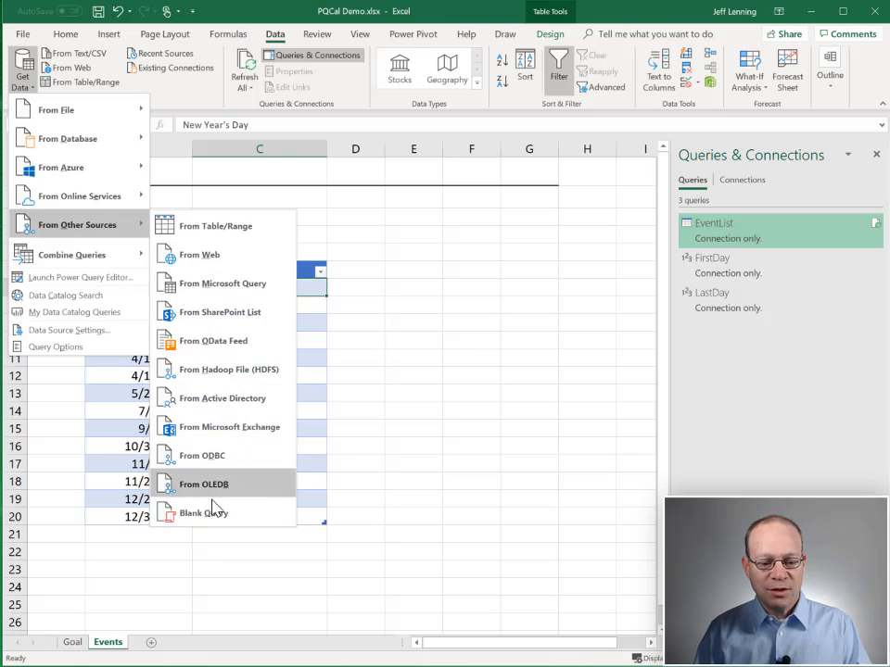
left_click(202, 512)
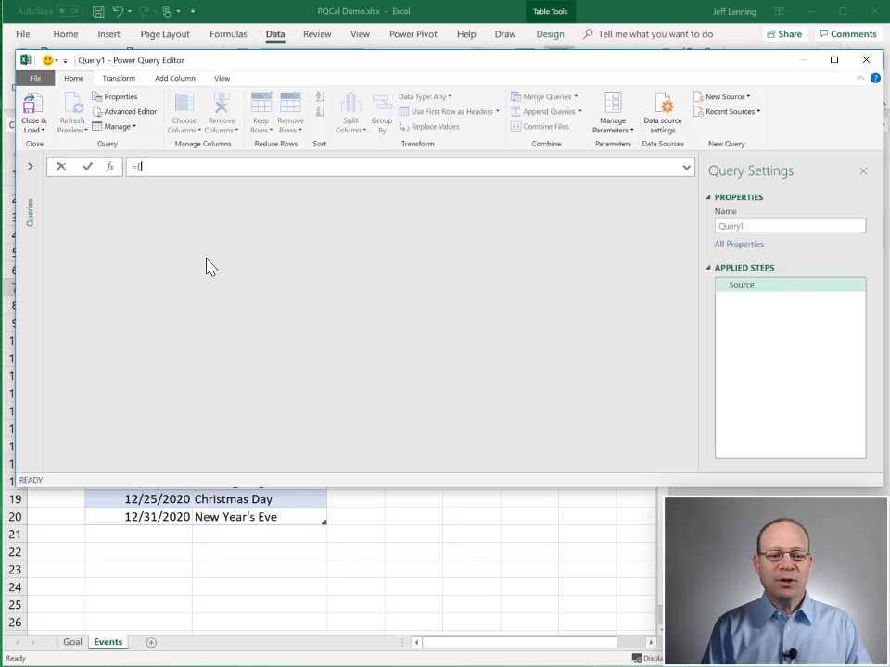
Step: Enter the formula {FirstDay..LastDay} and name the query DateRange
type("{")
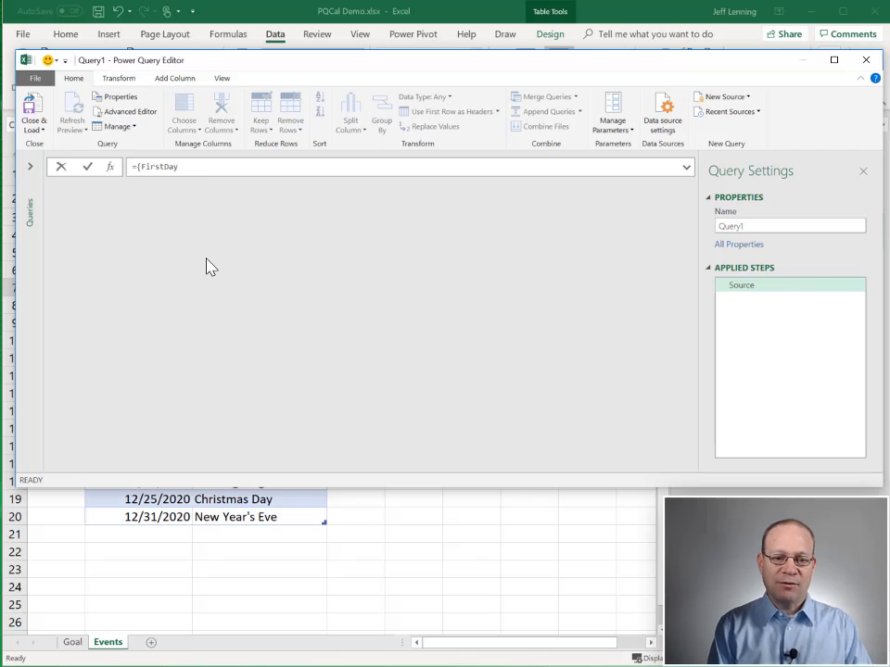
type("..")
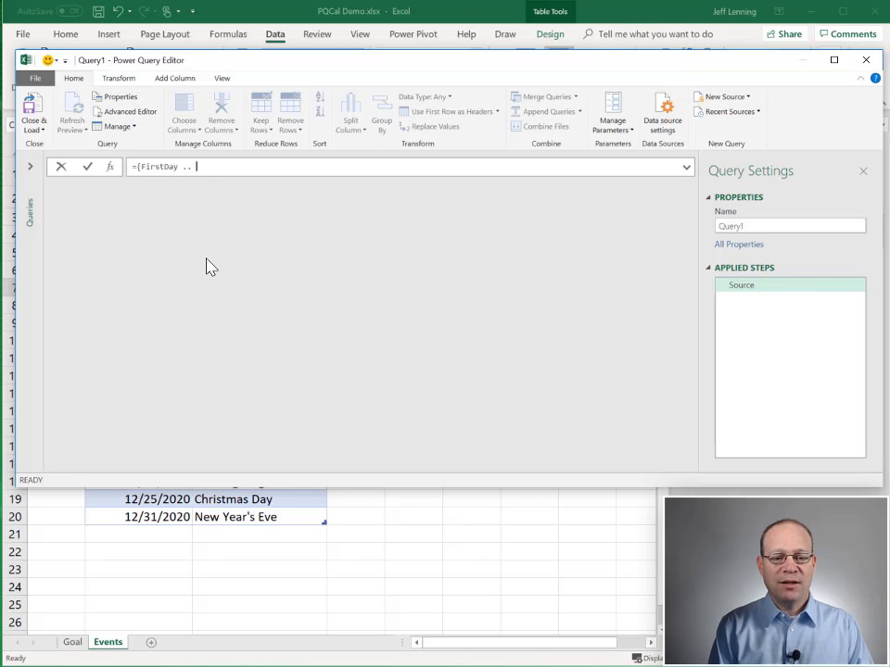
type("LastDay")
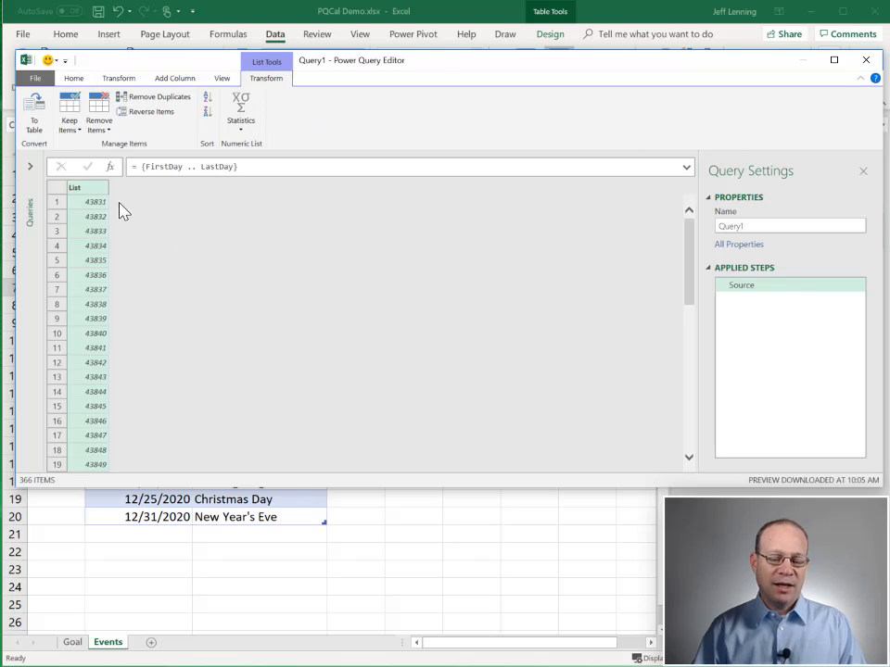
mouse_move(126, 396)
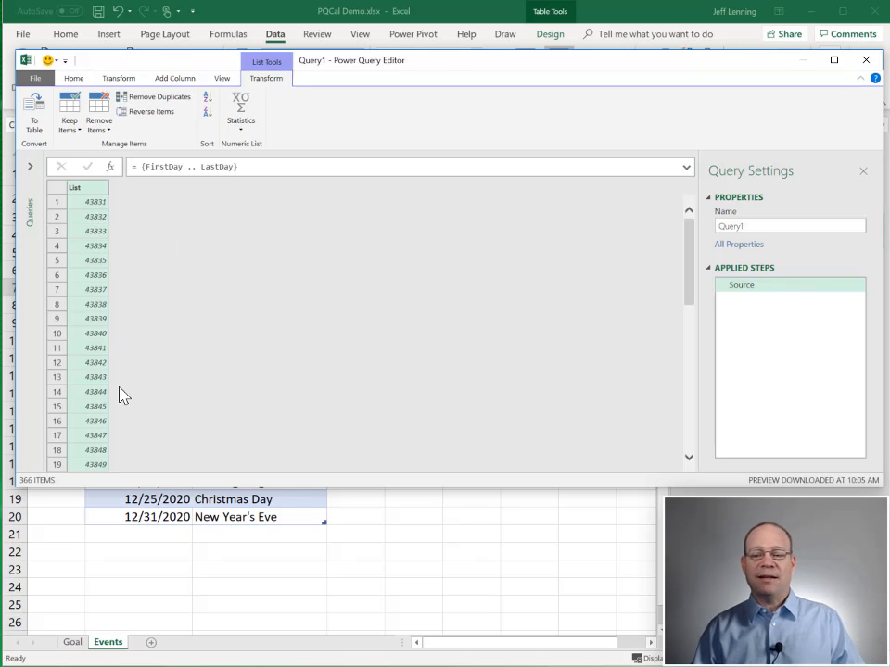
triple_click(790, 225)
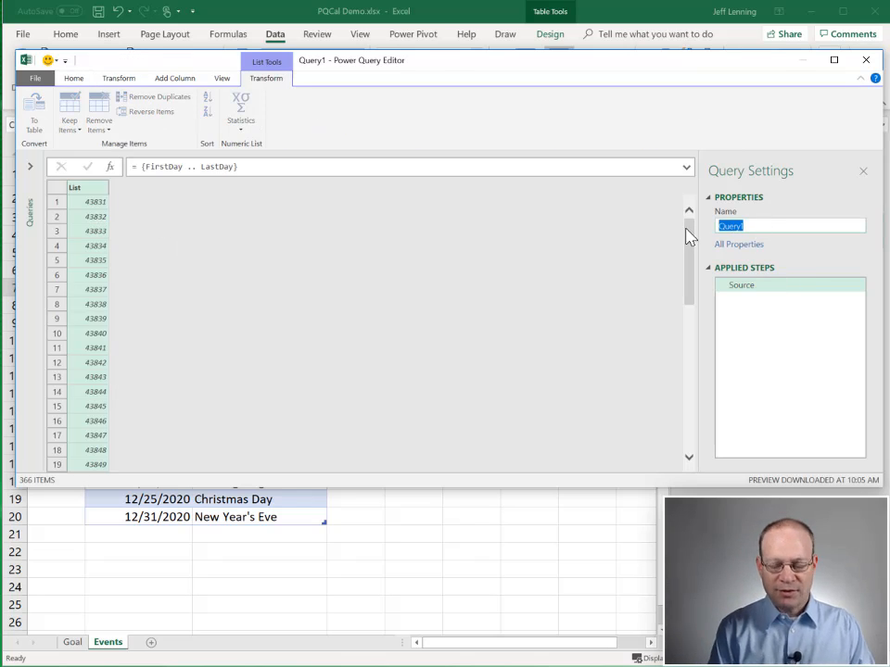
type("DateRange")
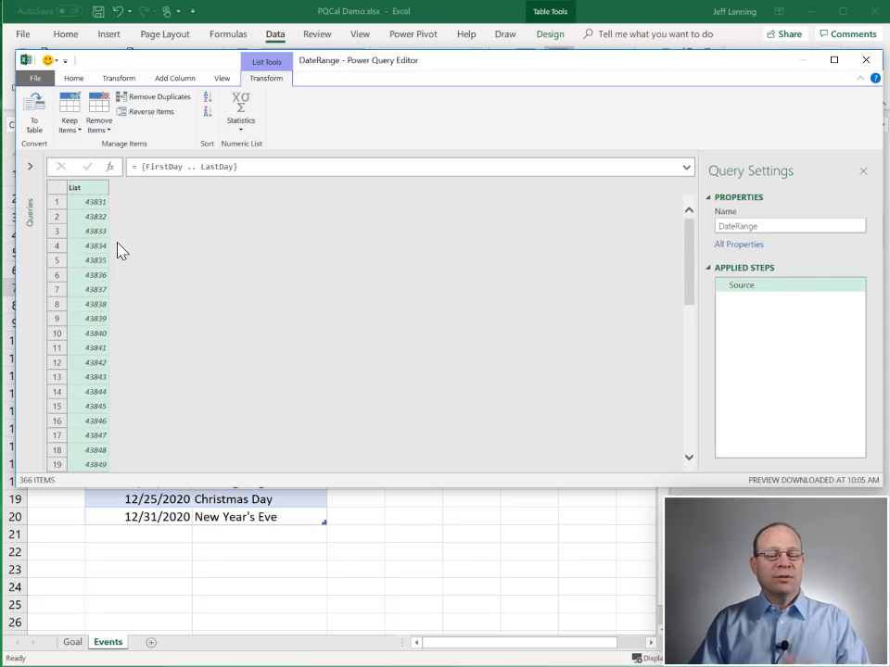
mouse_move(118, 308)
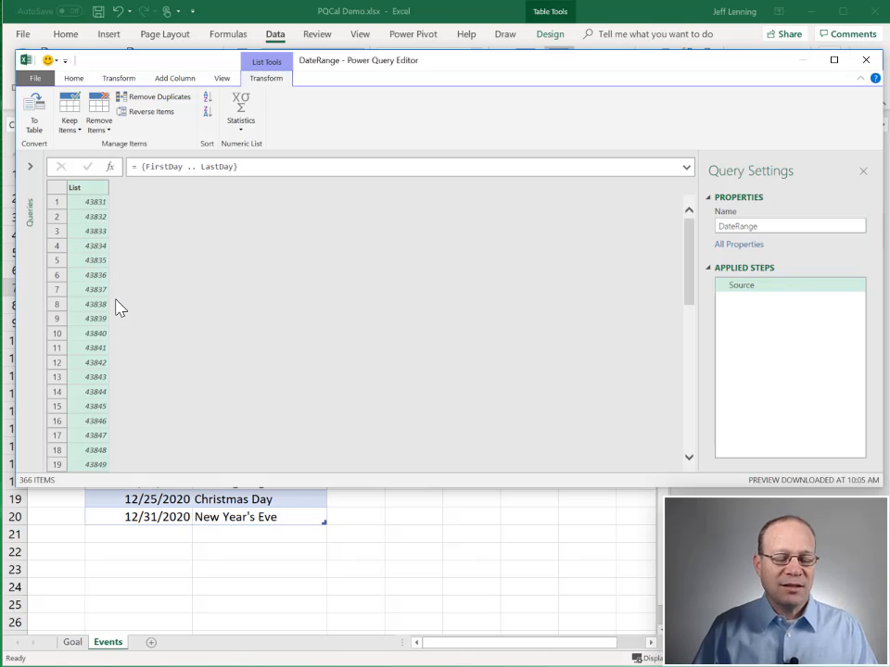
mouse_move(112, 239)
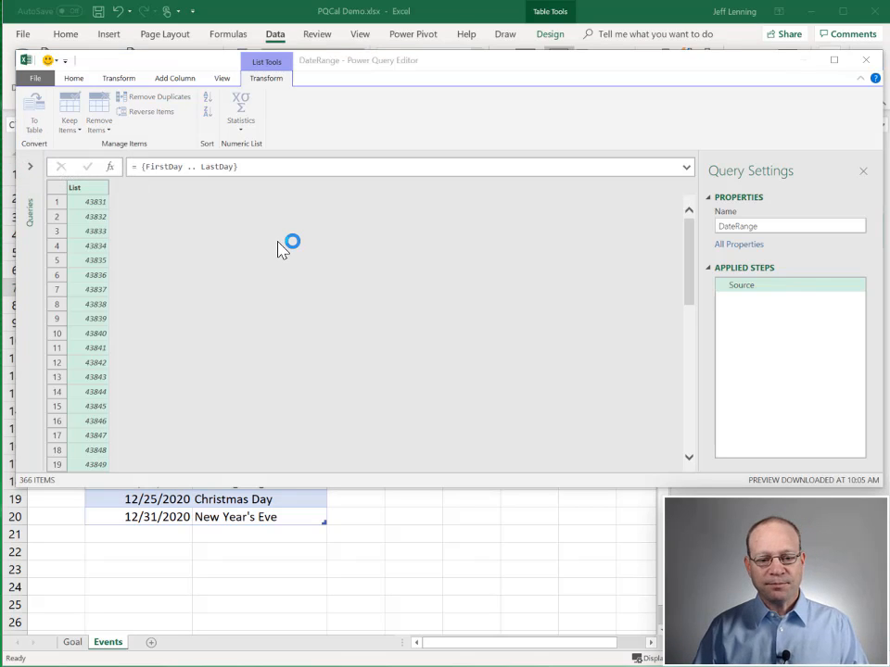
Step: Convert the DateRange date list into a table and load it as connection-only
left_click(34, 111)
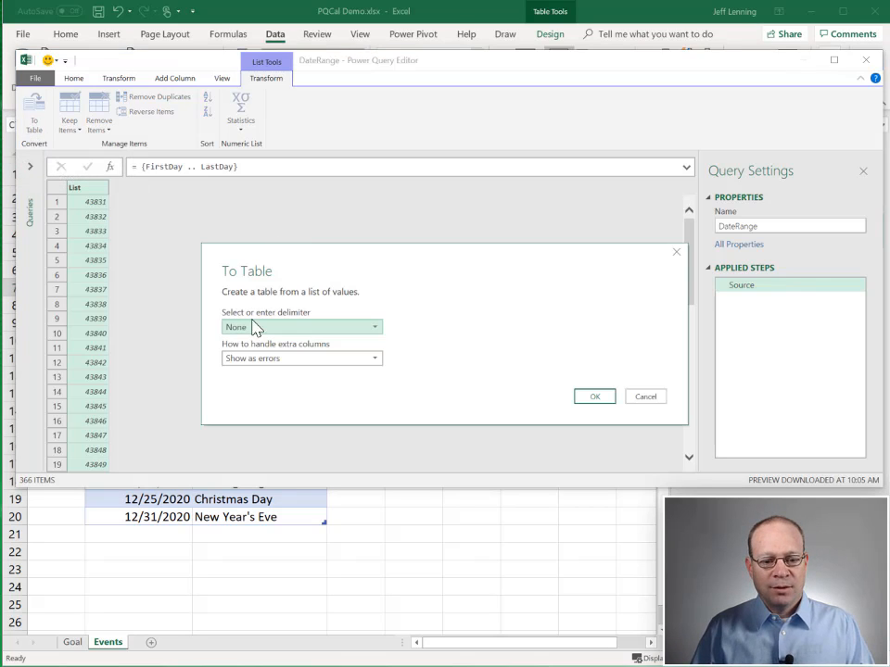
left_click(594, 395)
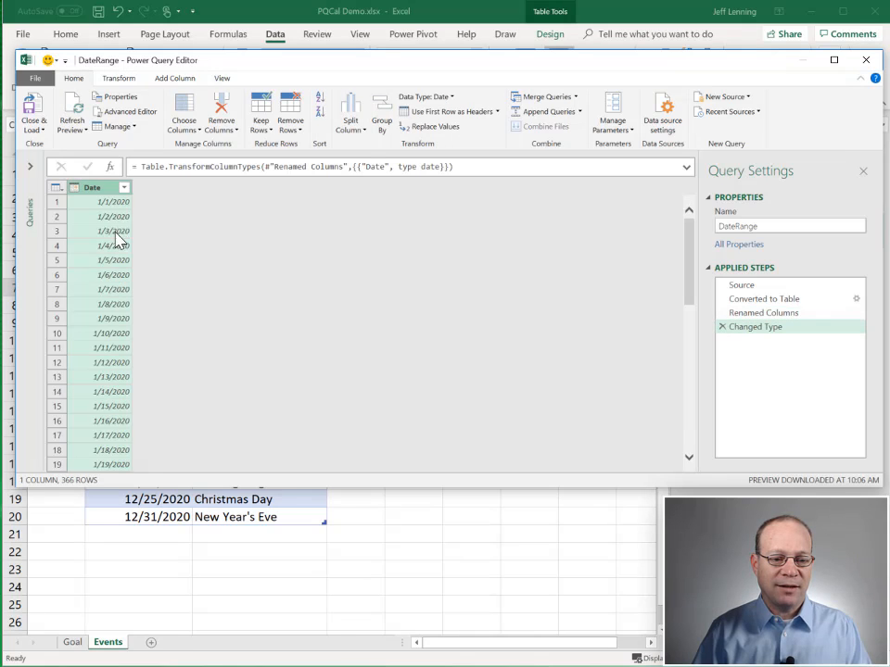
mouse_move(753, 260)
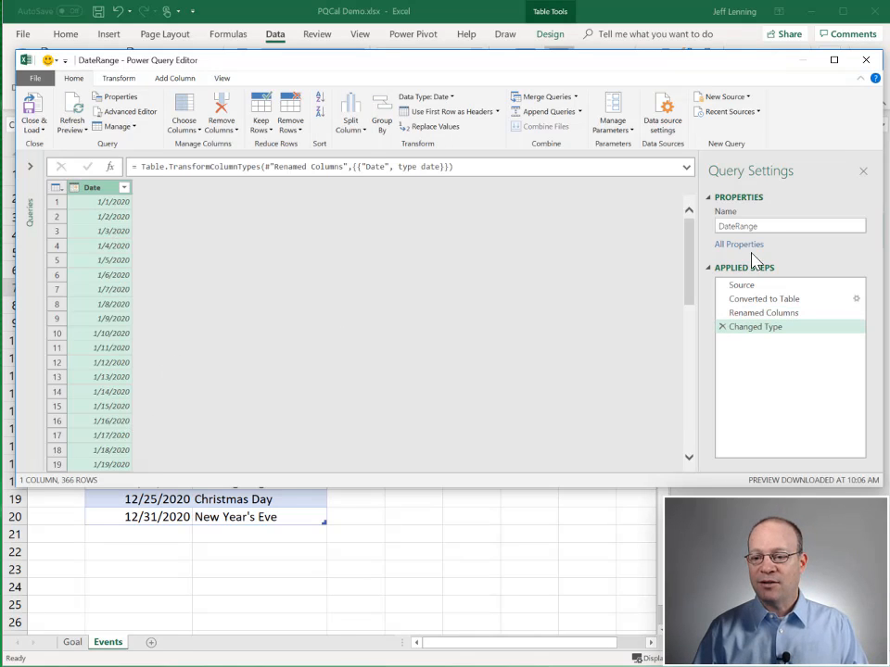
left_click(34, 111)
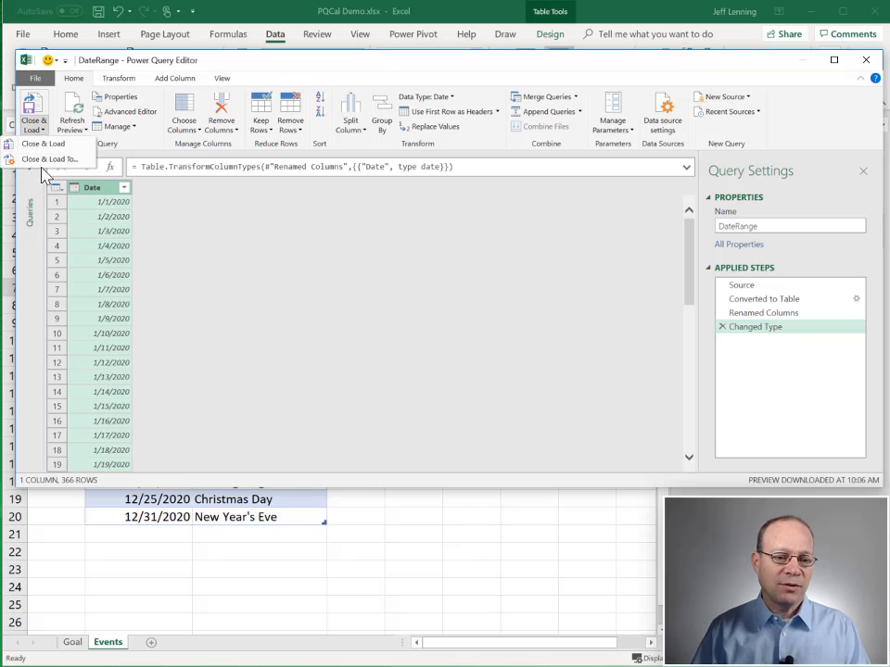
left_click(43, 143)
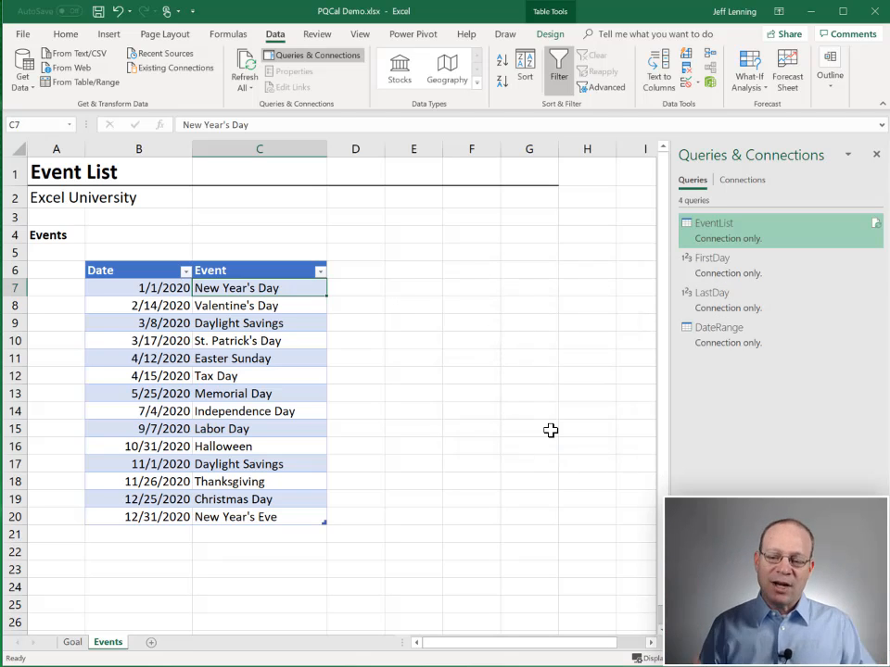
mouse_move(202, 265)
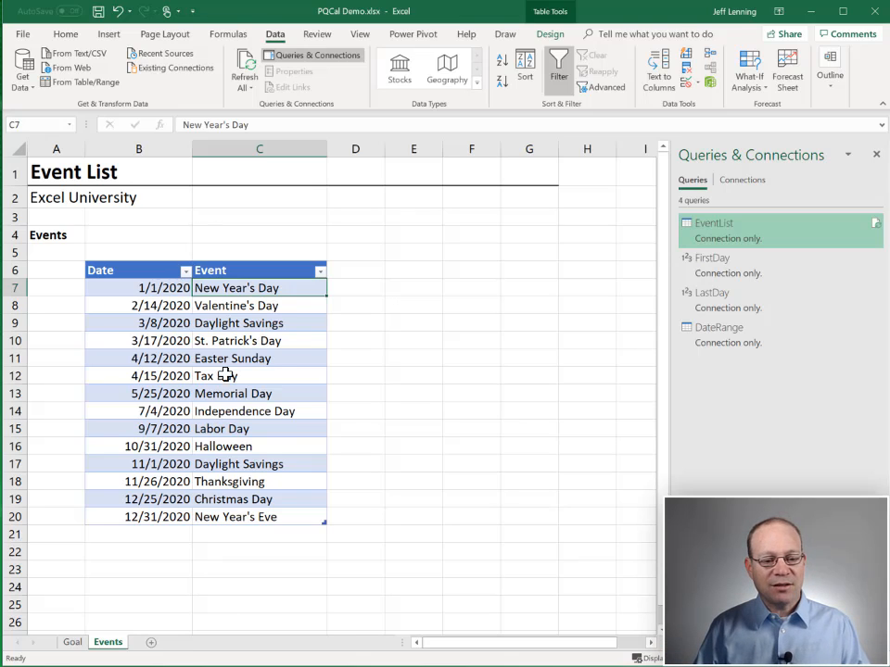
mouse_move(237, 411)
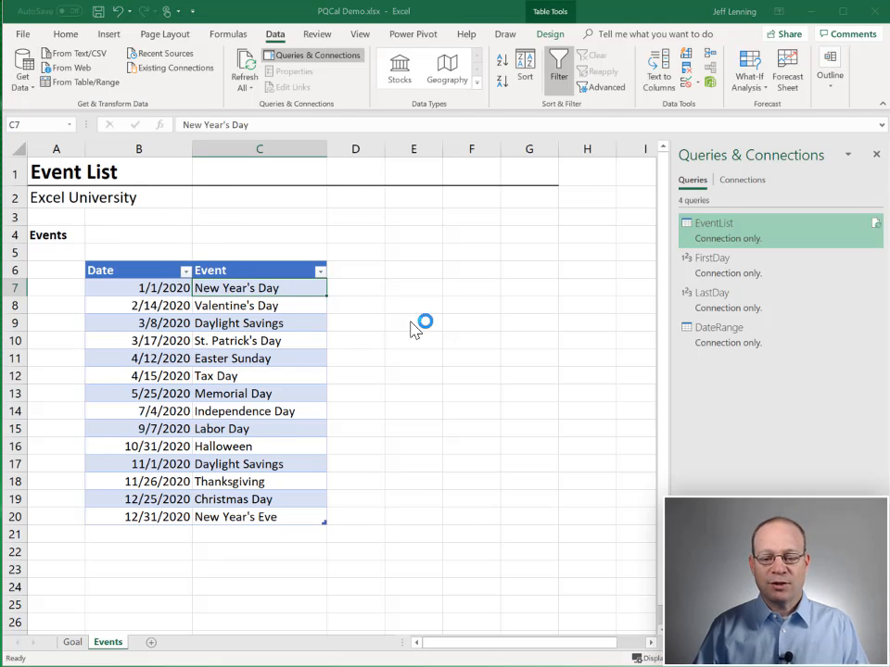
mouse_move(462, 331)
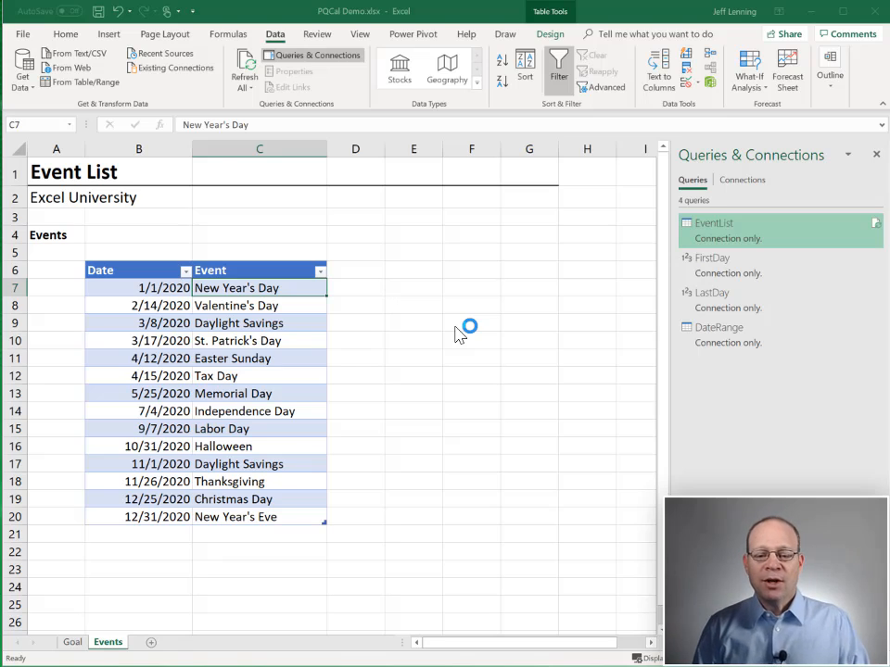
Step: Left-join DateRange to EventList on their Date columns, matching 14 of 366 rows
left_click(301, 202)
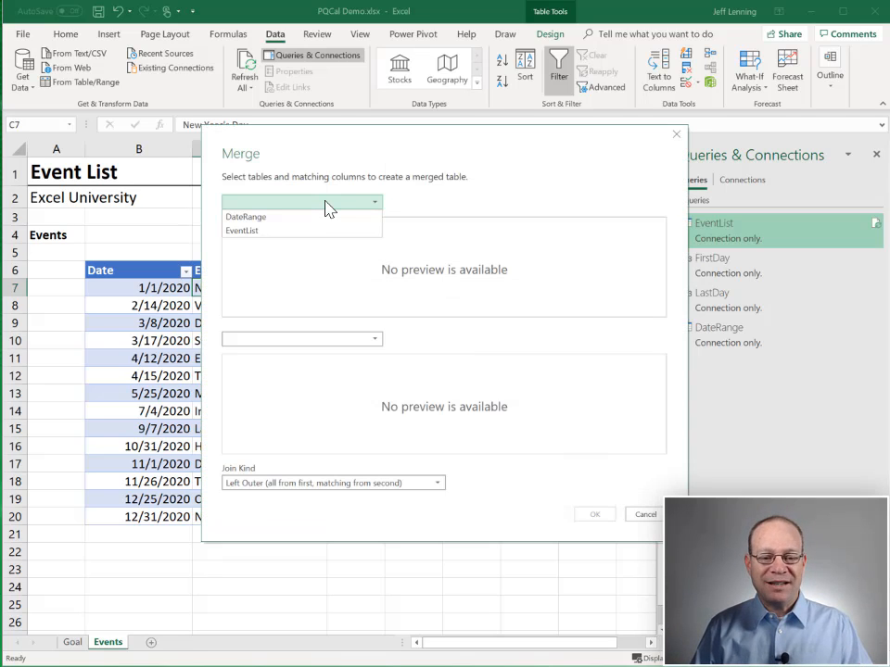
left_click(246, 216)
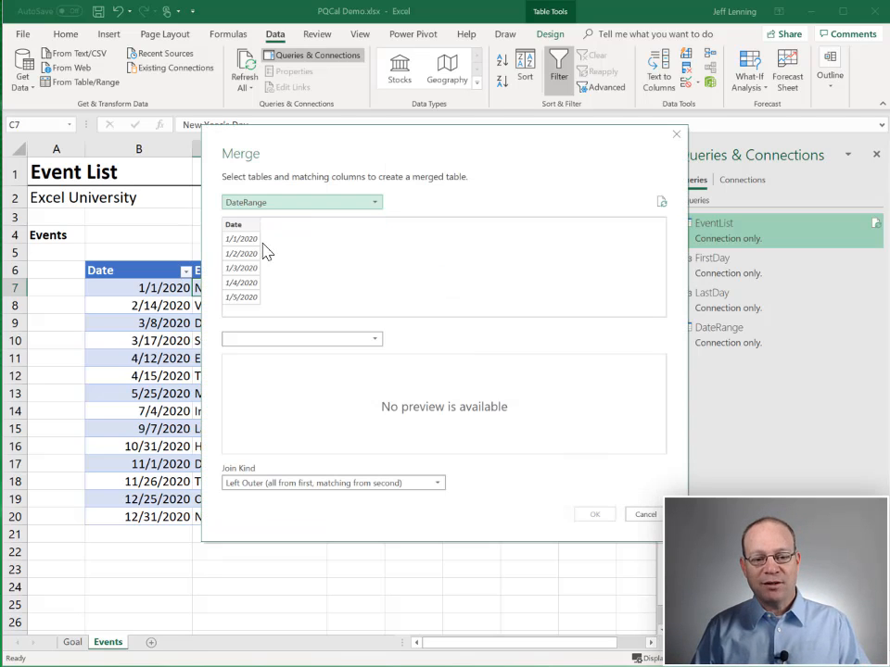
left_click(374, 339)
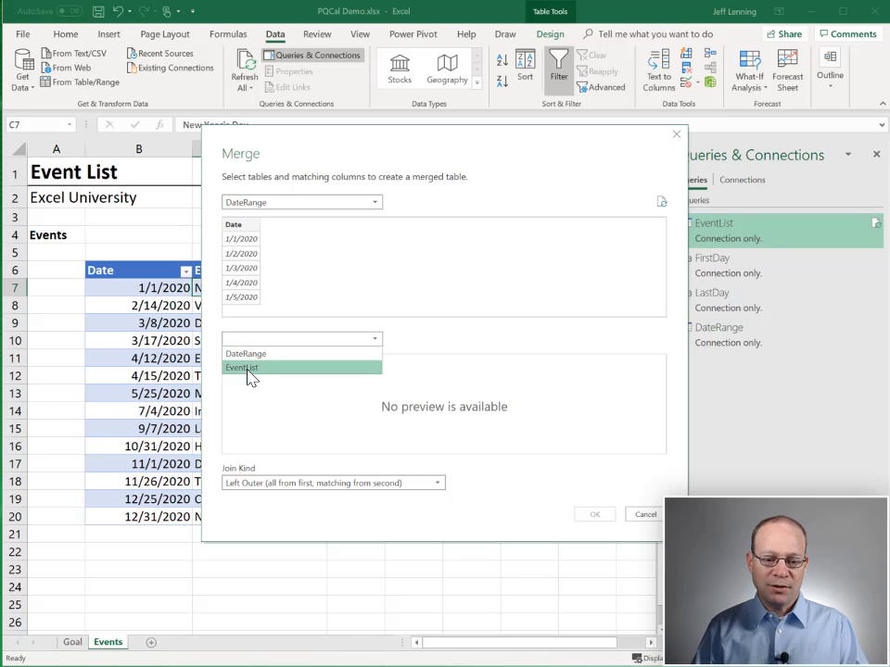
left_click(241, 367)
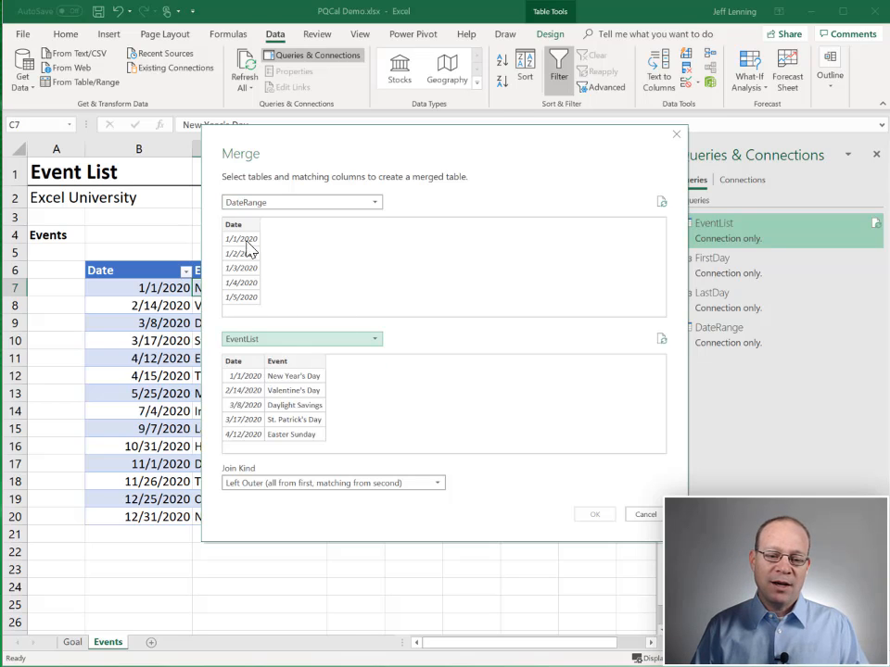
left_click(241, 224)
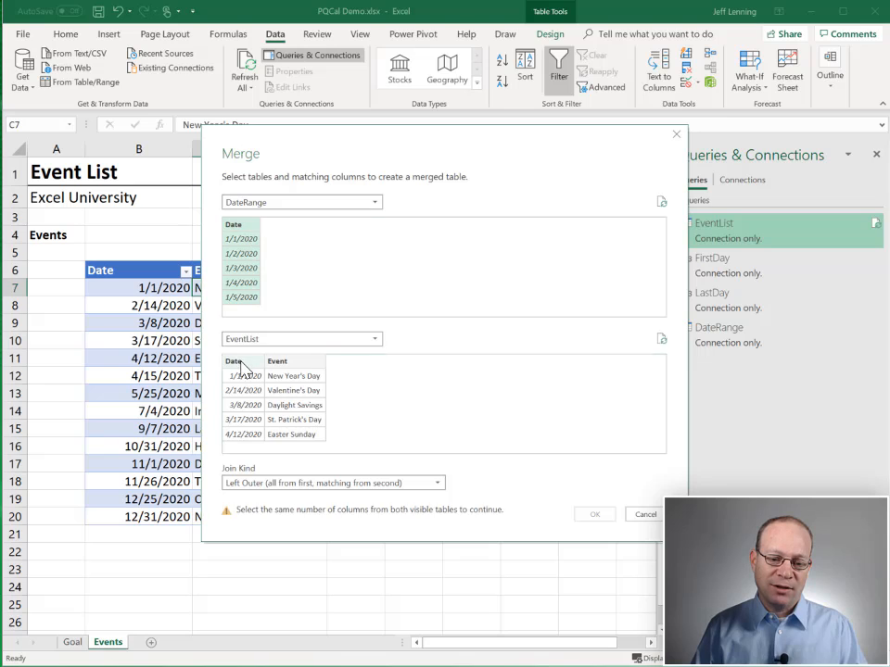
left_click(234, 360)
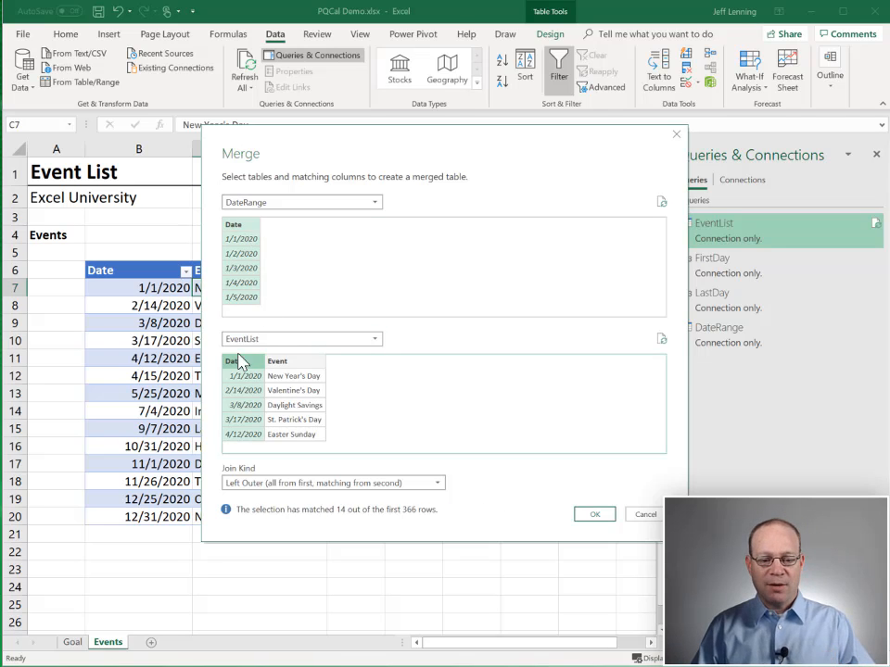
left_click(594, 514)
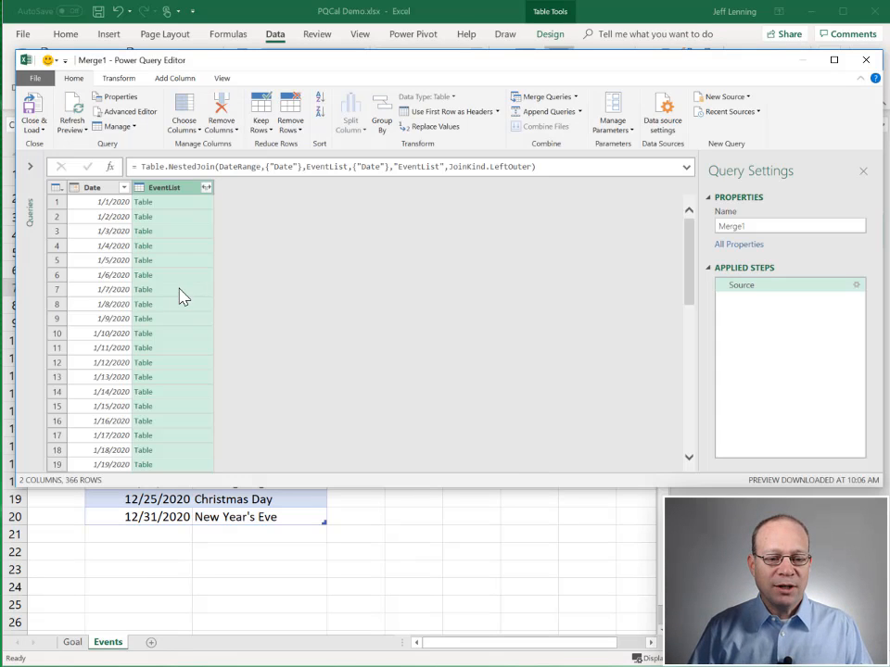
mouse_move(176, 320)
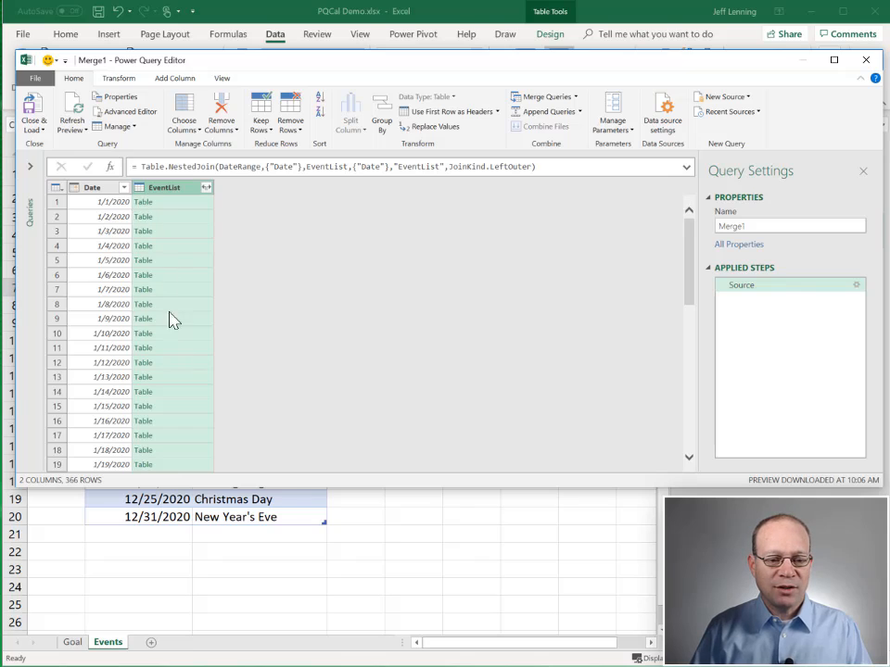
Step: Expand EventList to only the Event field, without the column-name prefix
left_click(206, 188)
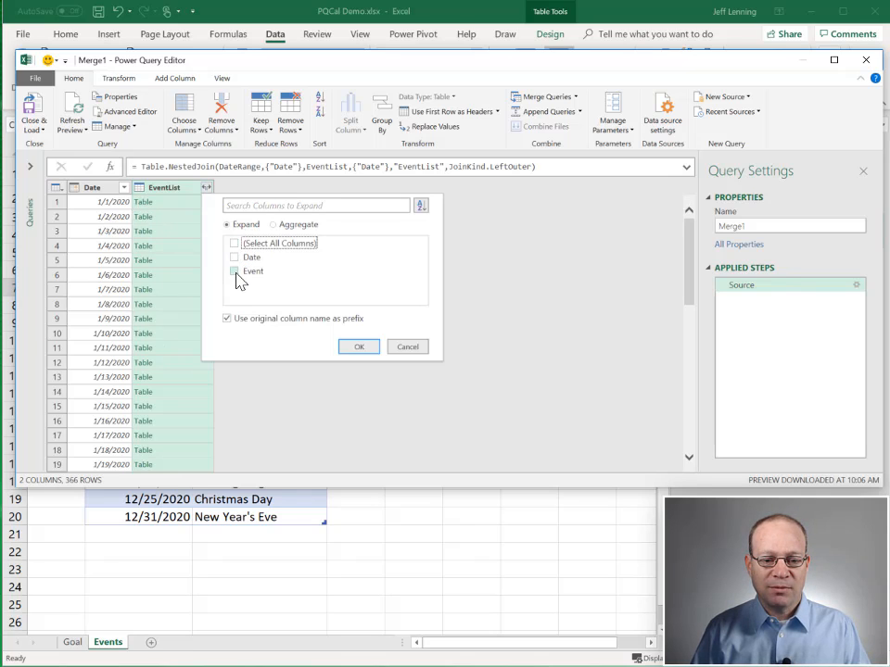
left_click(235, 270)
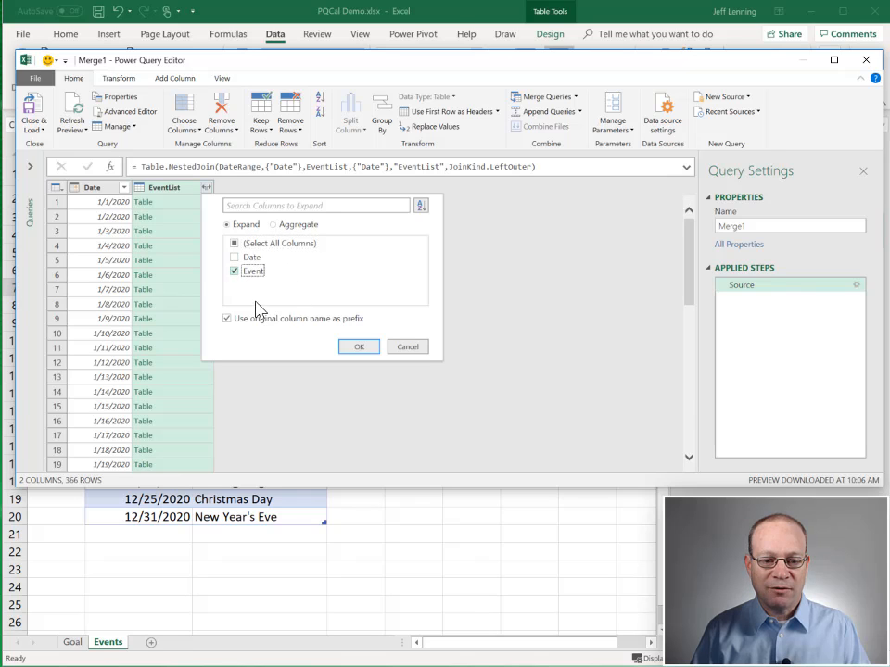
left_click(358, 345)
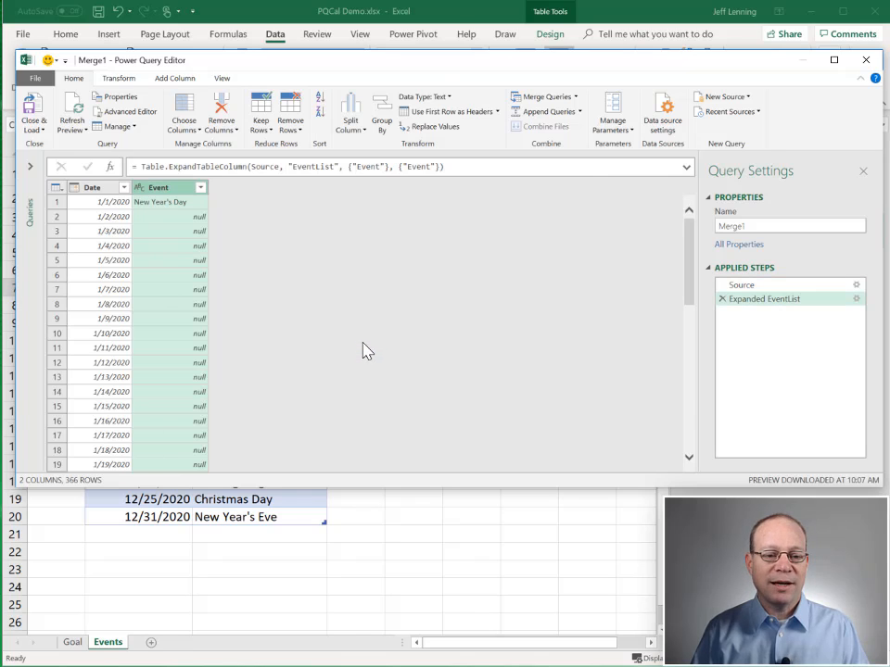
mouse_move(311, 355)
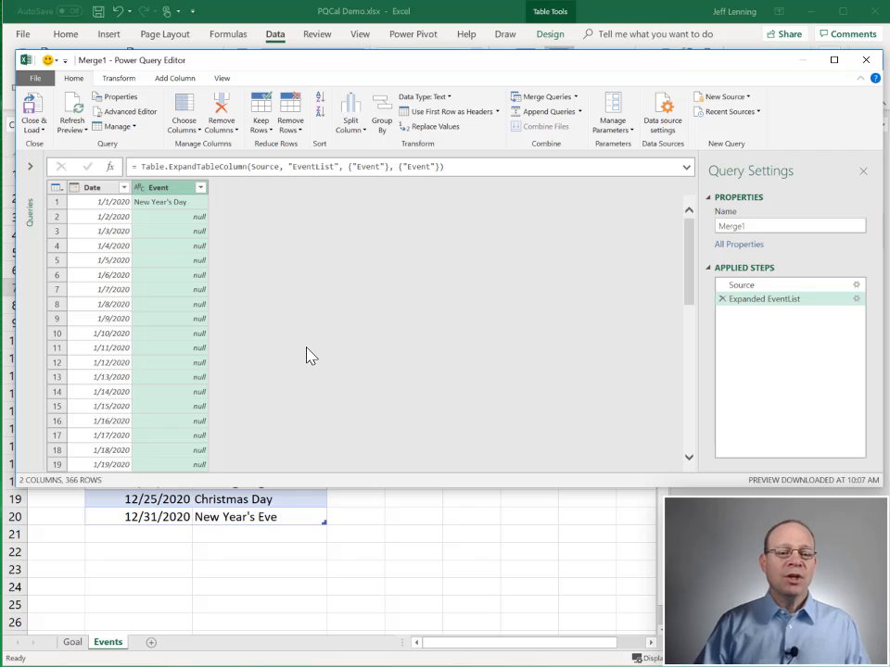
mouse_move(177, 206)
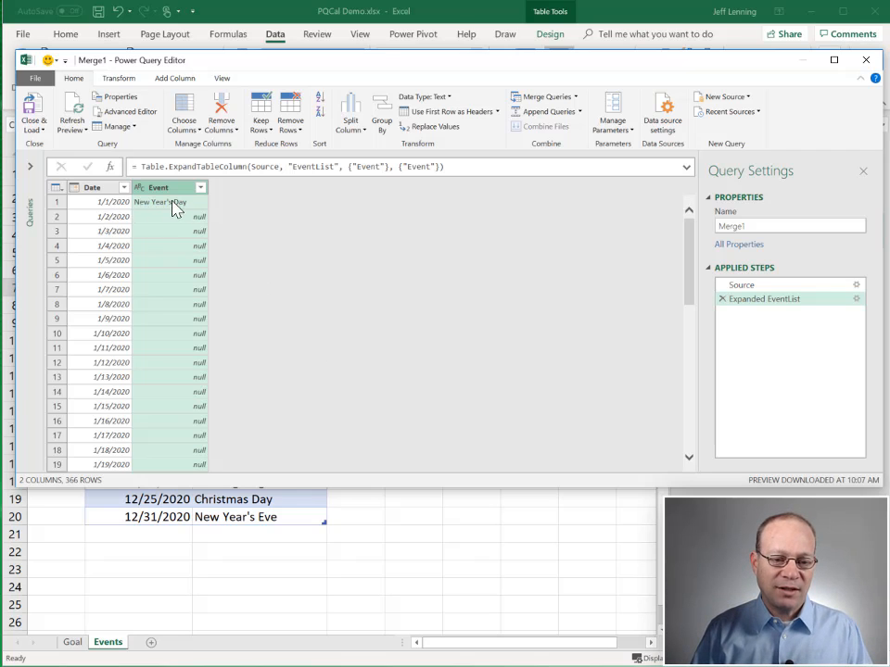
mouse_move(311, 351)
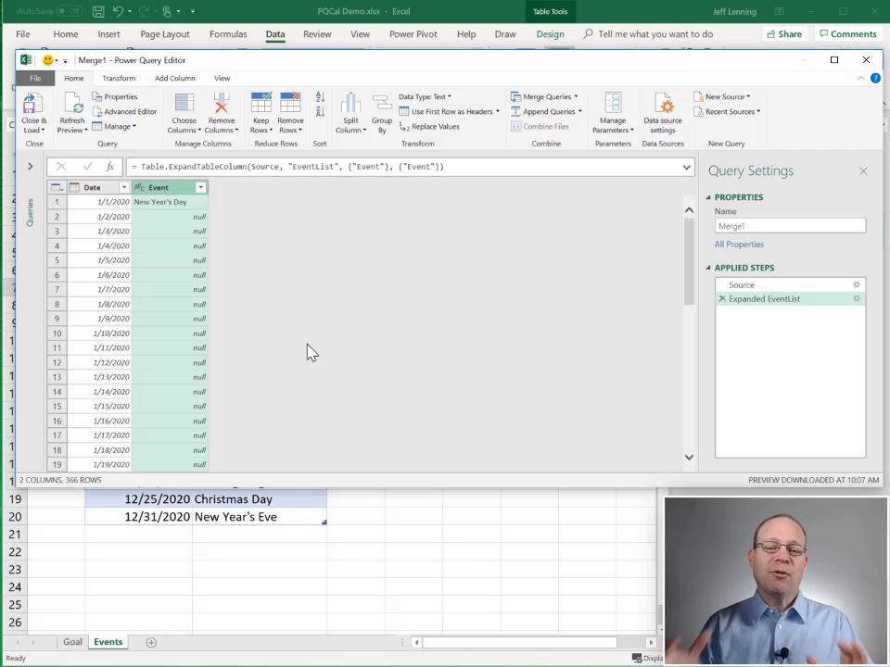
mouse_move(101, 202)
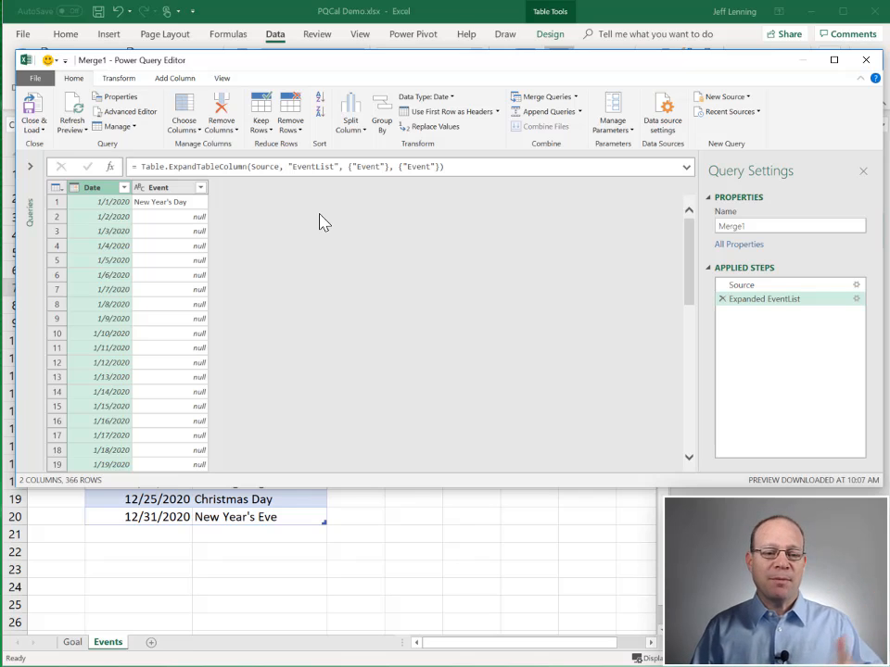
mouse_move(175, 84)
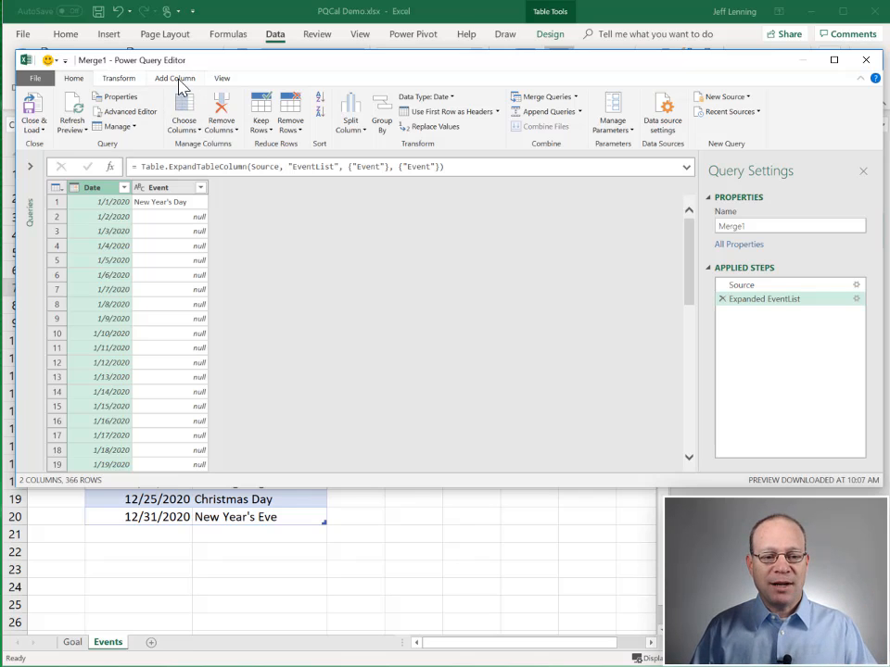
Step: Add a Start of Month column derived from Date
left_click(174, 77)
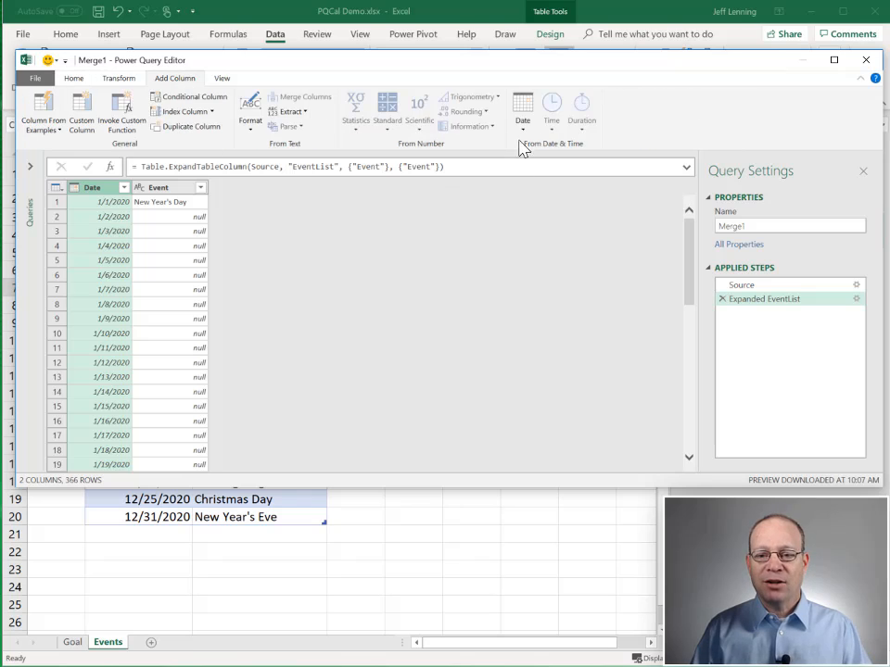
left_click(522, 111)
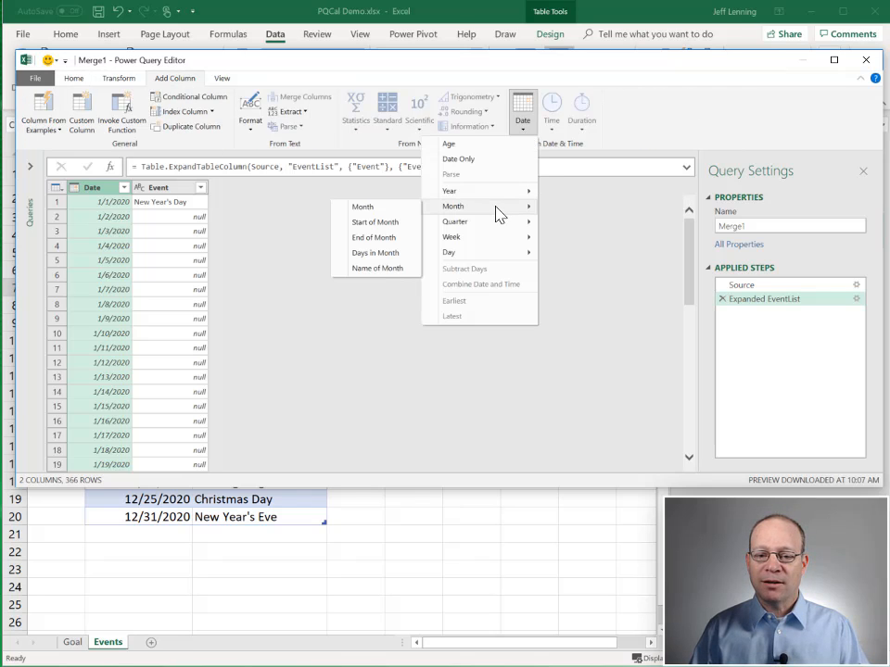
left_click(375, 222)
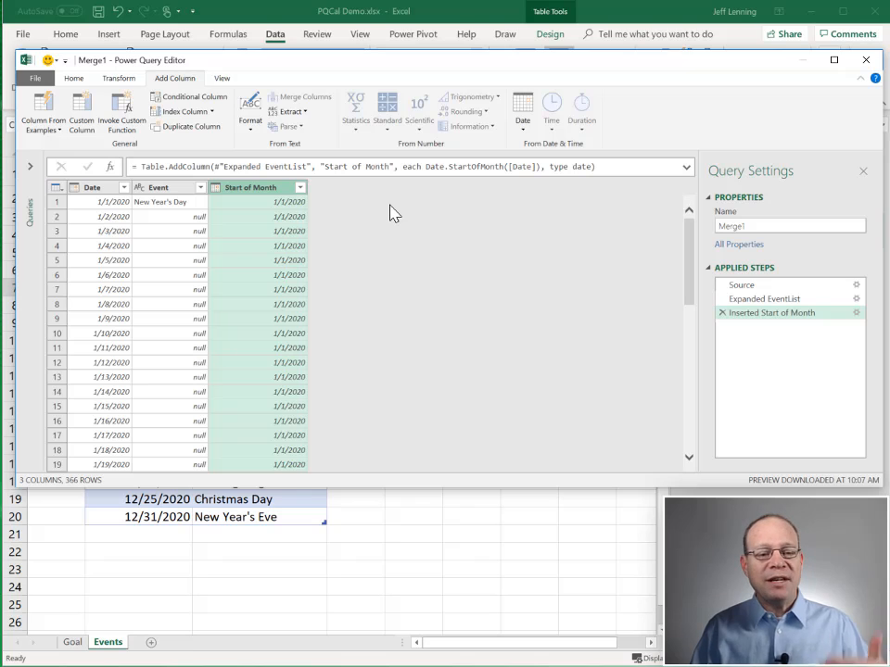
Step: Add a Week of Year column from the Date column
left_click(93, 187)
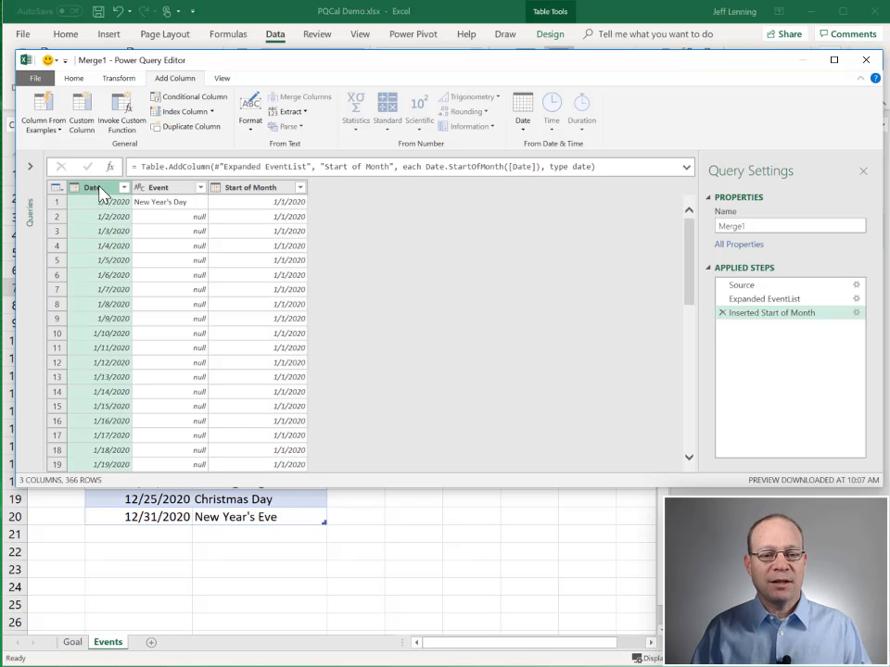
left_click(522, 105)
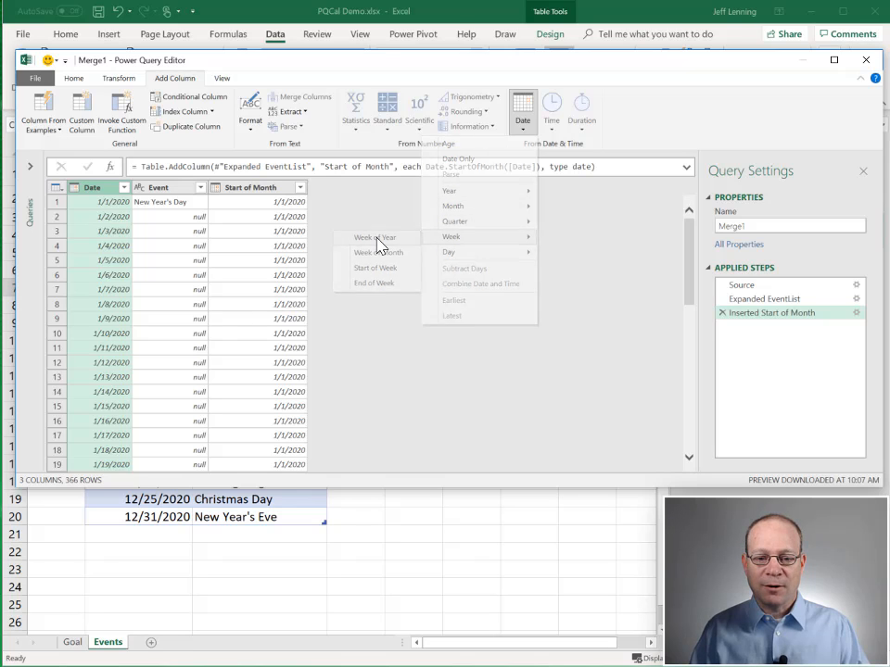
left_click(375, 237)
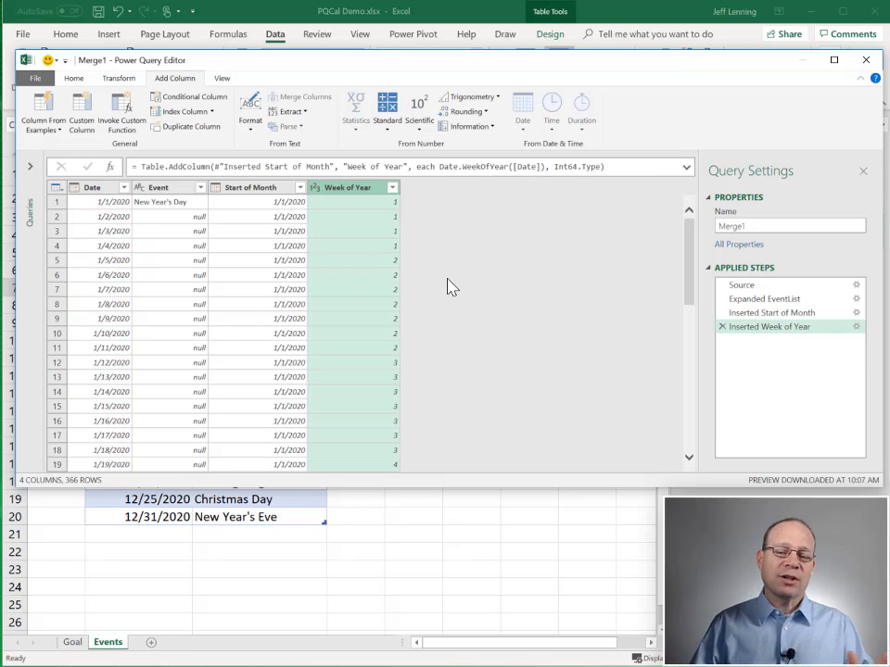
mouse_move(446, 283)
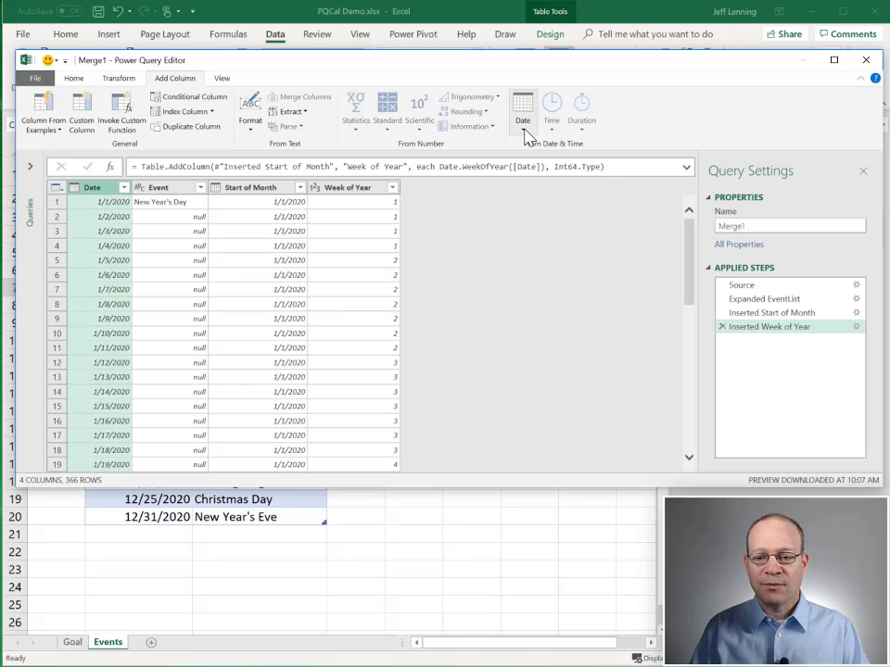
Step: Add a Day Name column of weekday names from Date
left_click(521, 110)
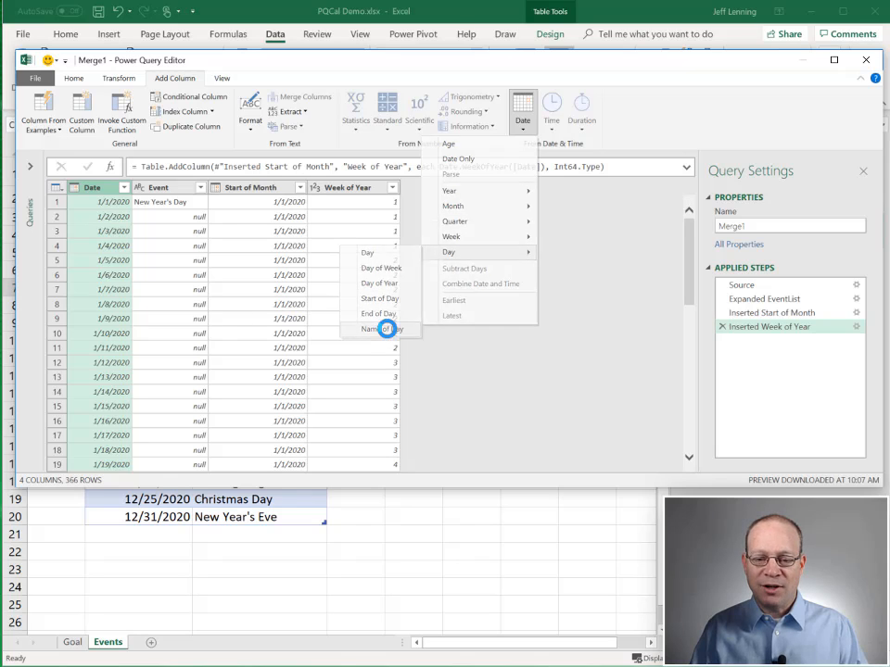
left_click(376, 329)
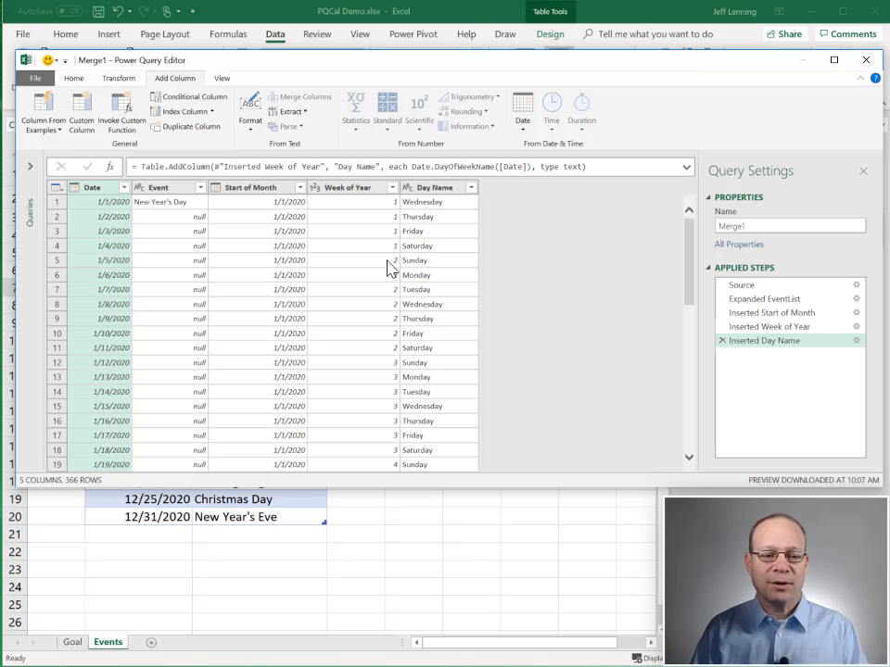
left_click(521, 111)
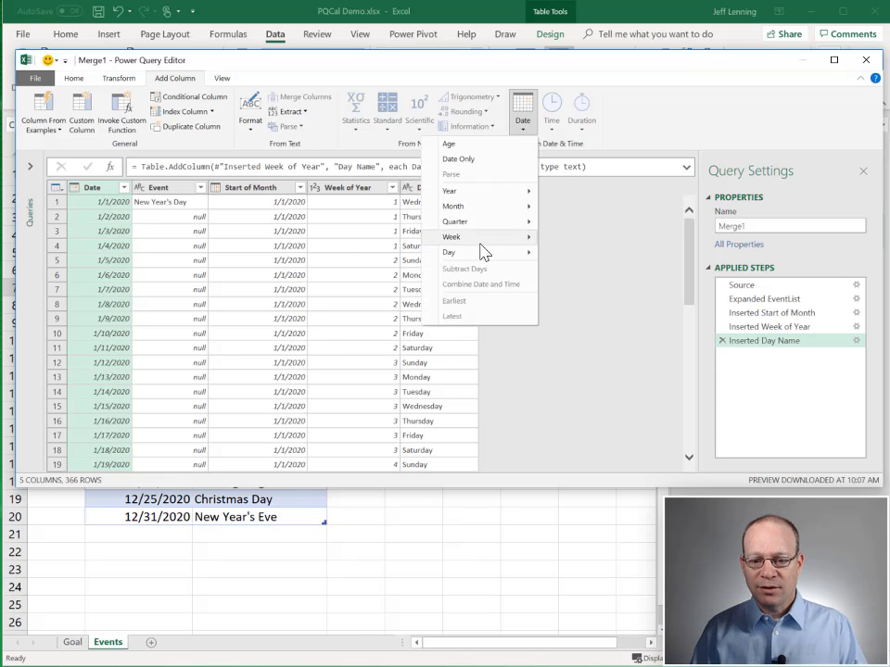
left_click(449, 252)
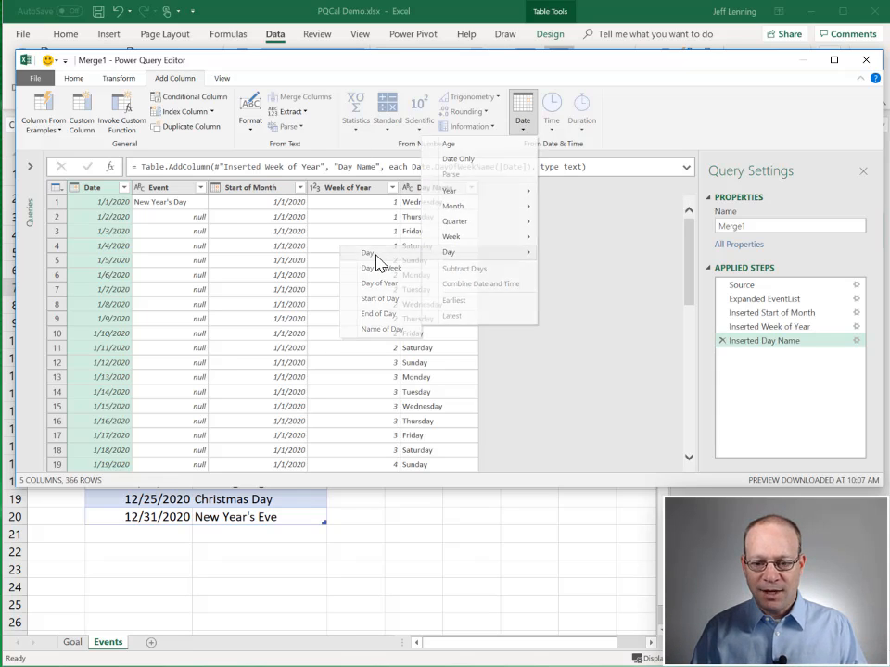
Step: Add a Day column with each date's day-of-month number
left_click(448, 252)
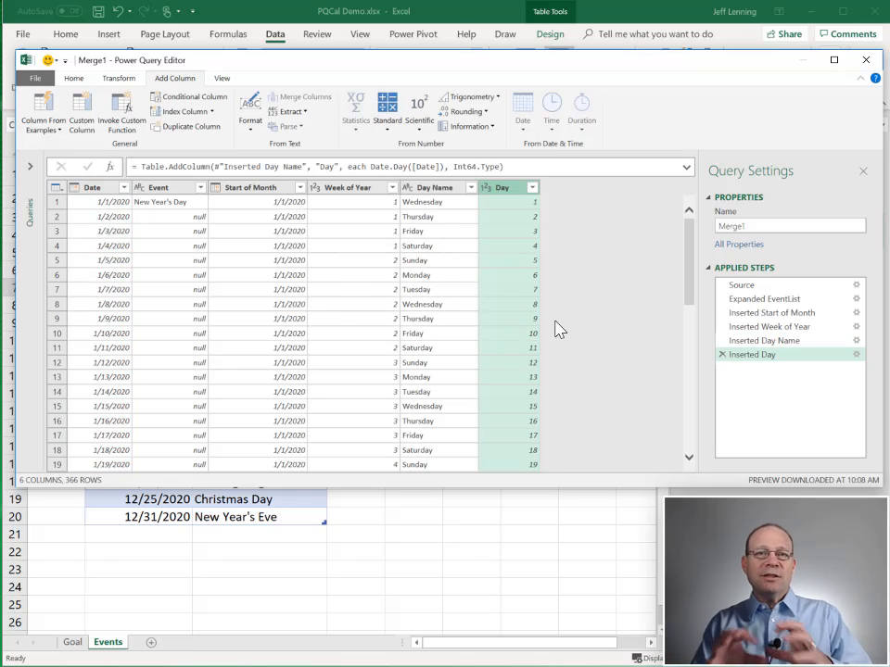
mouse_move(519, 211)
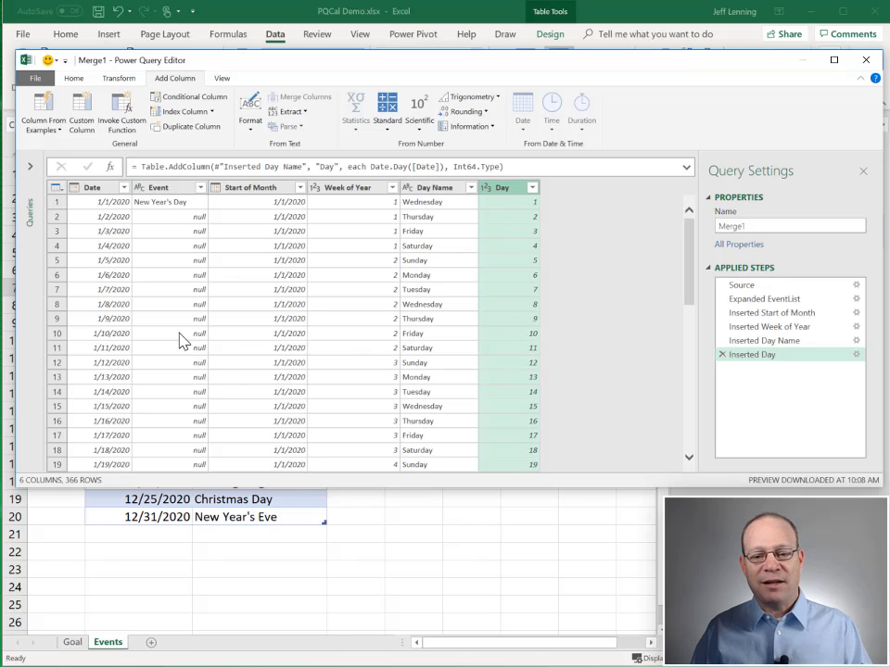
mouse_move(658, 257)
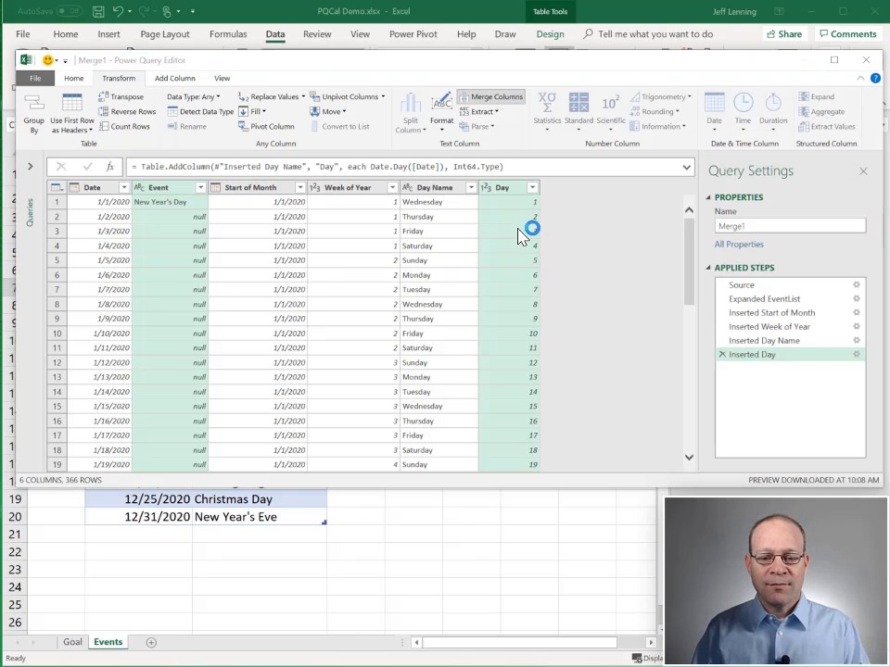
Step: Merge Event and Day with a space separator into DayEvent, then edit the step formula
left_click(496, 96)
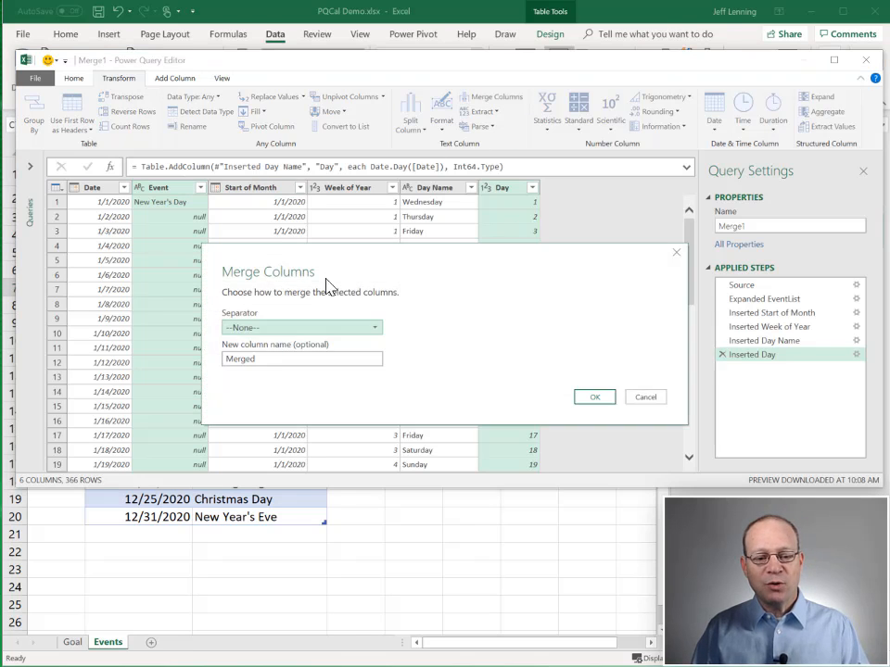
left_click(301, 327)
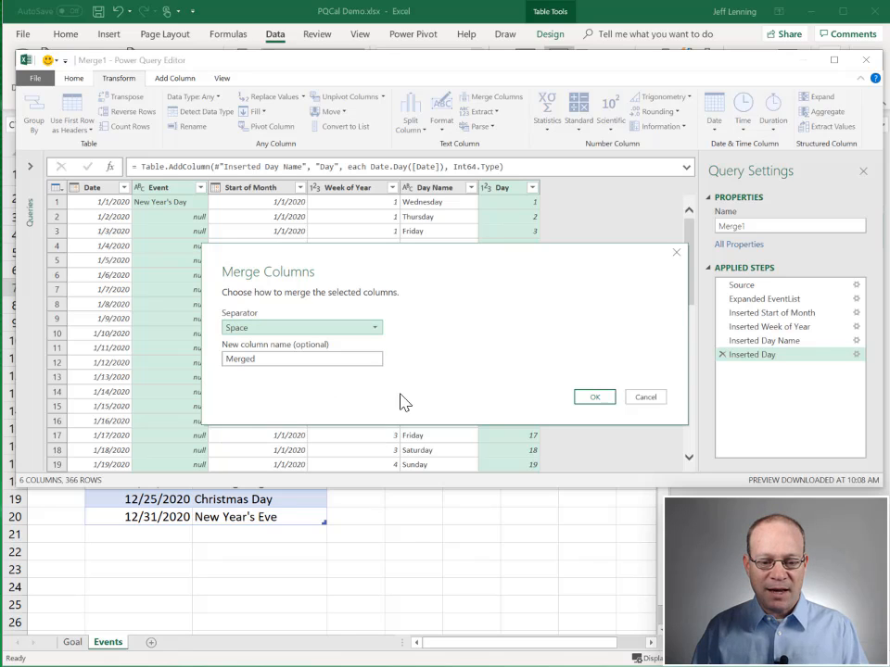
triple_click(301, 358)
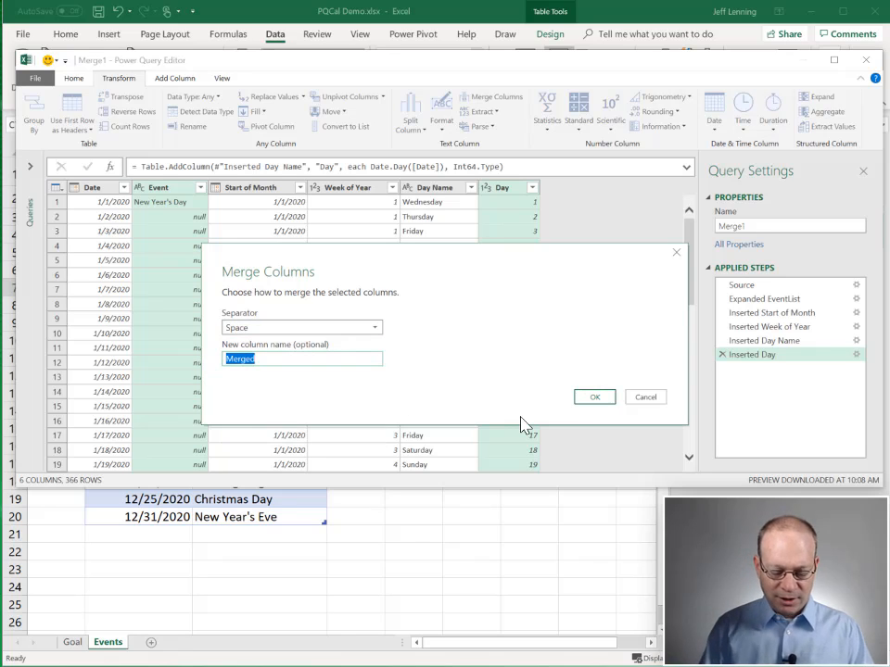
type("DayEv")
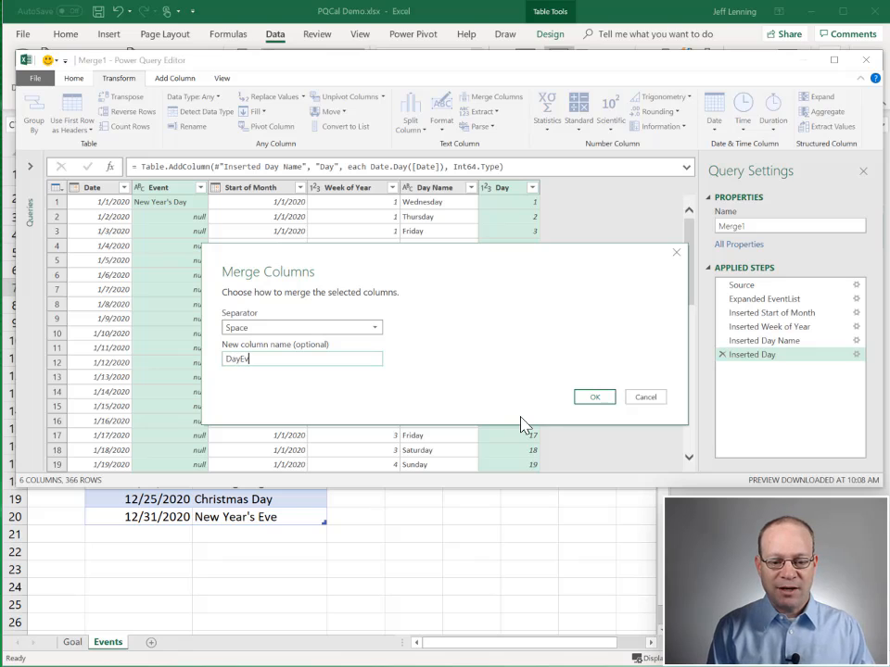
left_click(594, 397)
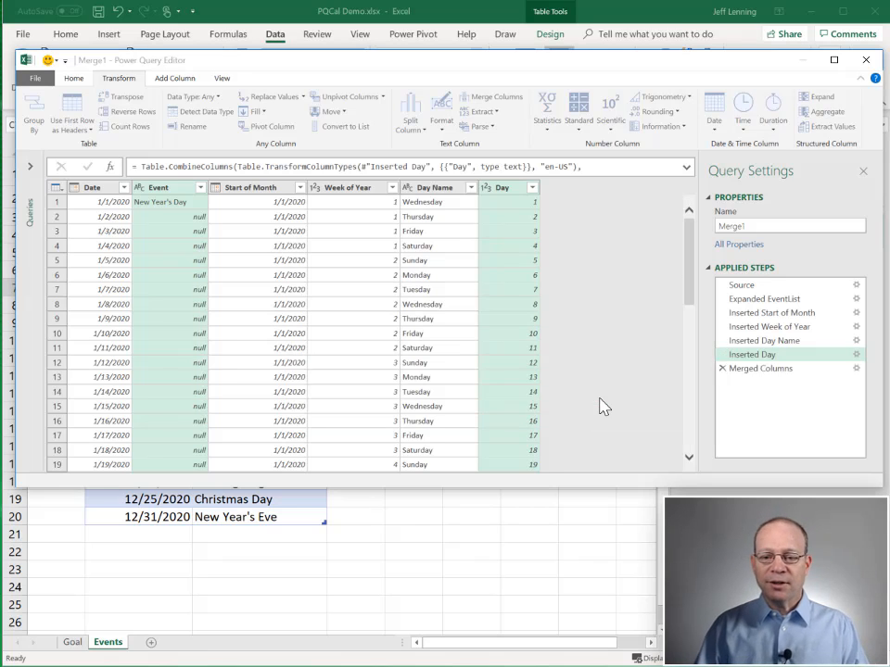
left_click(760, 368)
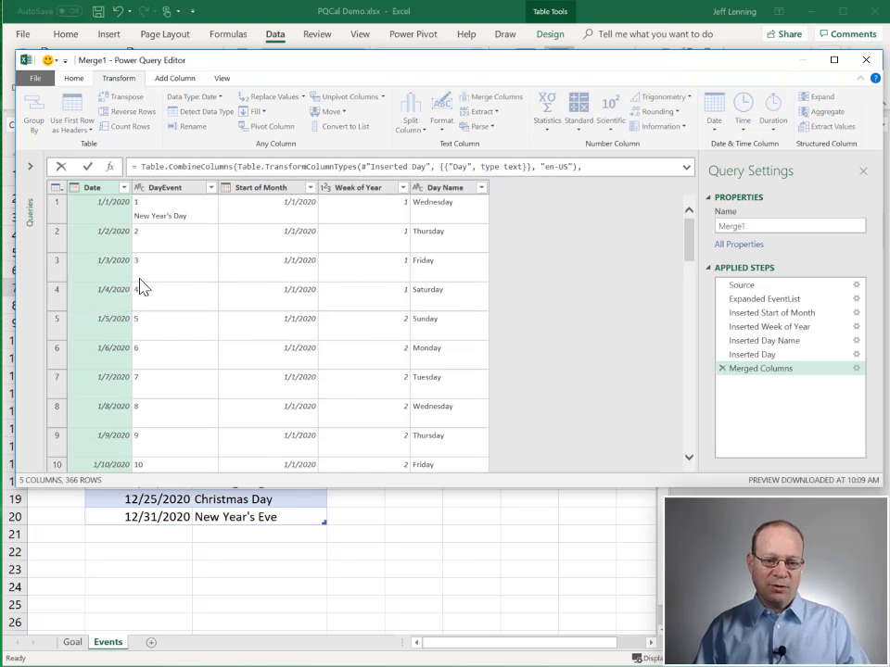
mouse_move(220, 326)
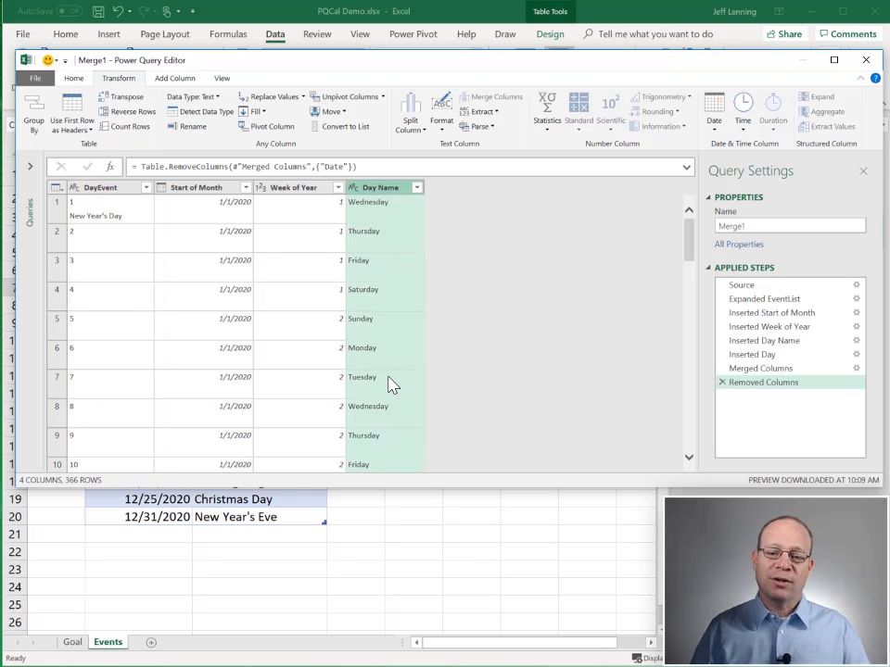
mouse_move(389, 332)
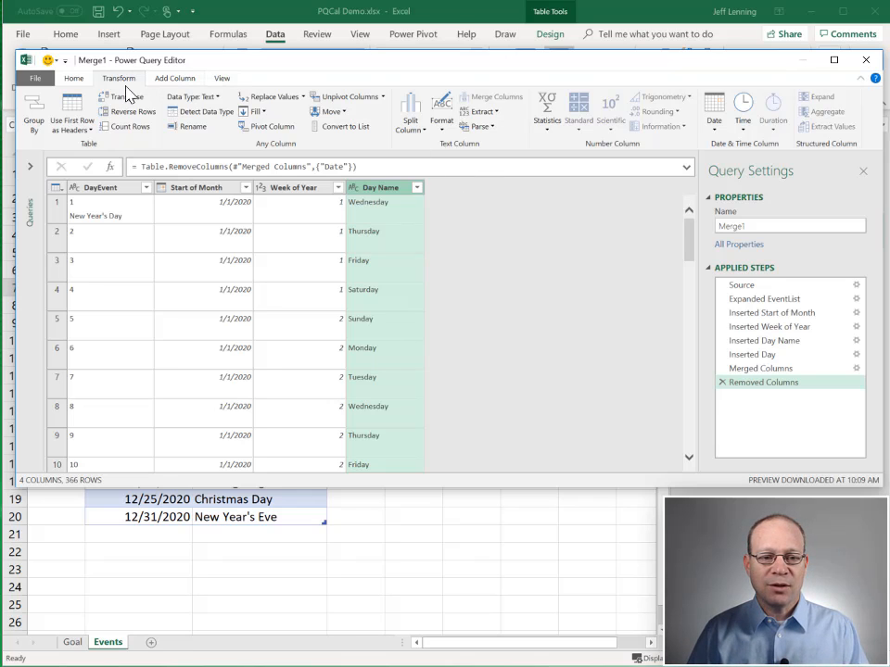
Step: Keep the first 3 characters of Day Name, giving abbreviations like Wed and Thu
left_click(482, 111)
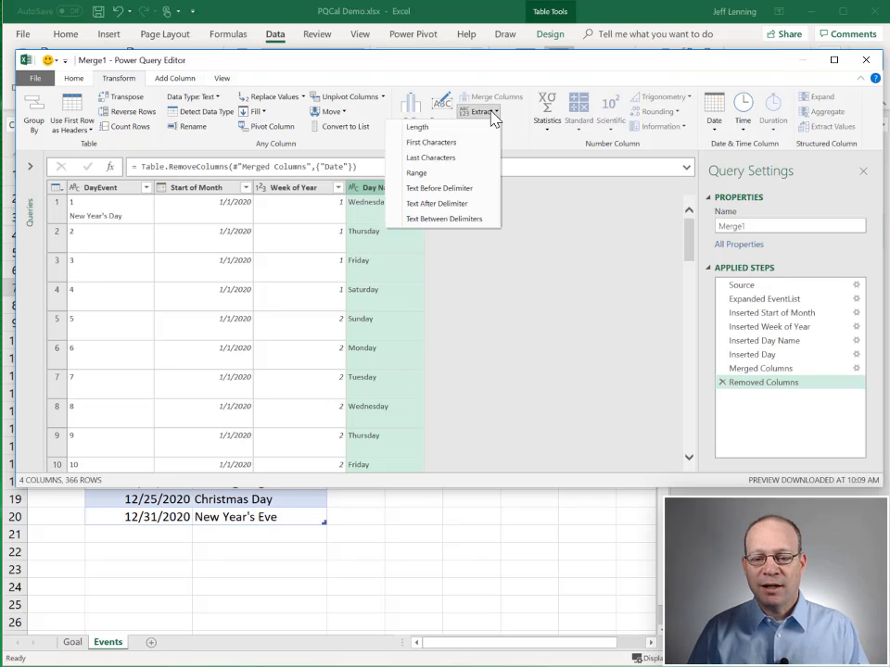
left_click(431, 142)
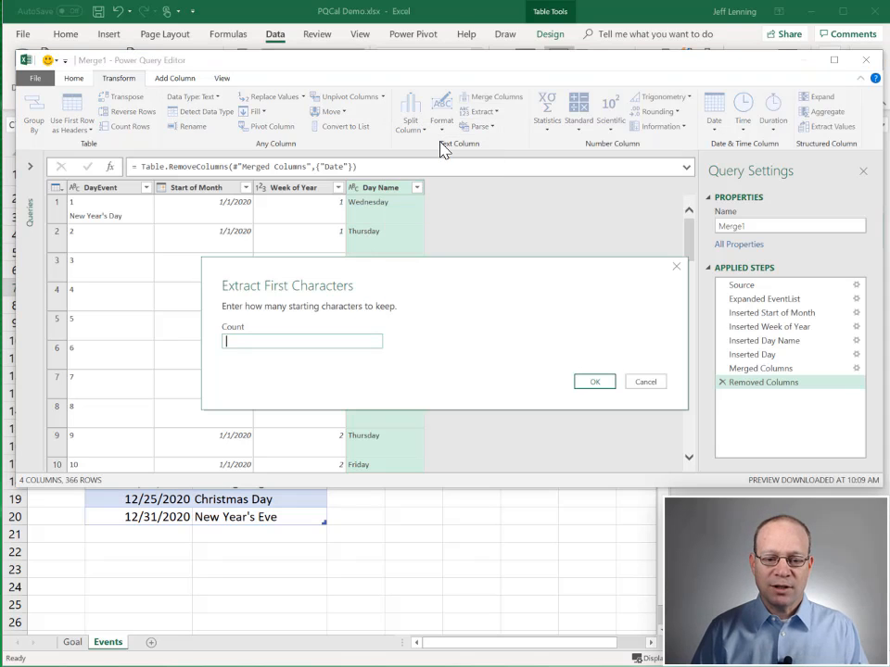
left_click(594, 380)
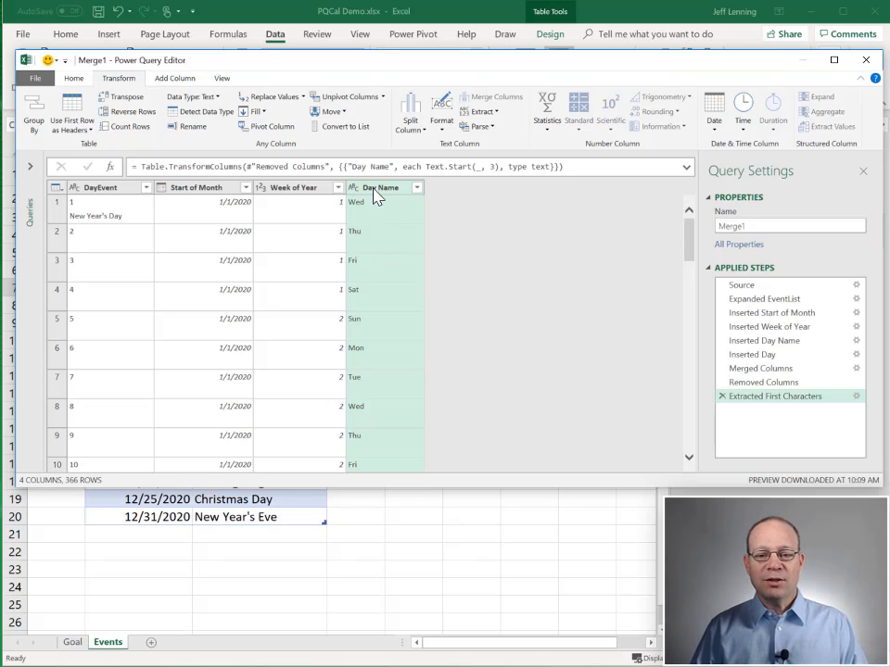
mouse_move(267, 139)
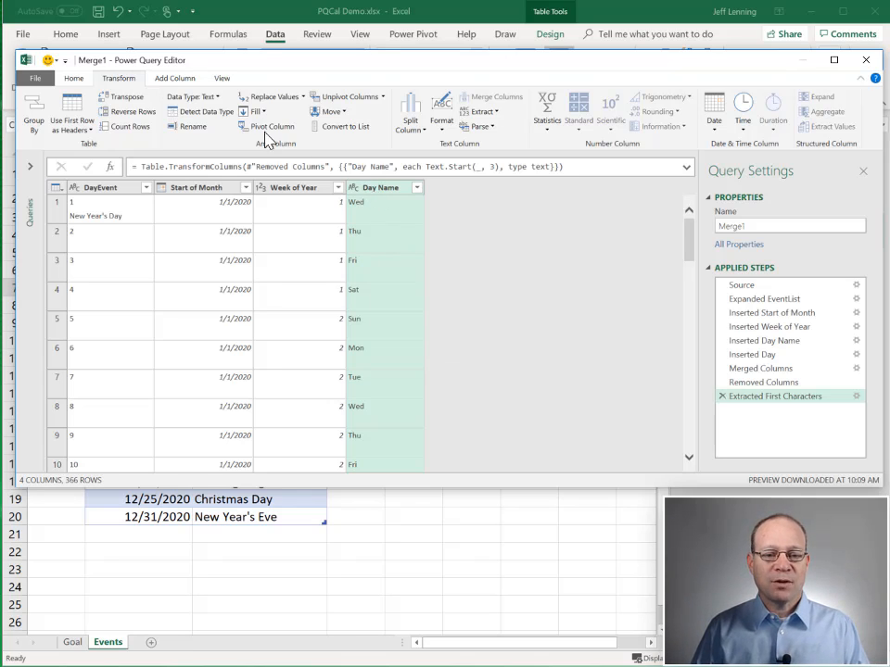
Step: Pivot Day Name into weekday columns of DayEvent values with Don't Aggregate, selecting Week of Year
left_click(269, 127)
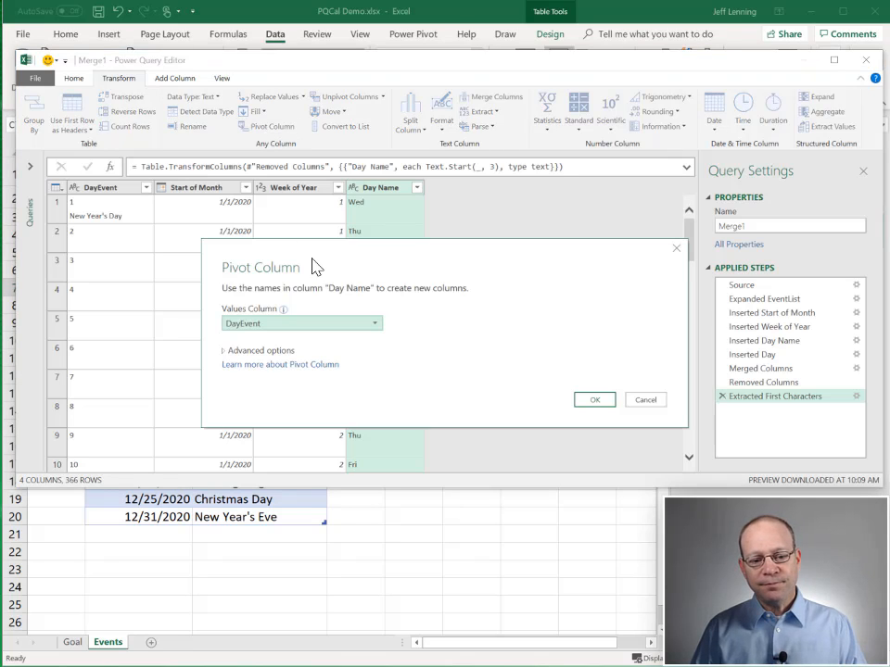
left_click(374, 323)
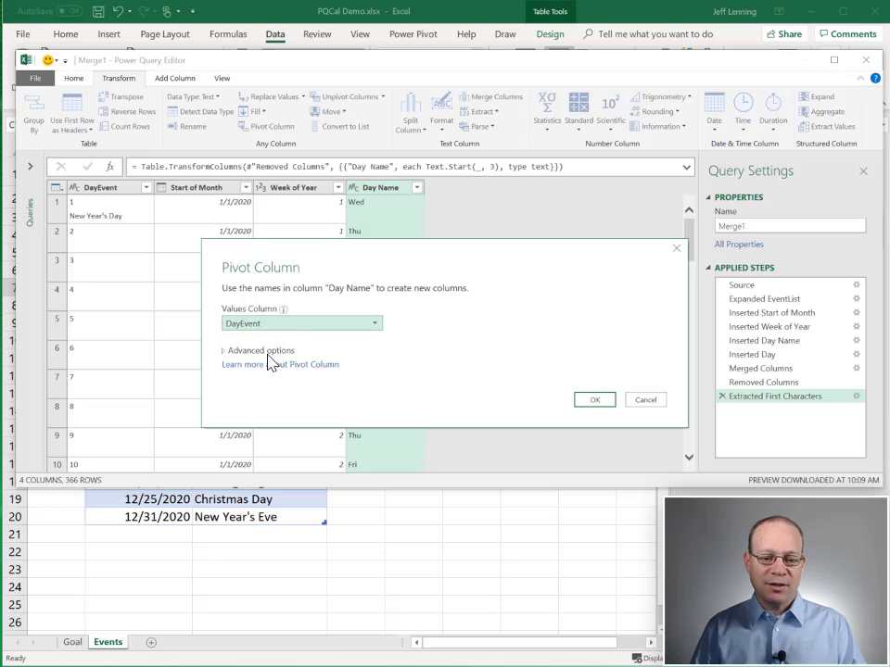
left_click(258, 351)
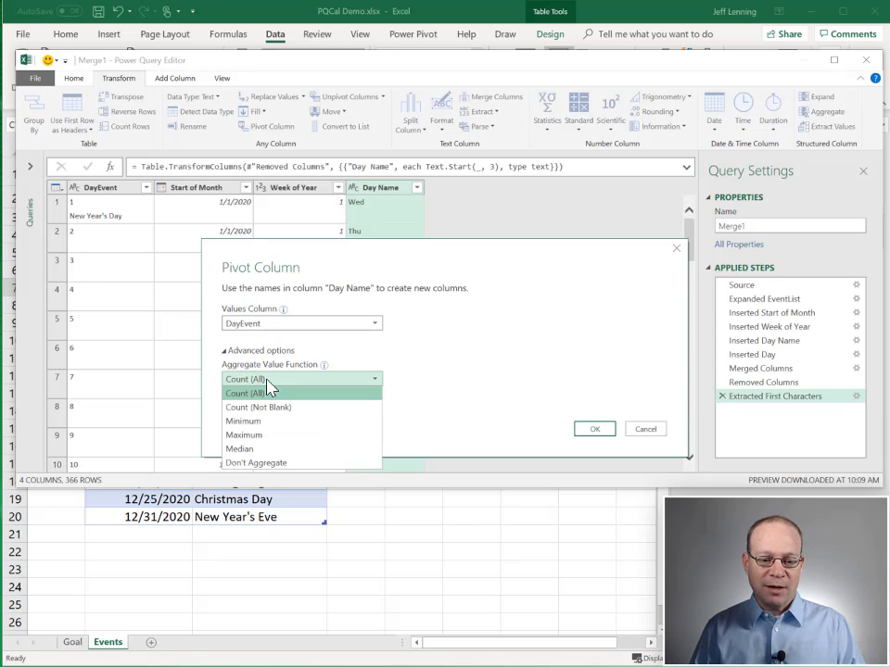
left_click(242, 421)
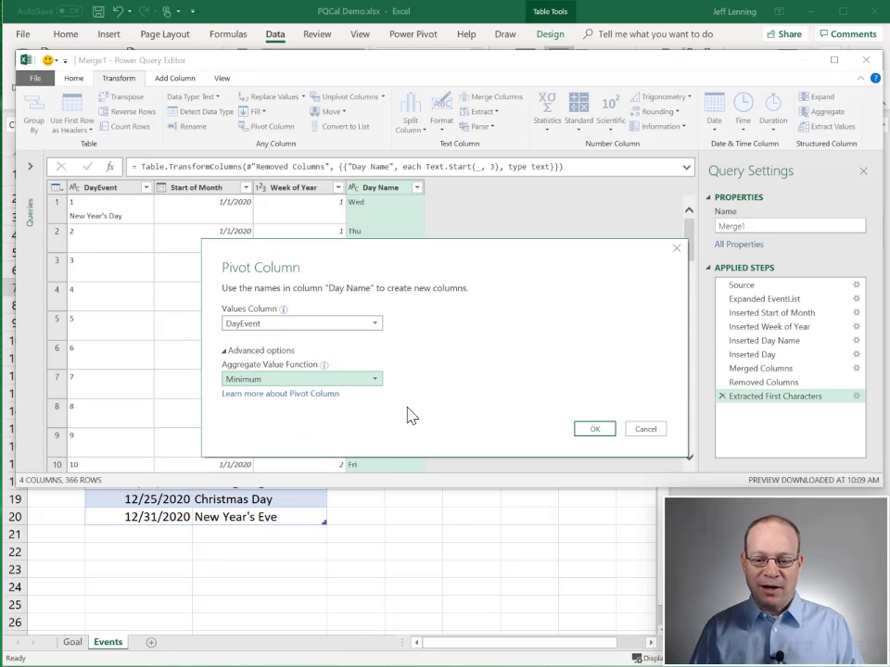
left_click(594, 428)
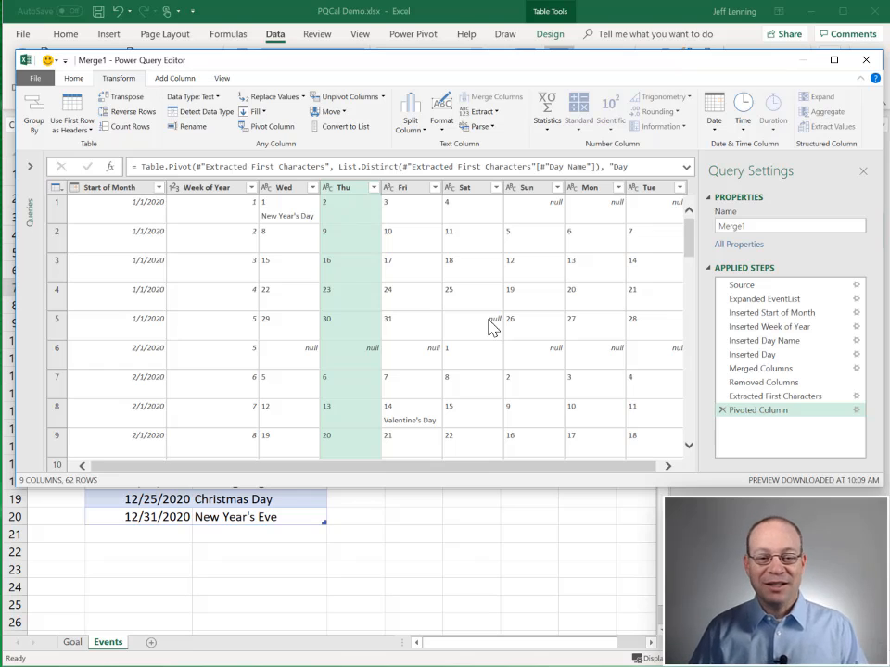
left_click(209, 186)
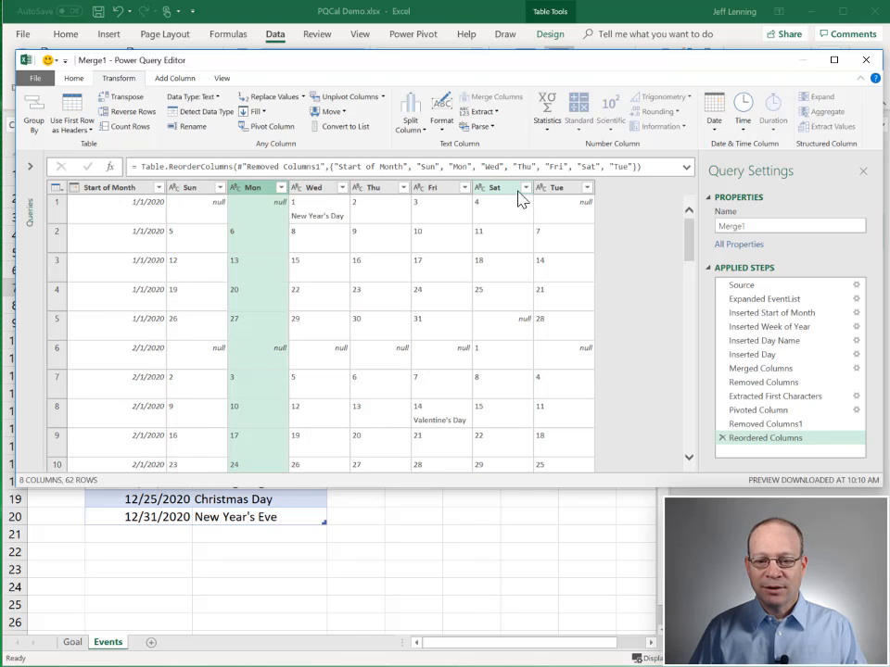
mouse_move(560, 195)
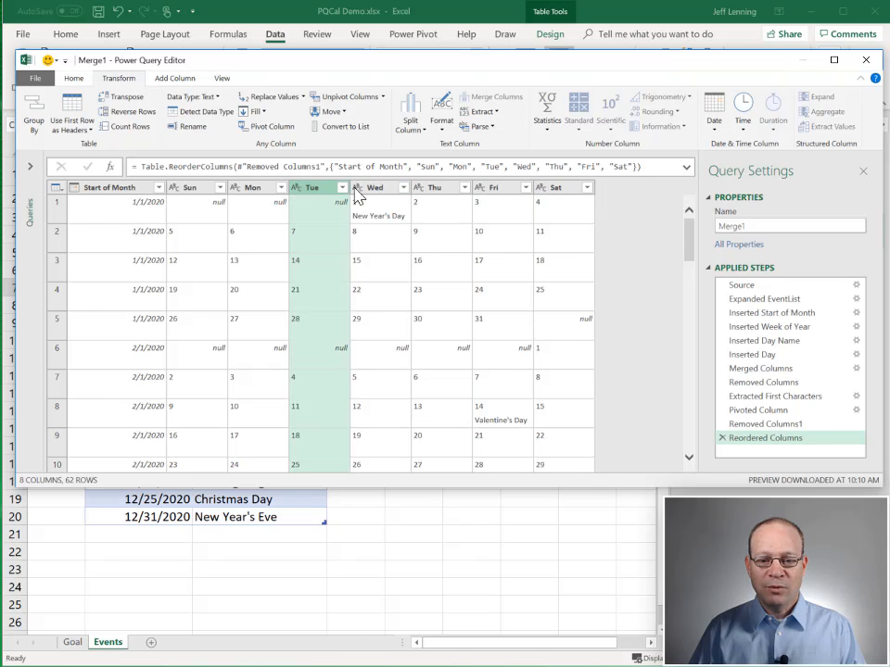
mouse_move(470, 335)
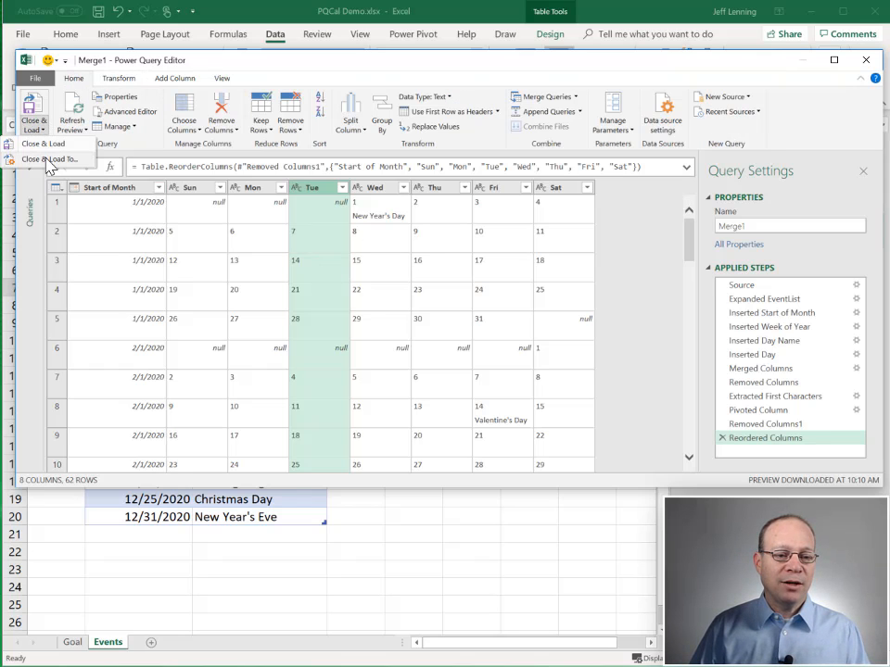
Step: Load Merge1 as a table onto a new worksheet via Close & Load To
left_click(50, 159)
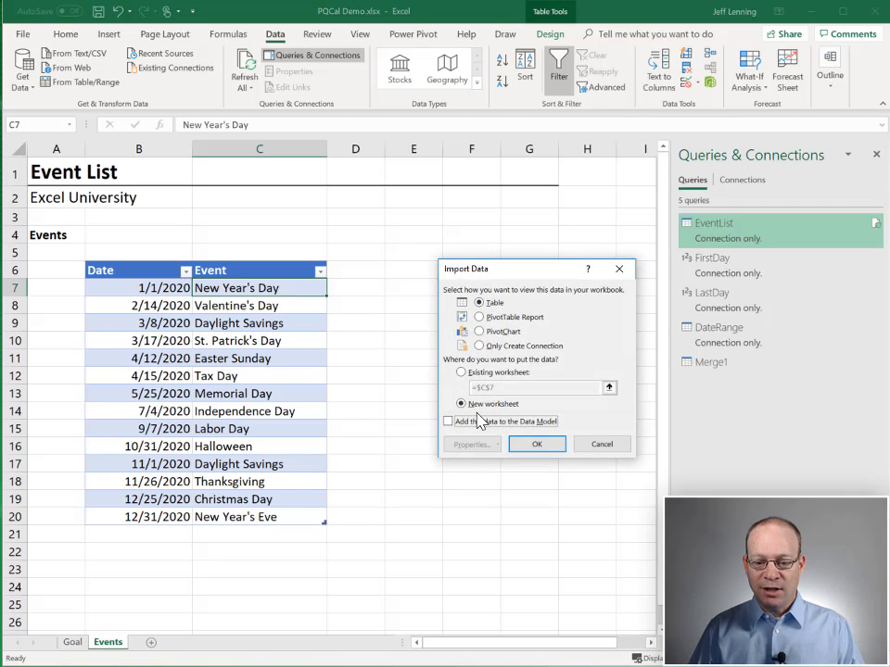
left_click(536, 444)
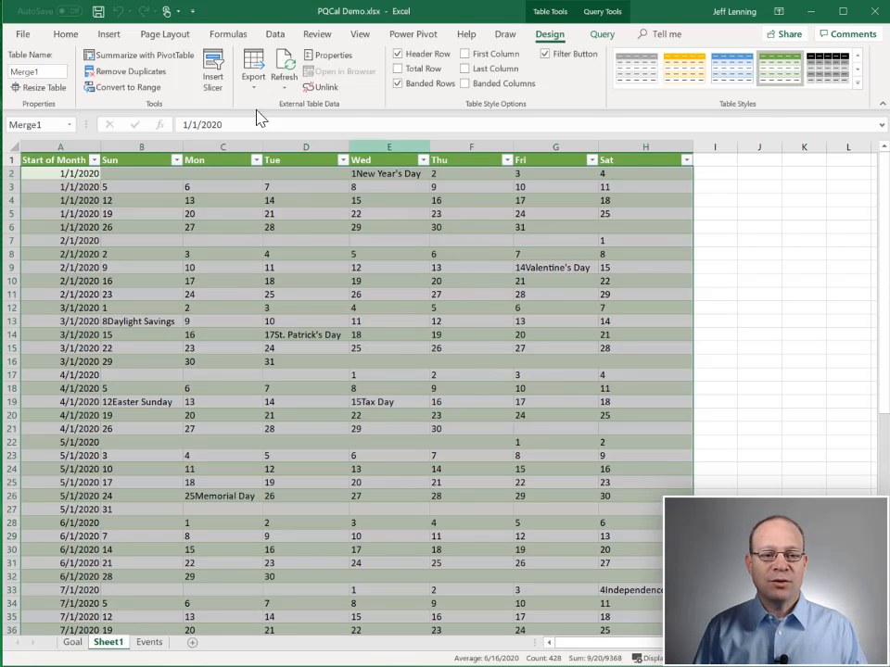
Step: Wrap text in the calendar cells and hide the Start of Month column A
left_click(66, 34)
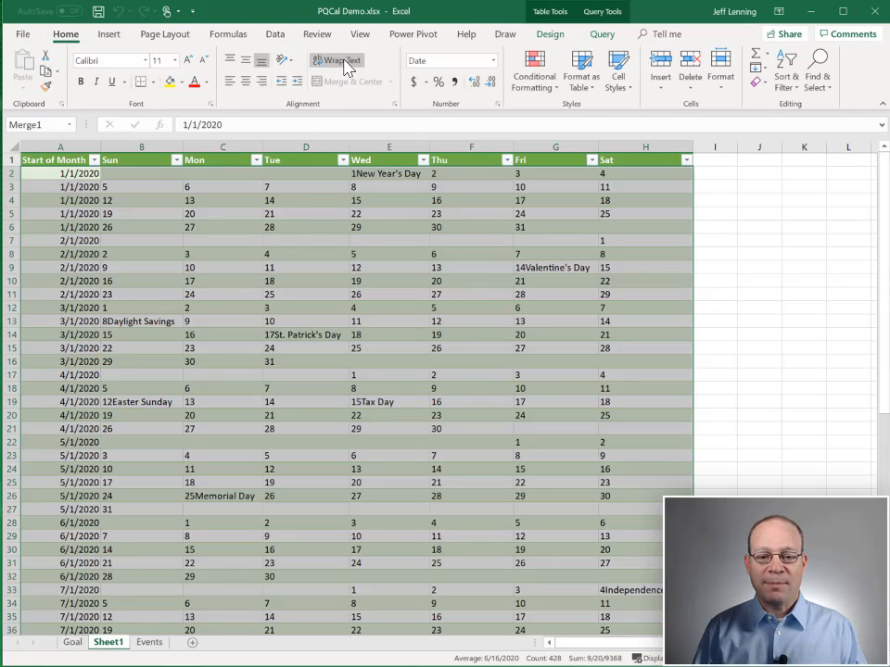
left_click(336, 59)
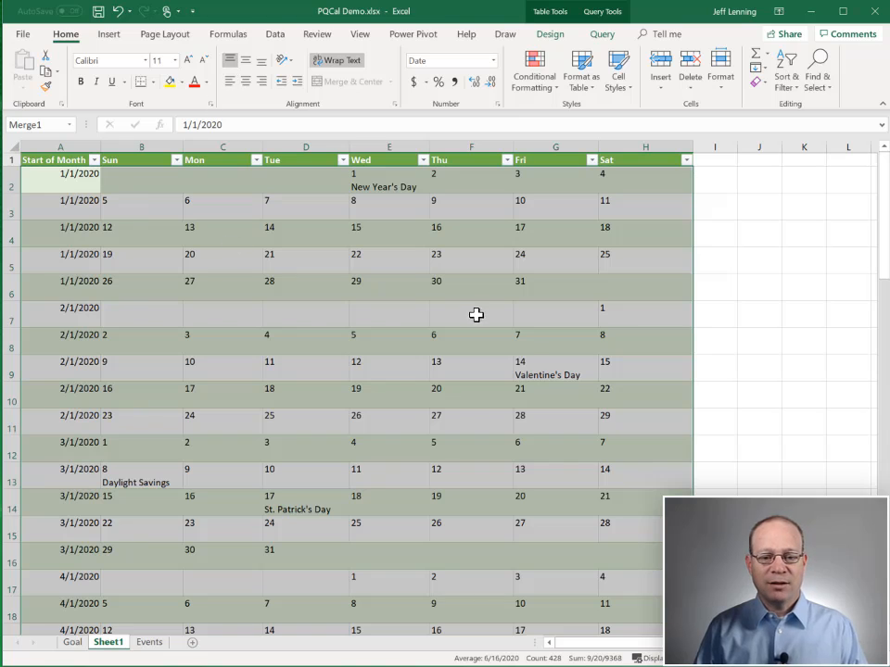
mouse_move(199, 232)
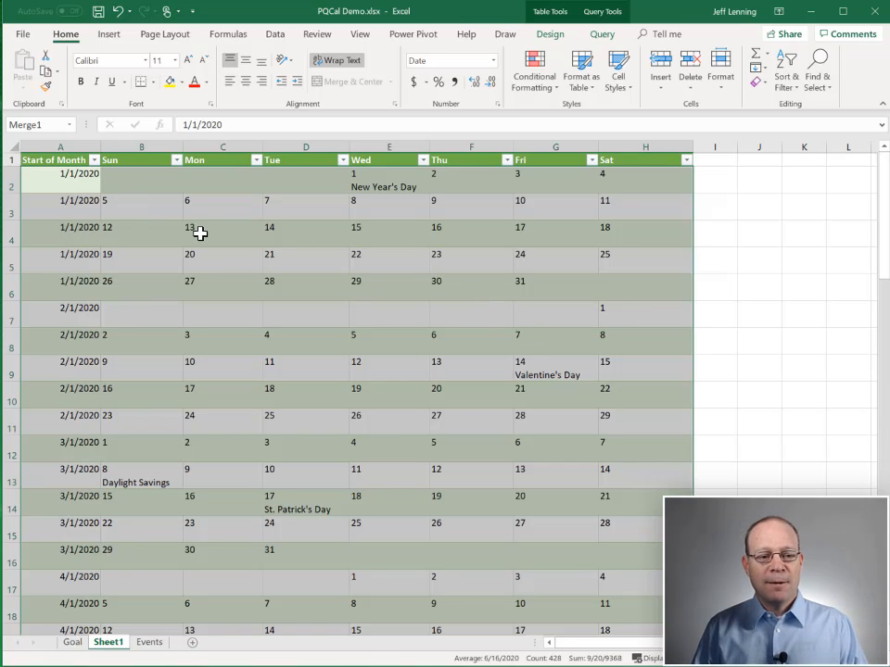
right_click(61, 148)
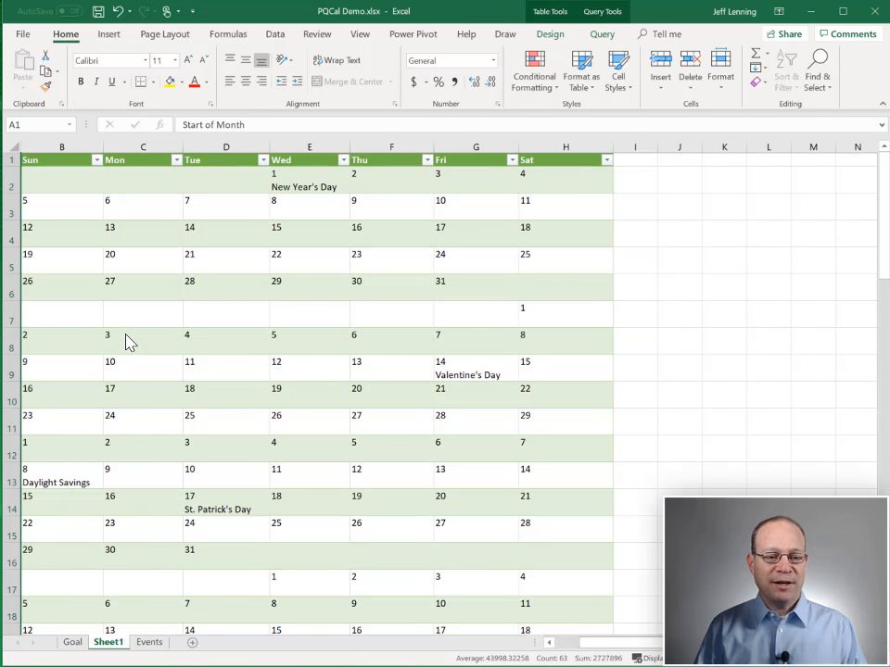
left_click(225, 180)
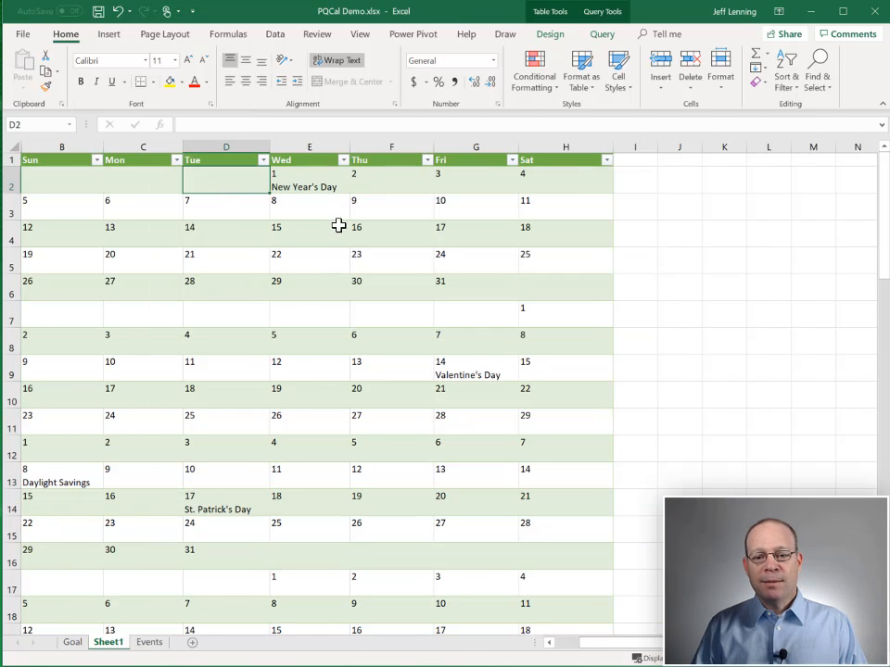
mouse_move(326, 271)
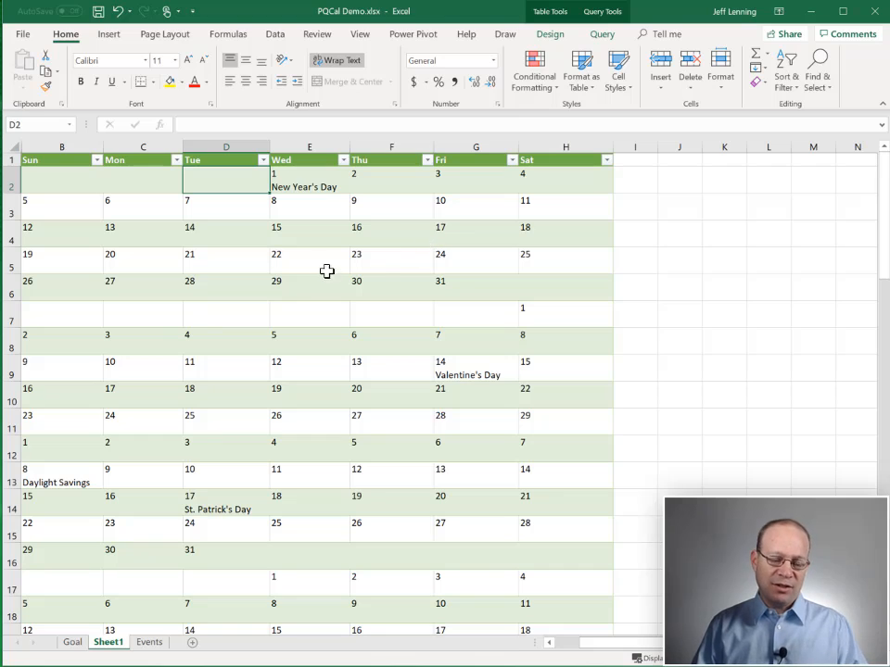
Step: Insert a Start of Month slicer on the calendar table
left_click(549, 35)
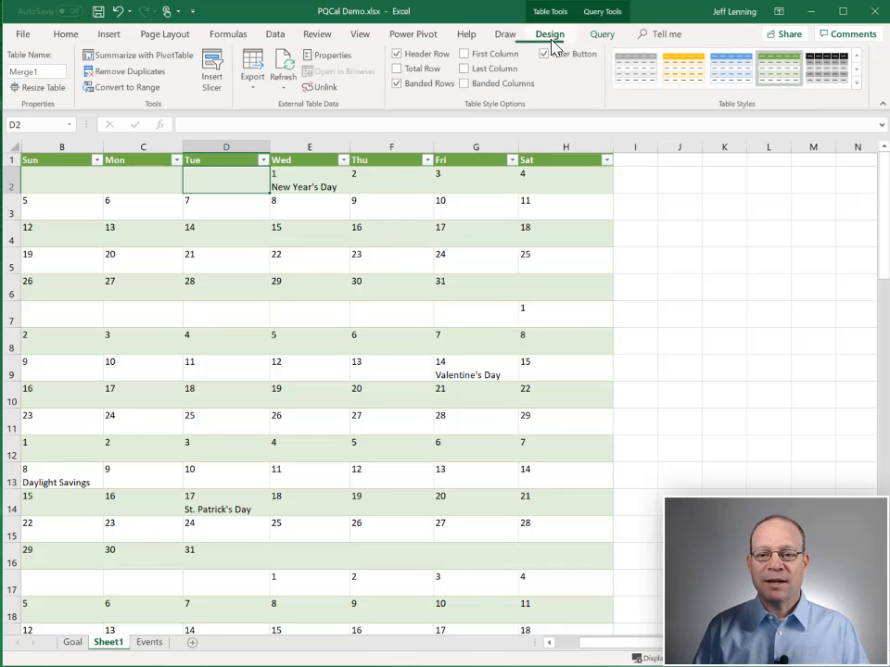
left_click(213, 71)
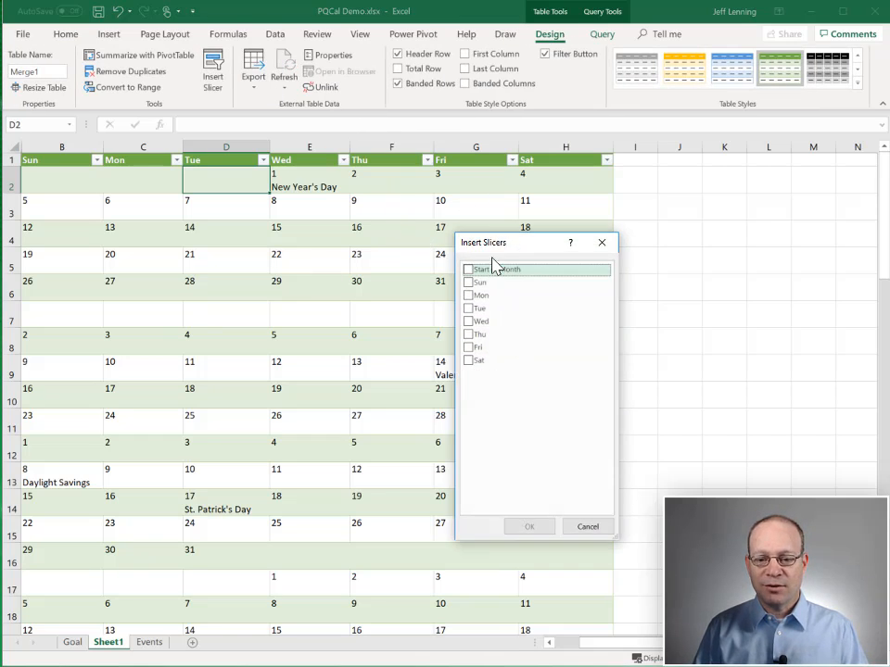
left_click(529, 526)
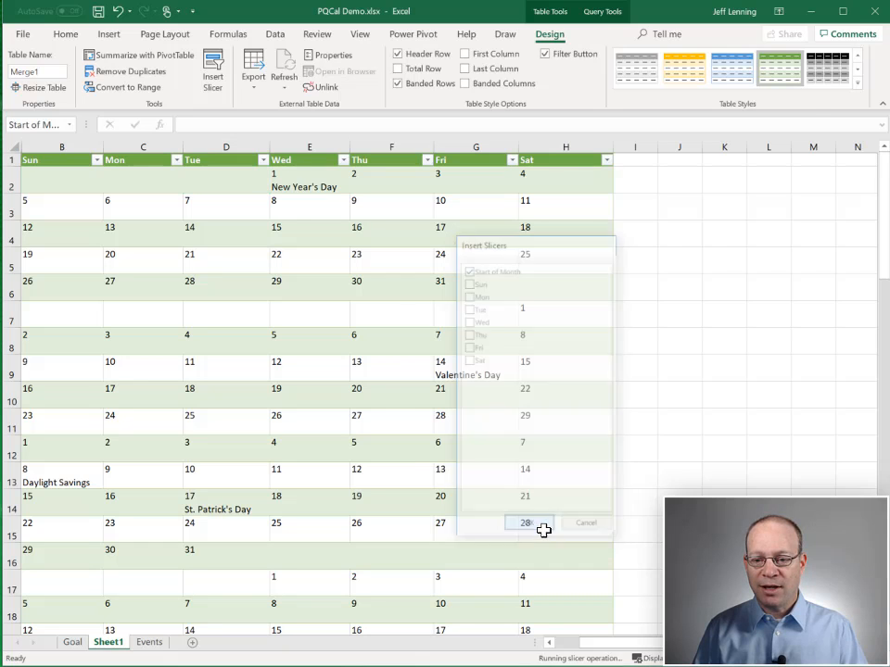
left_click(526, 522)
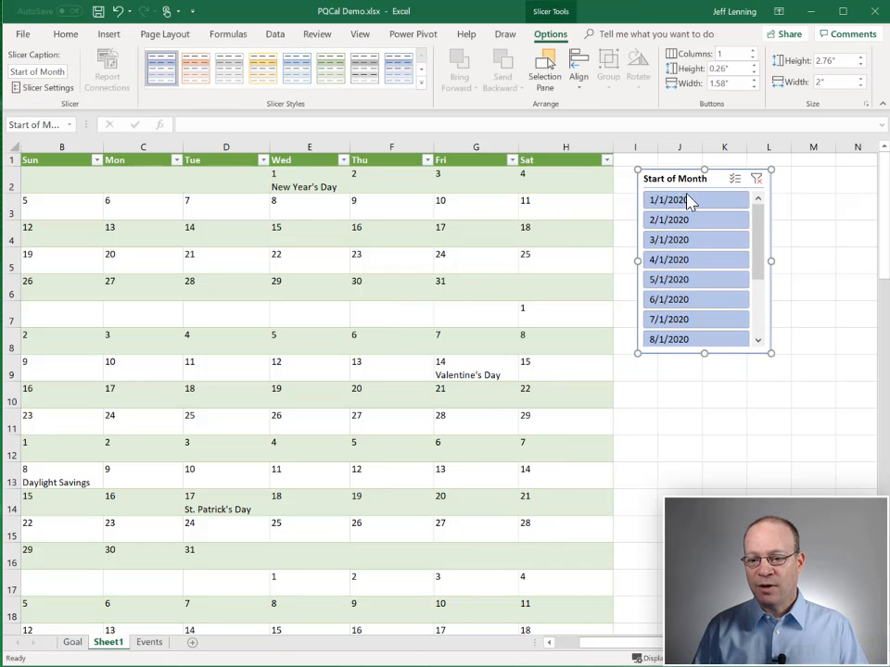
Step: Filter the slicer to January 2020, then May 2020, then back to January 2020
left_click(667, 220)
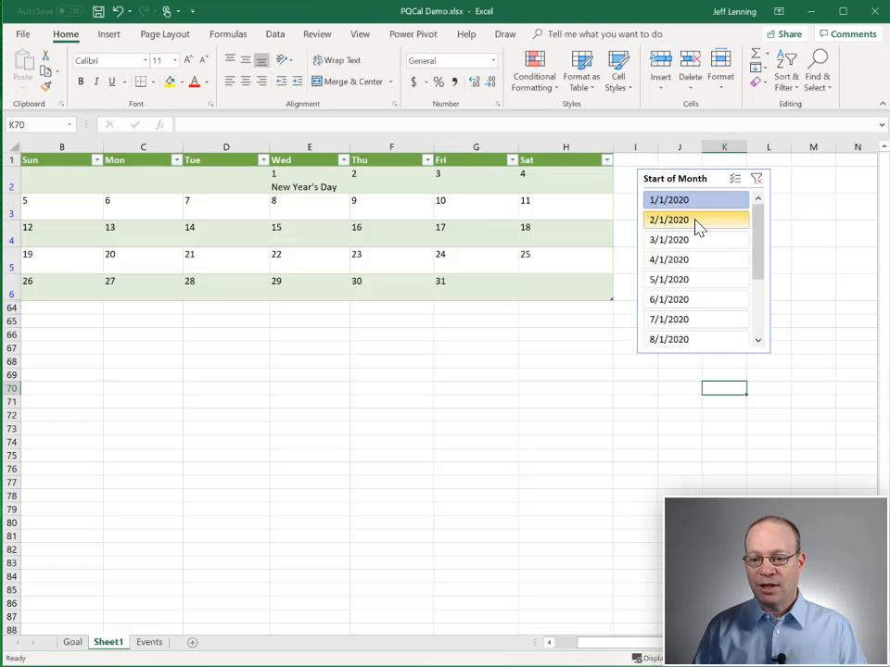
left_click(668, 299)
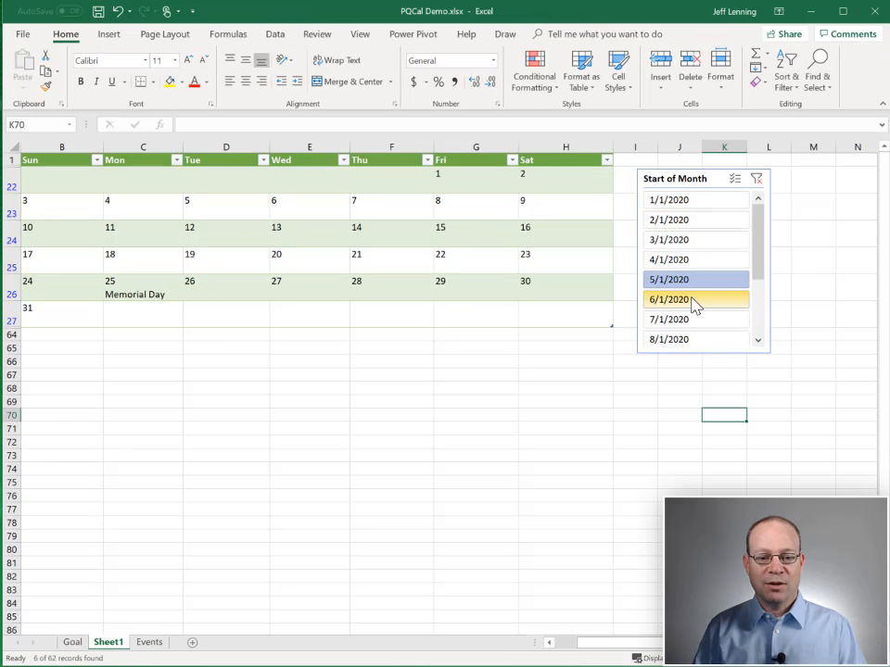
left_click(668, 199)
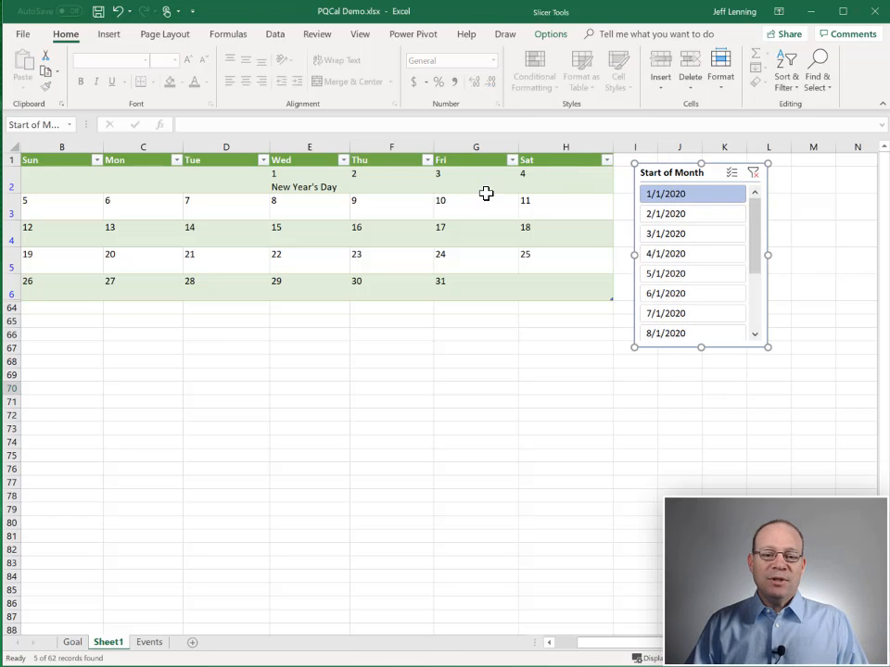
Step: Apply a green table style with stronger row banding to the calendar table
left_click(391, 174)
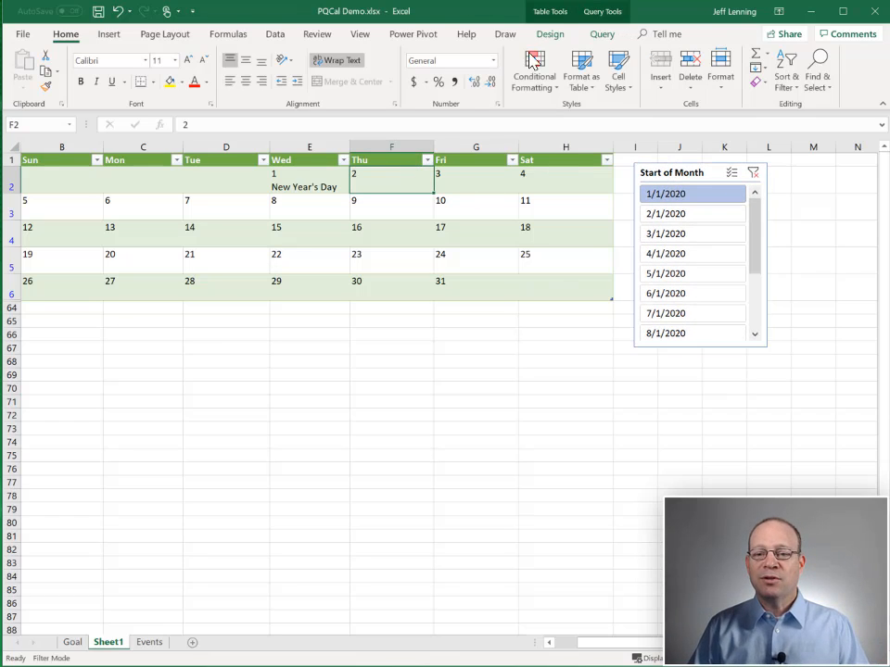
left_click(548, 35)
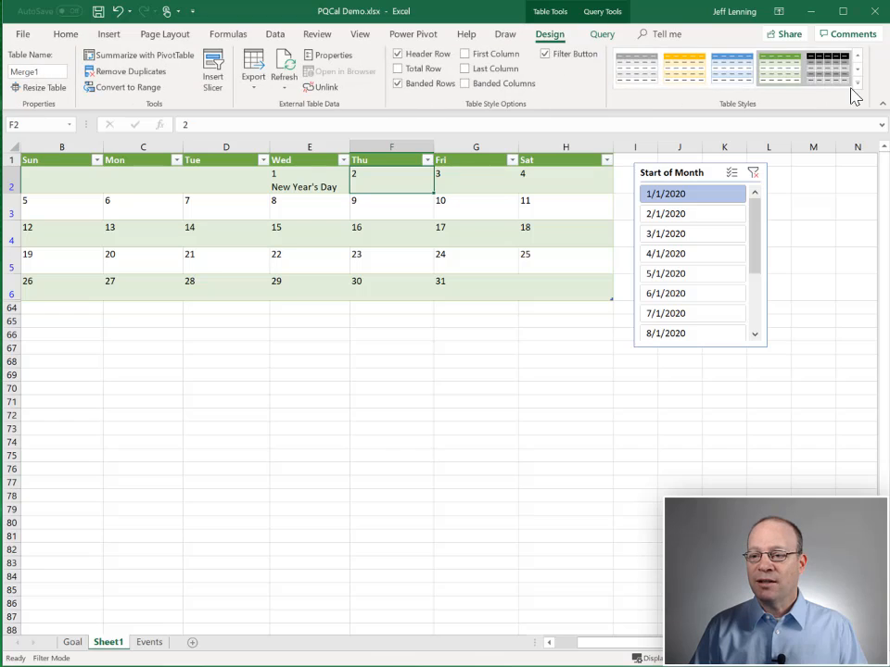
left_click(855, 95)
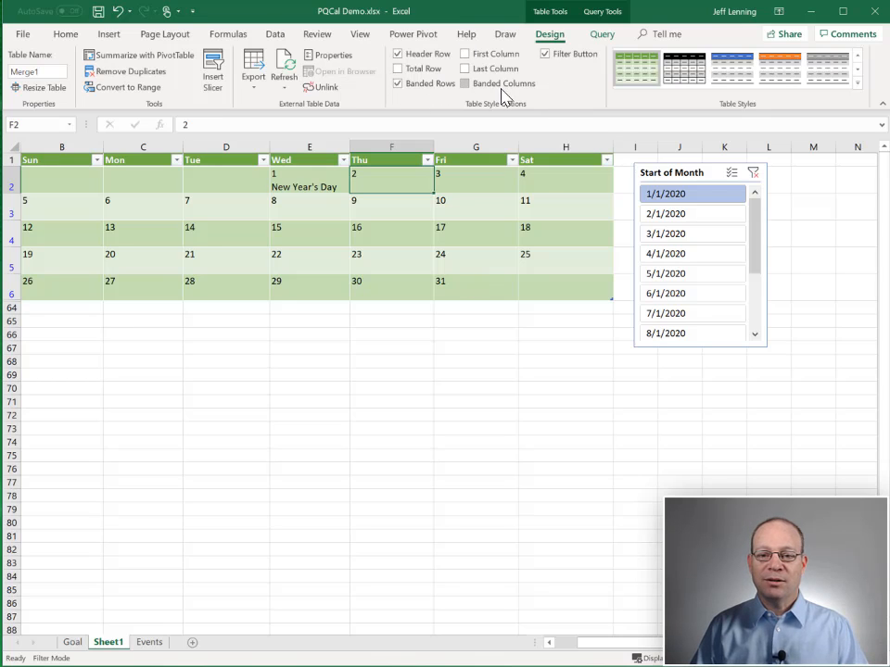
mouse_move(533, 408)
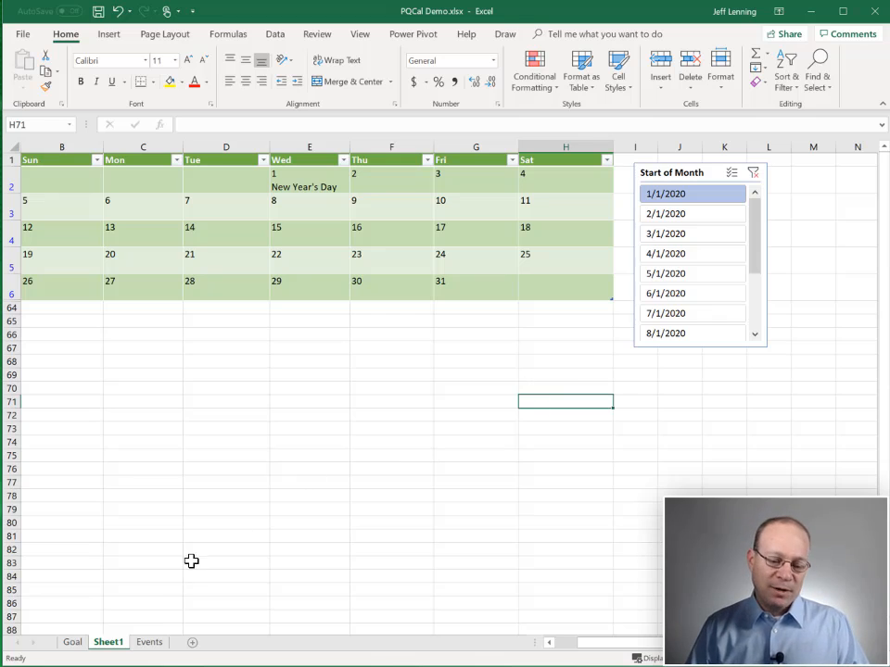
Step: Review the Events list, then refresh the January calendar table on Sheet1 from its query
left_click(150, 641)
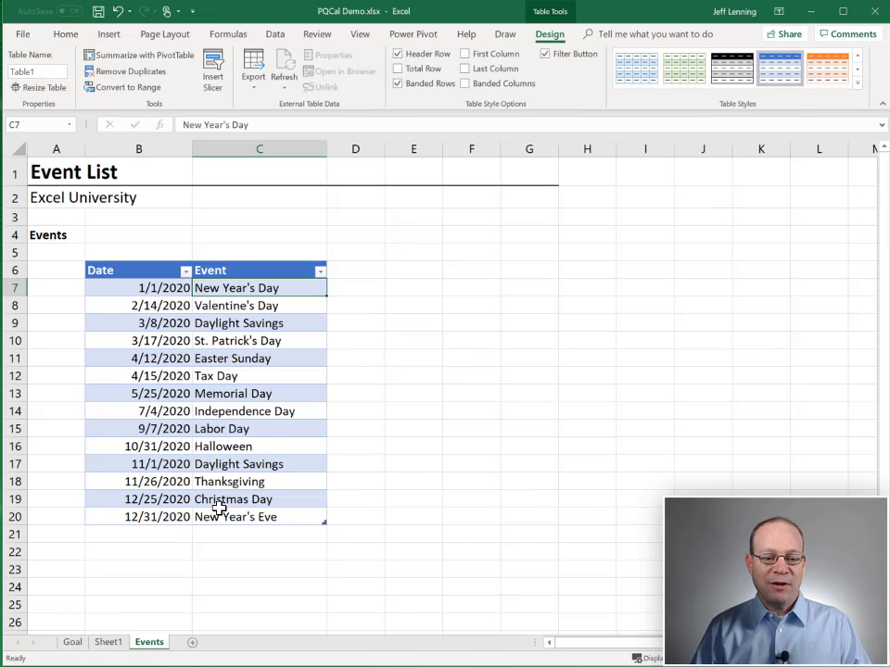
left_click(107, 642)
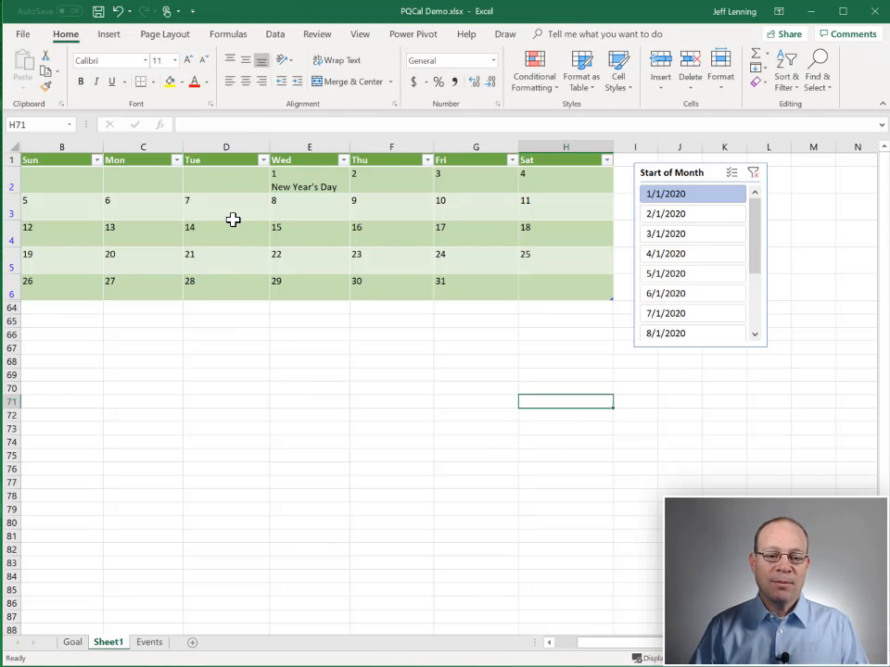
right_click(226, 208)
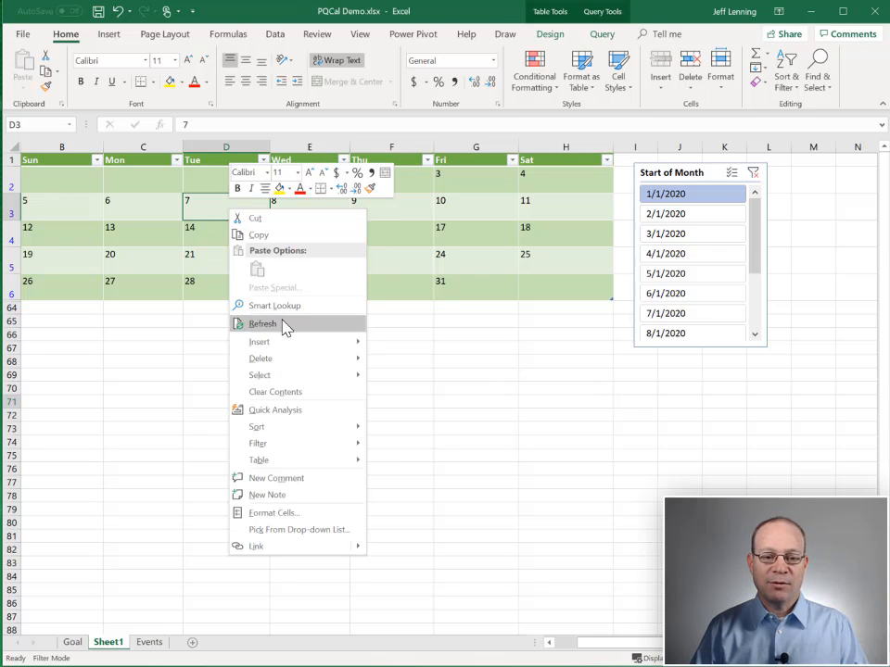
left_click(263, 323)
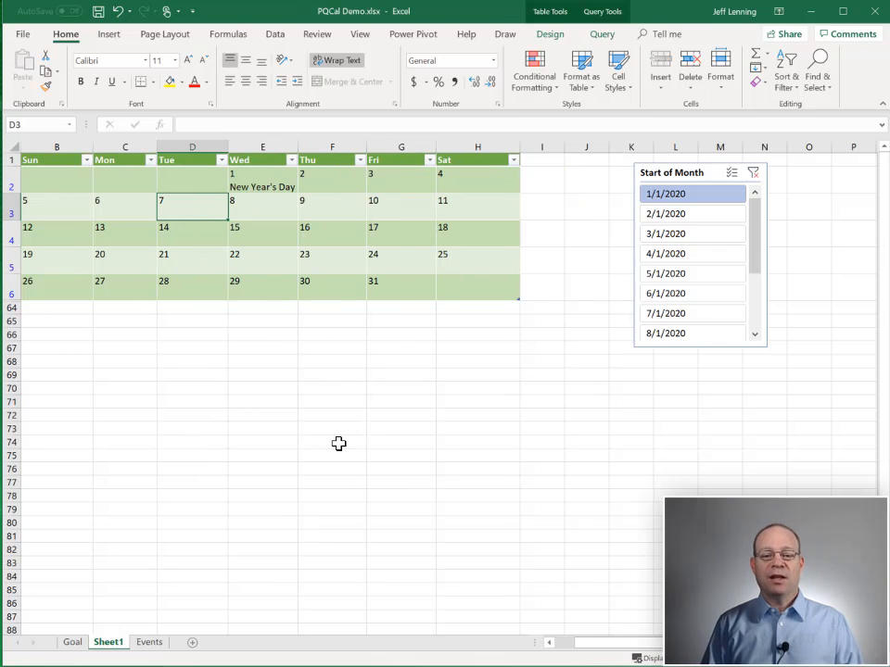